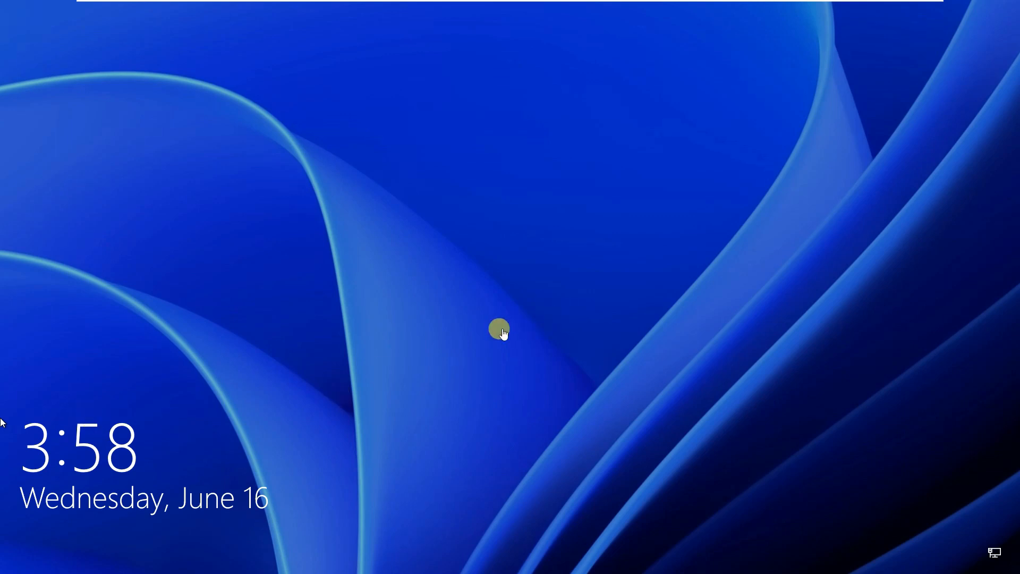
mouse_move(524, 378)
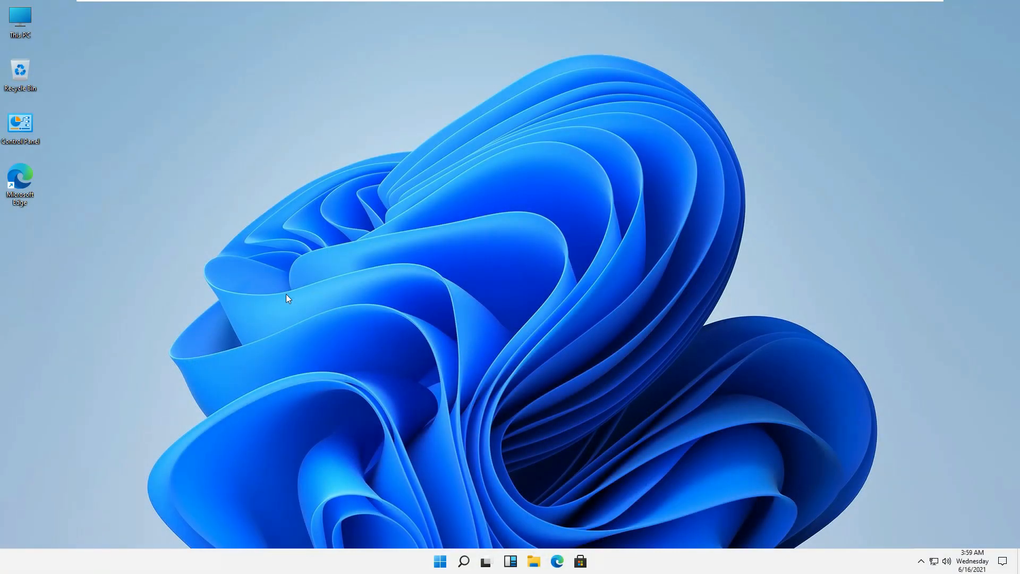
mouse_move(631, 233)
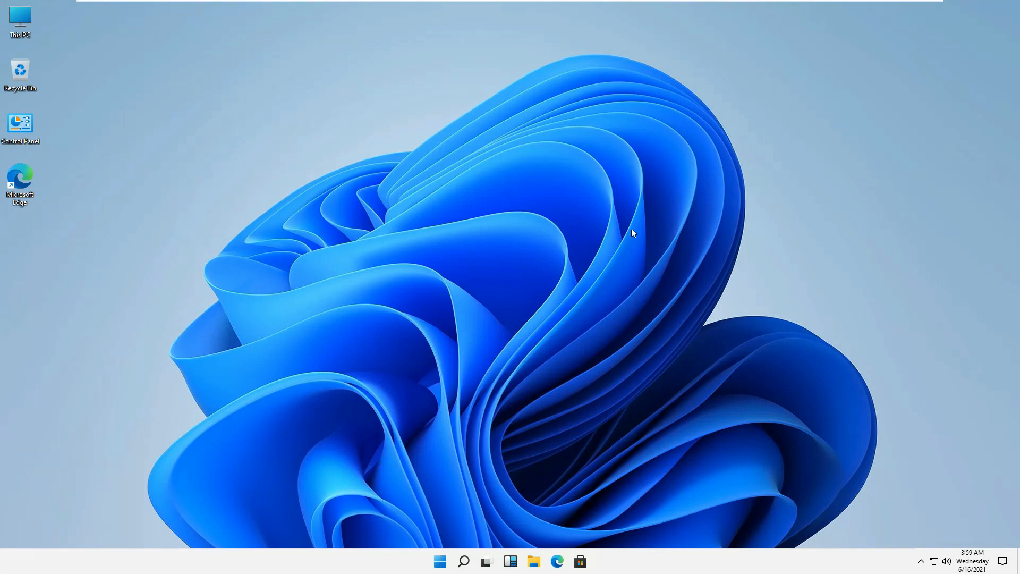
mouse_move(381, 306)
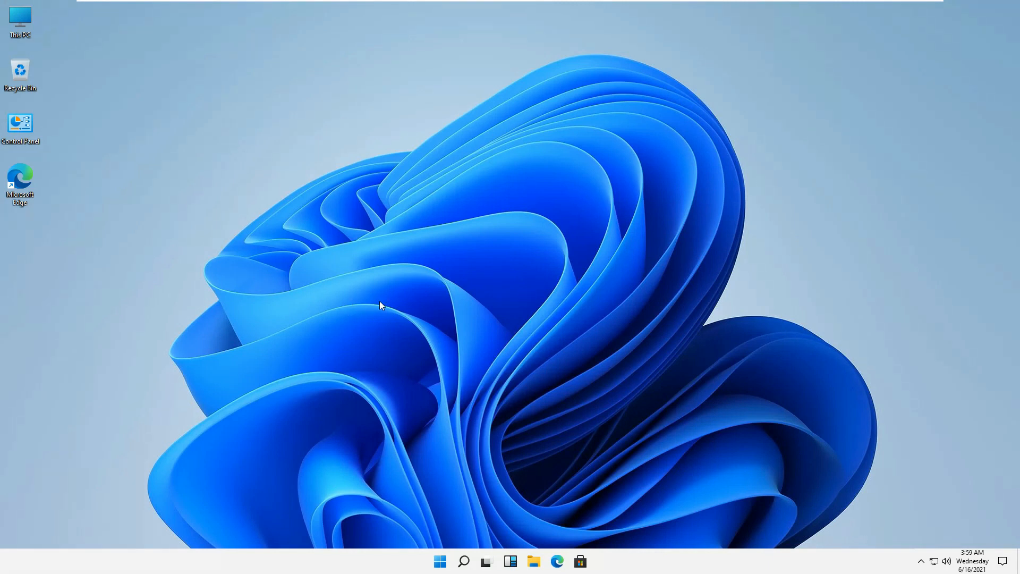
mouse_move(65, 29)
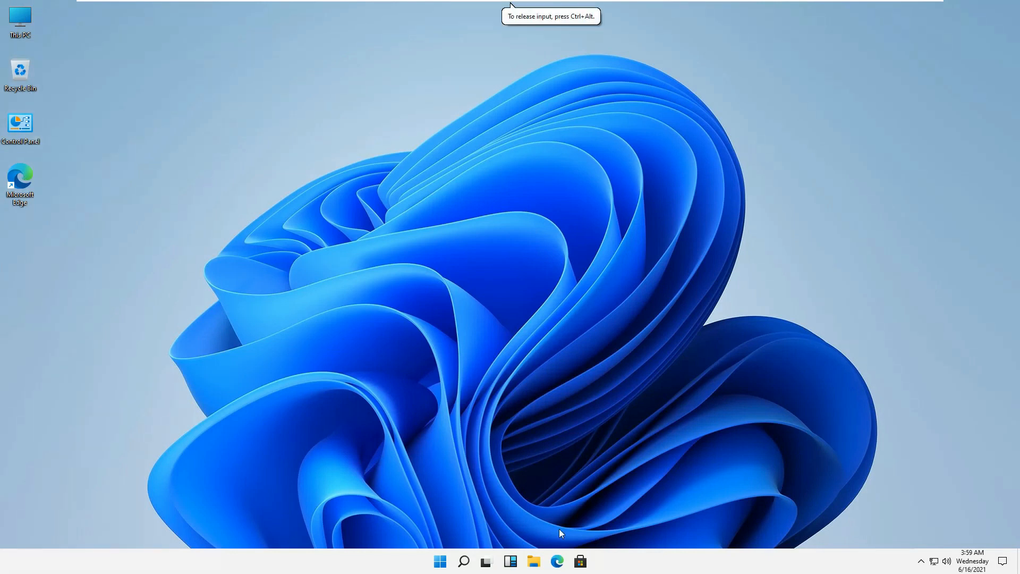
mouse_move(487, 561)
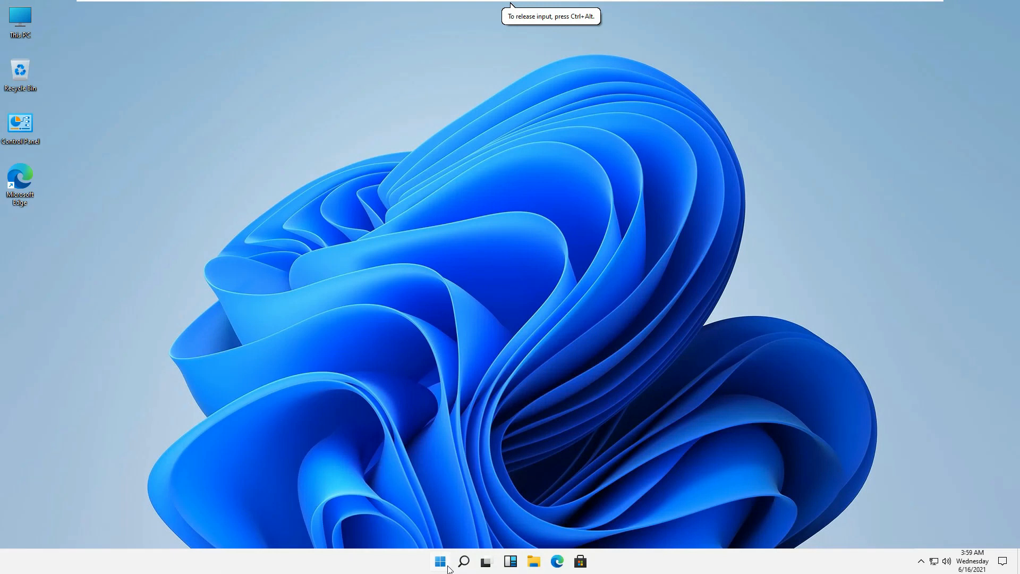
Step: Unpin the Office tile from the Start menu's pinned apps
click(440, 561)
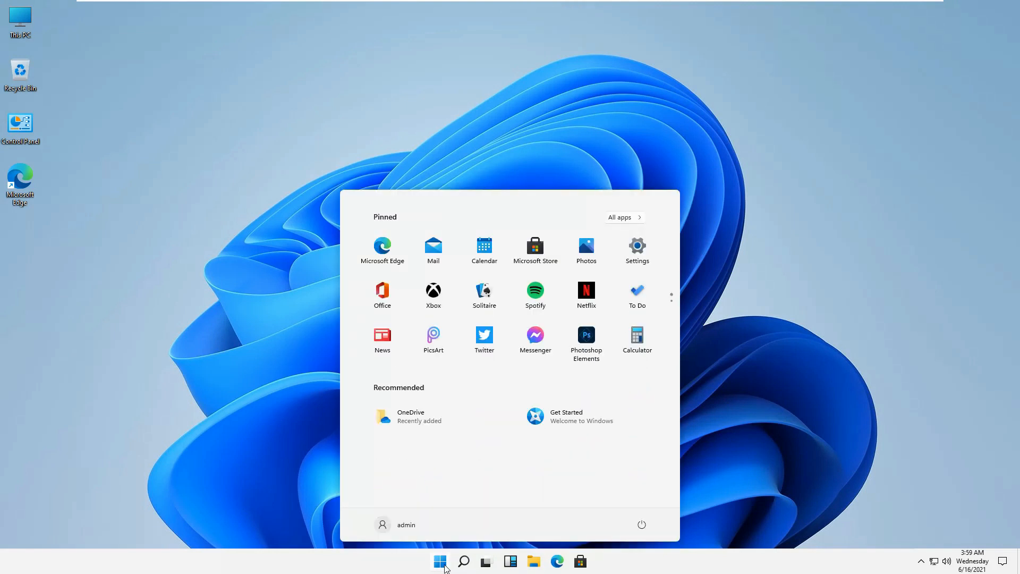
click(440, 561)
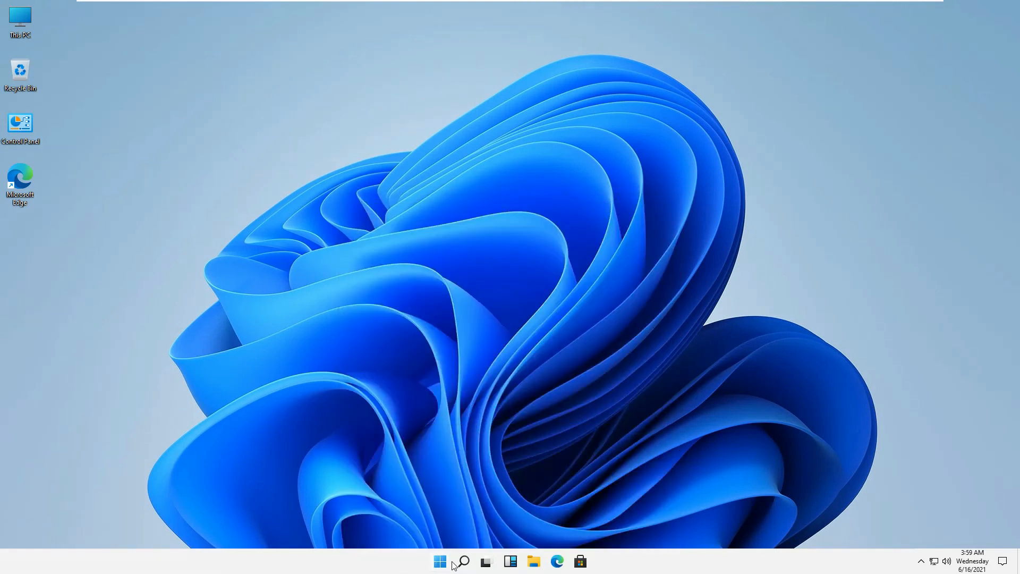
click(439, 561)
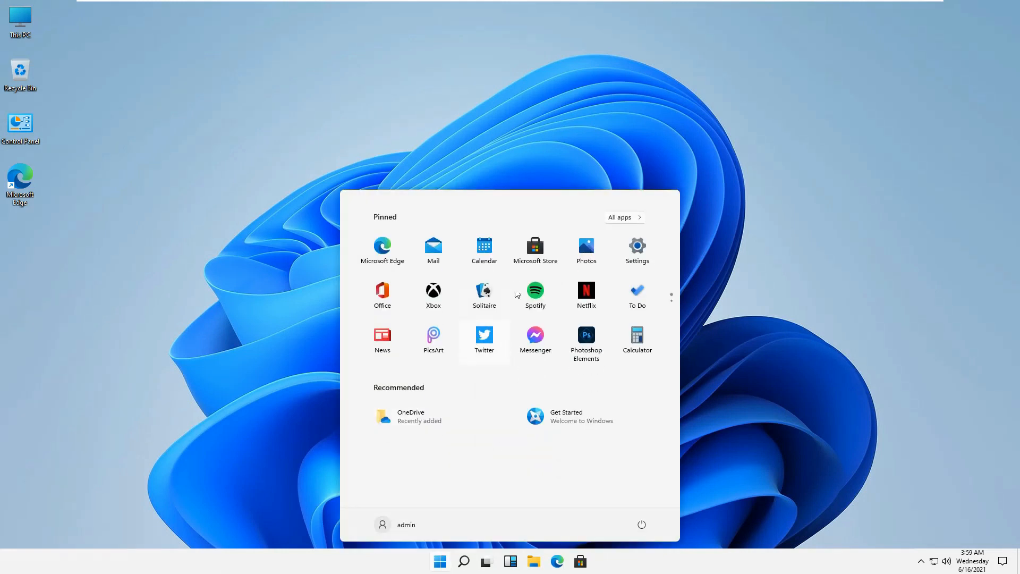
mouse_move(491, 354)
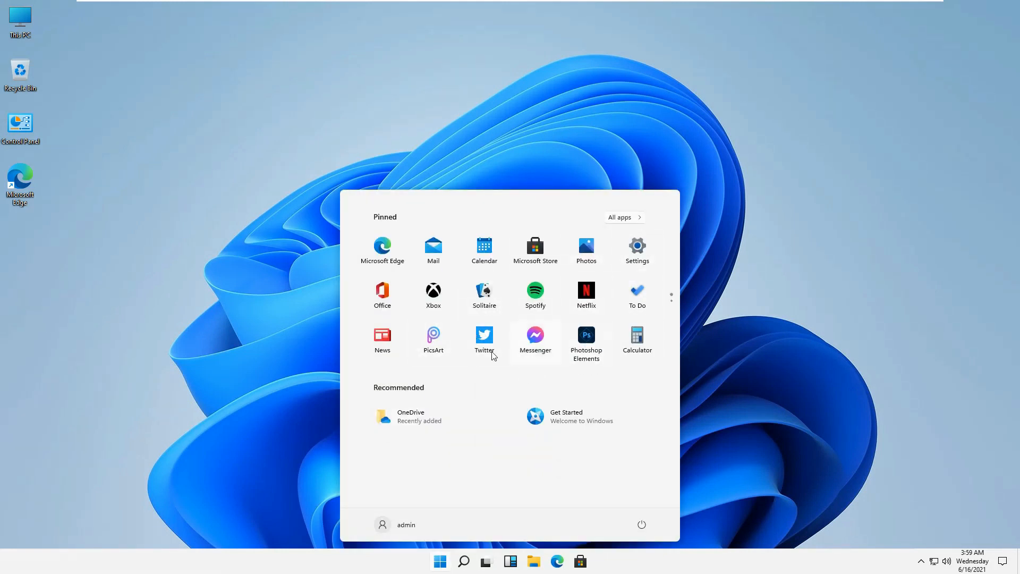
mouse_move(468, 376)
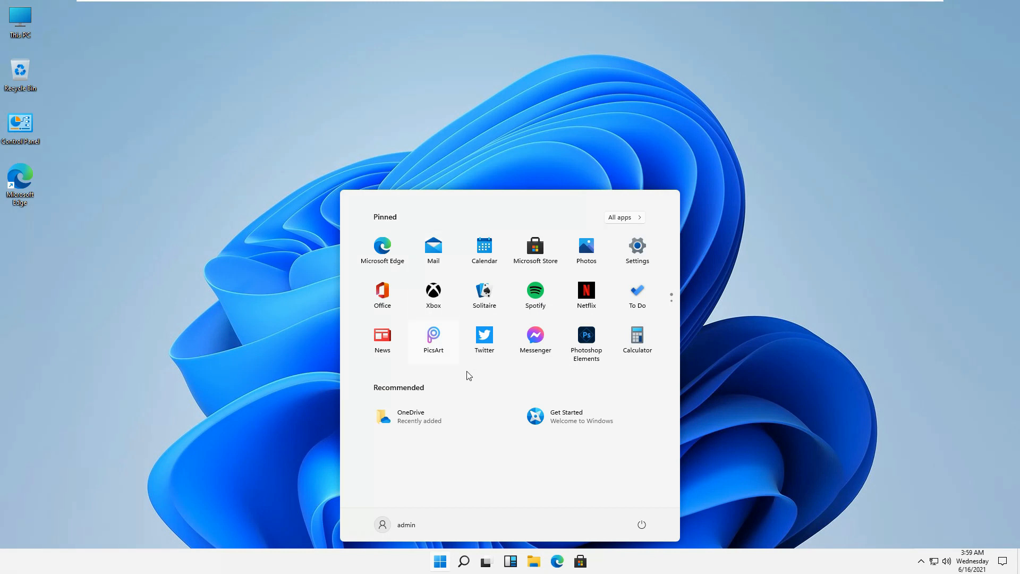
right_click(382, 291)
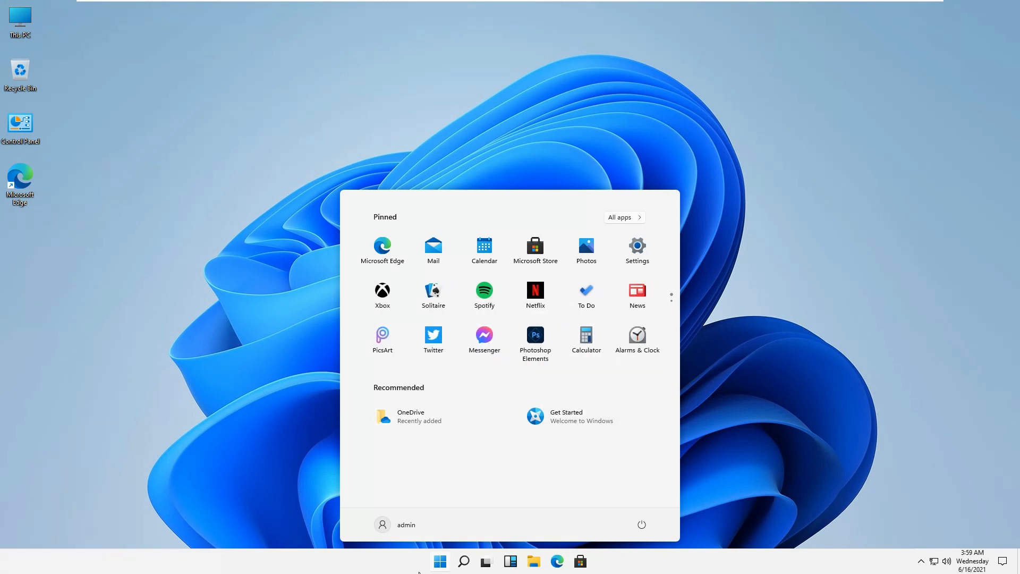
mouse_move(279, 299)
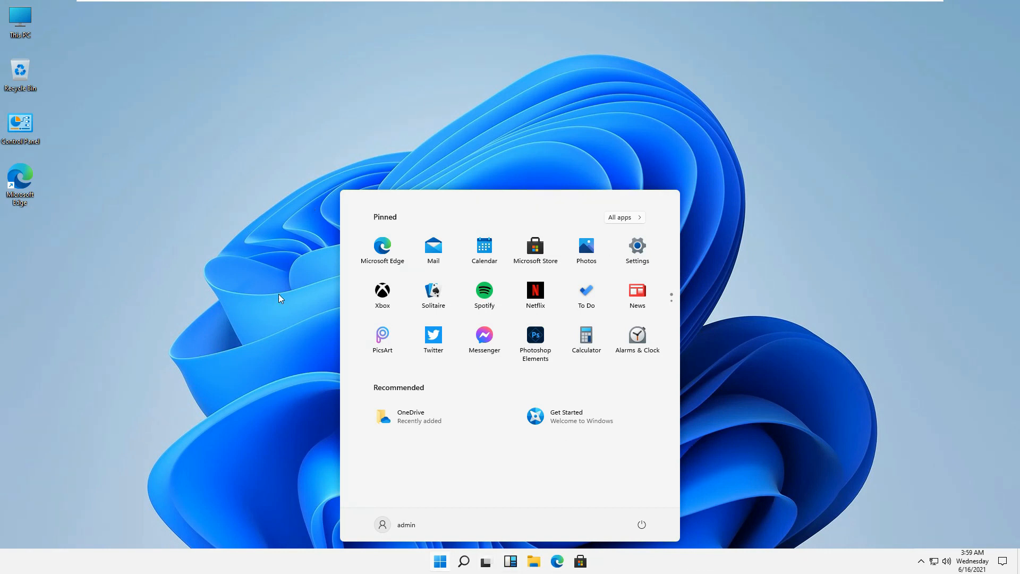
mouse_move(963, 553)
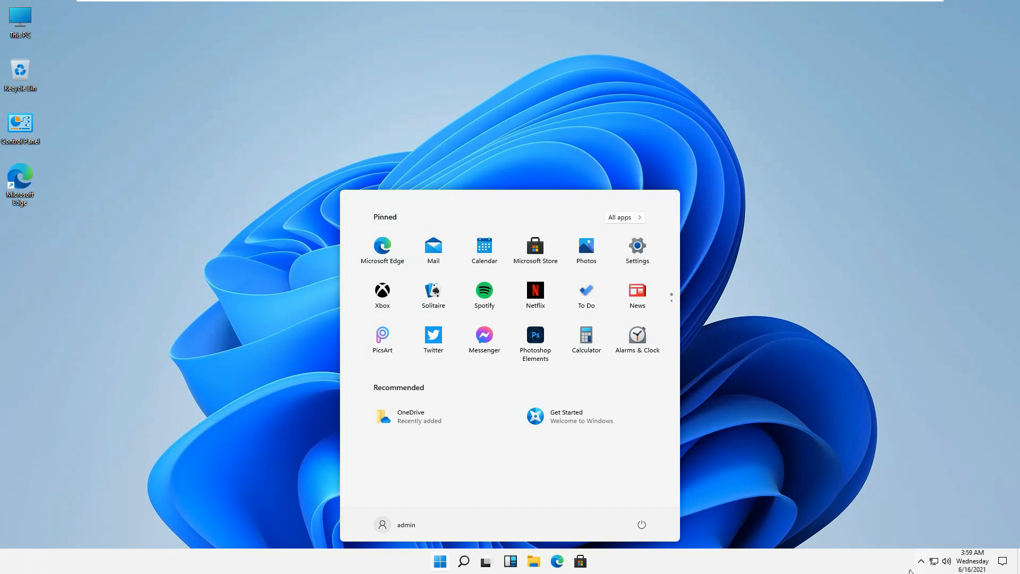
mouse_move(814, 571)
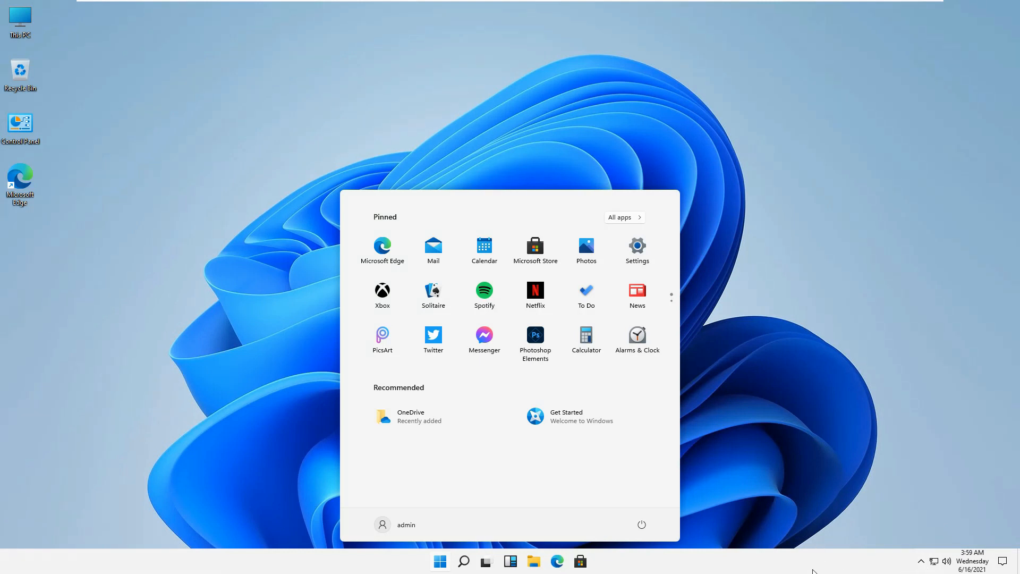
mouse_move(904, 571)
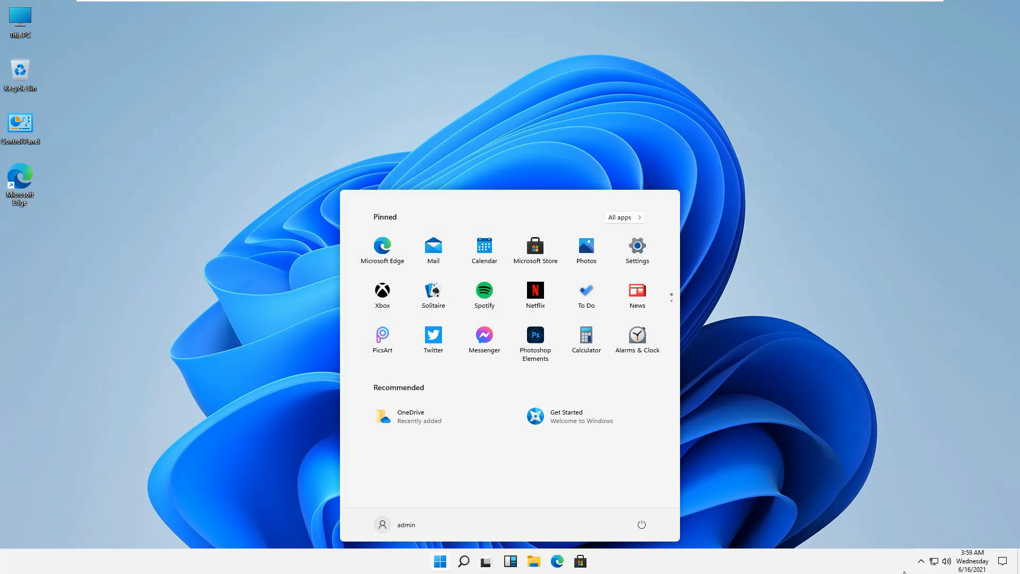
mouse_move(971, 561)
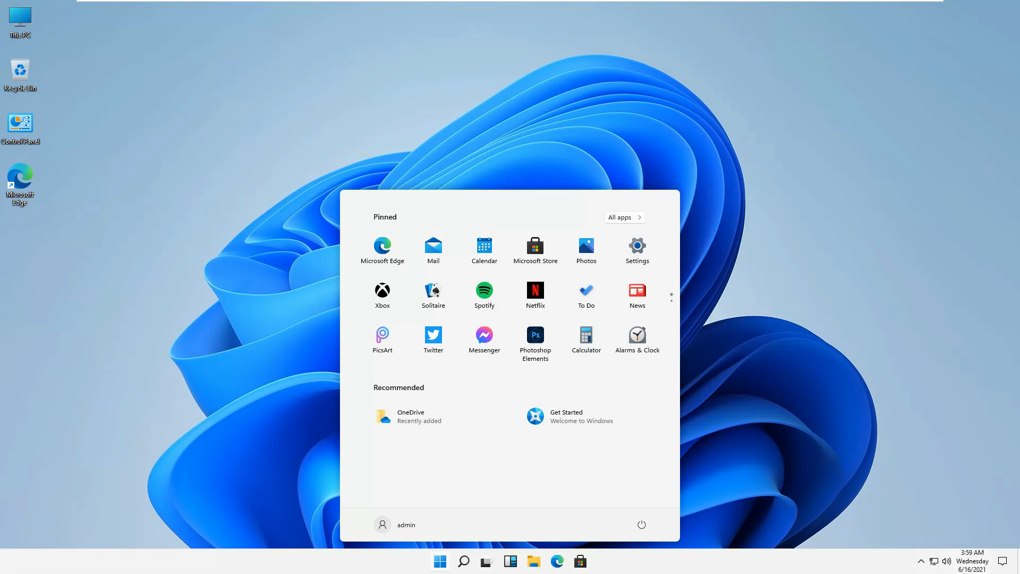
mouse_move(597, 563)
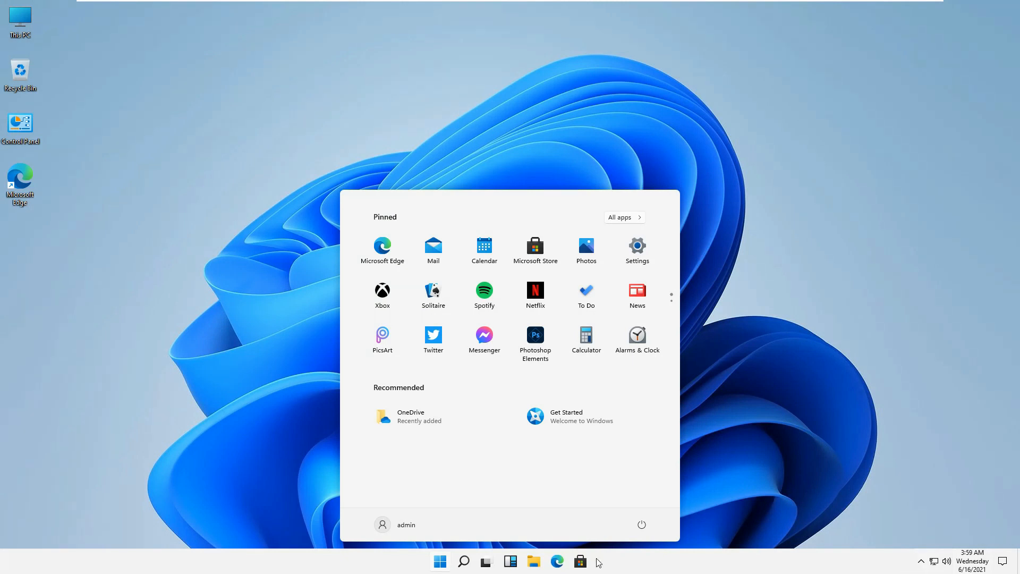
Step: Reopen Start to check the pinned apps, then bring up the taskbar's context menu
click(440, 561)
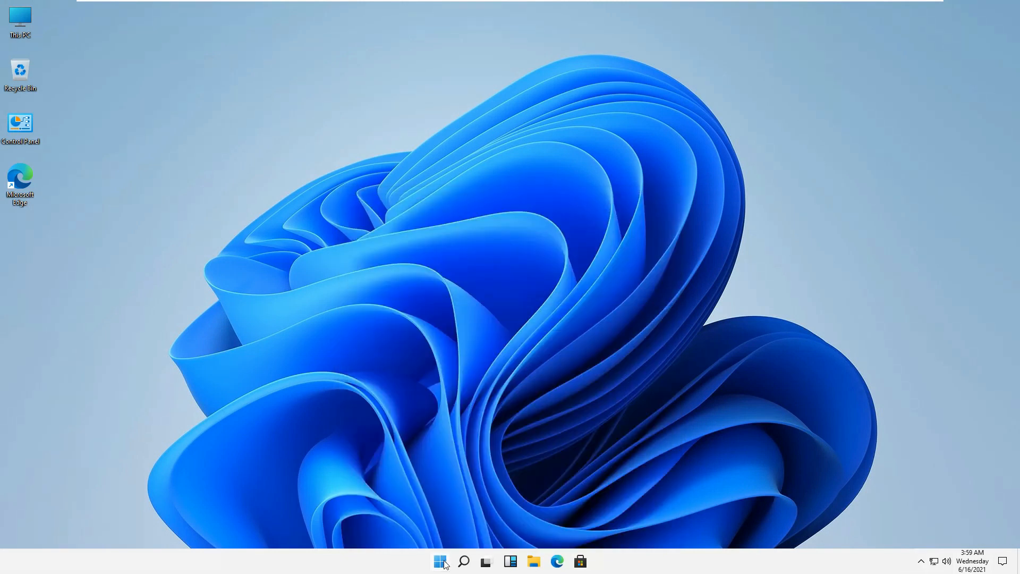
click(440, 561)
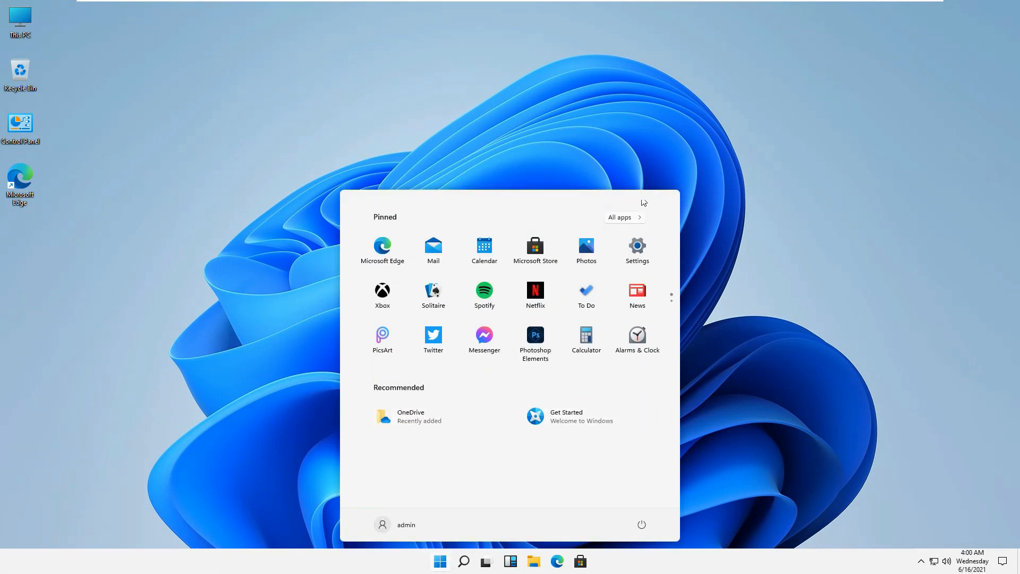
mouse_move(562, 235)
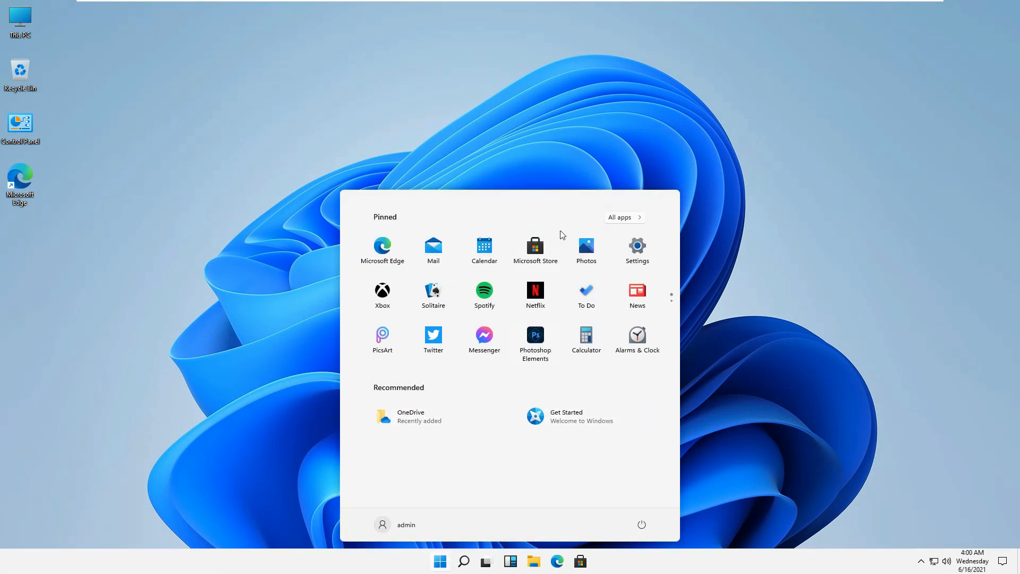
right_click(440, 561)
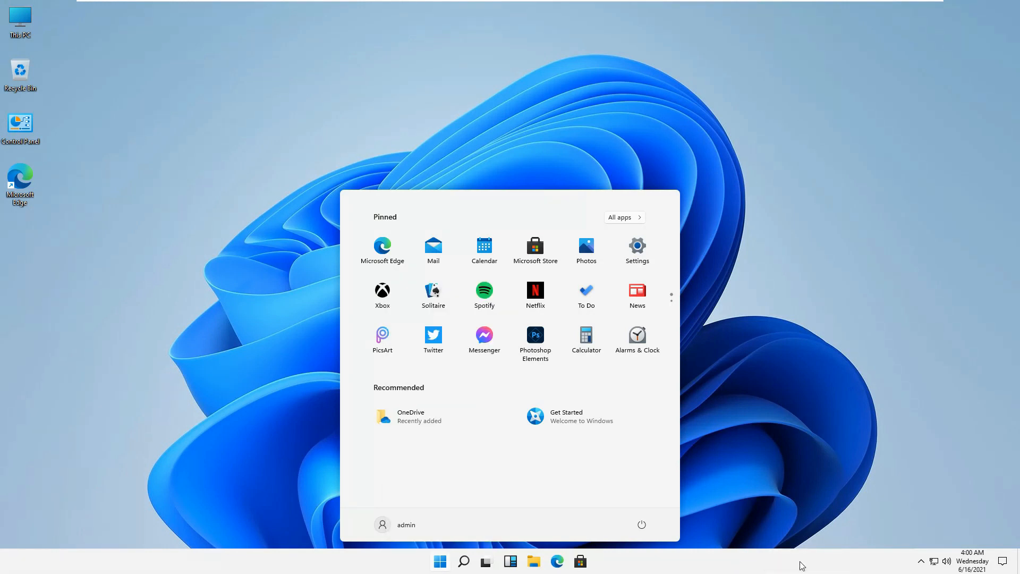
Step: Show the Taskbar personalization page, greyed out because Windows isn't activated
click(637, 247)
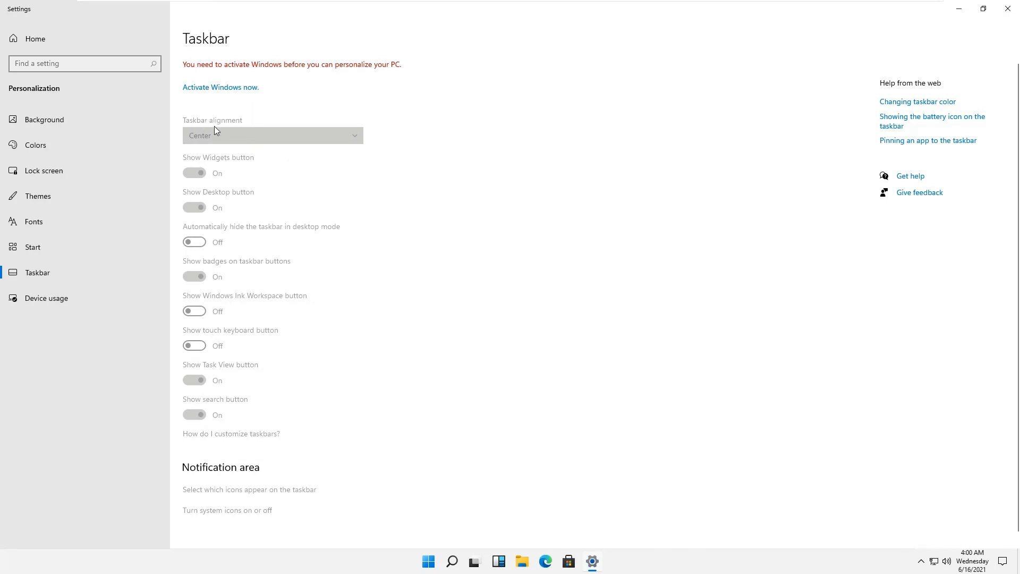
mouse_move(218, 142)
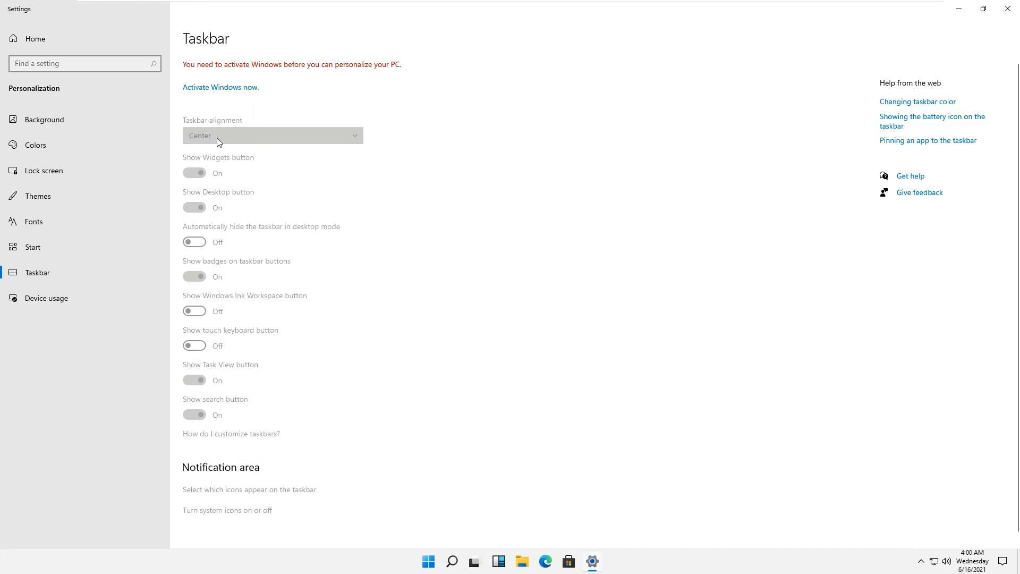
mouse_move(919, 257)
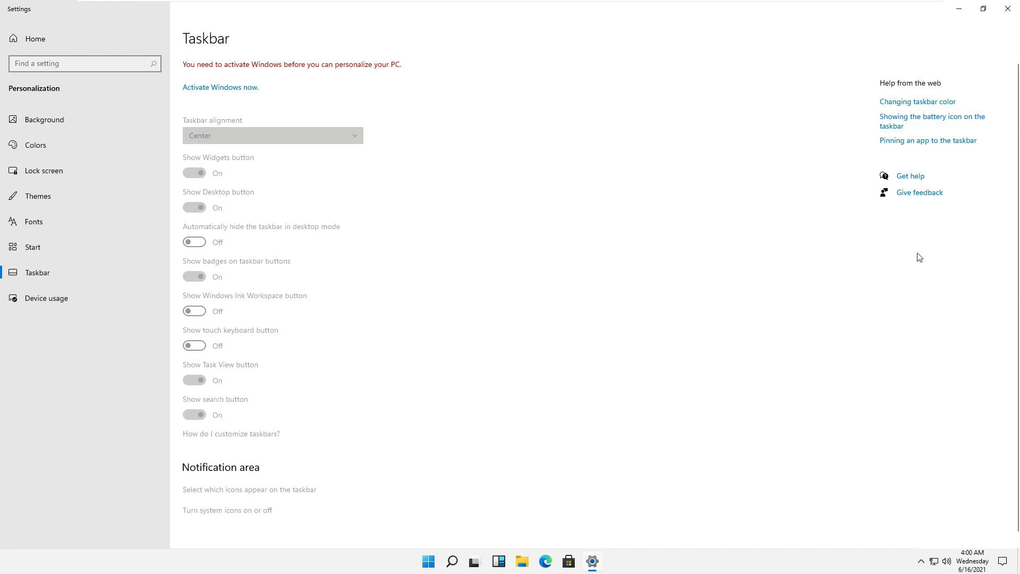
mouse_move(442, 196)
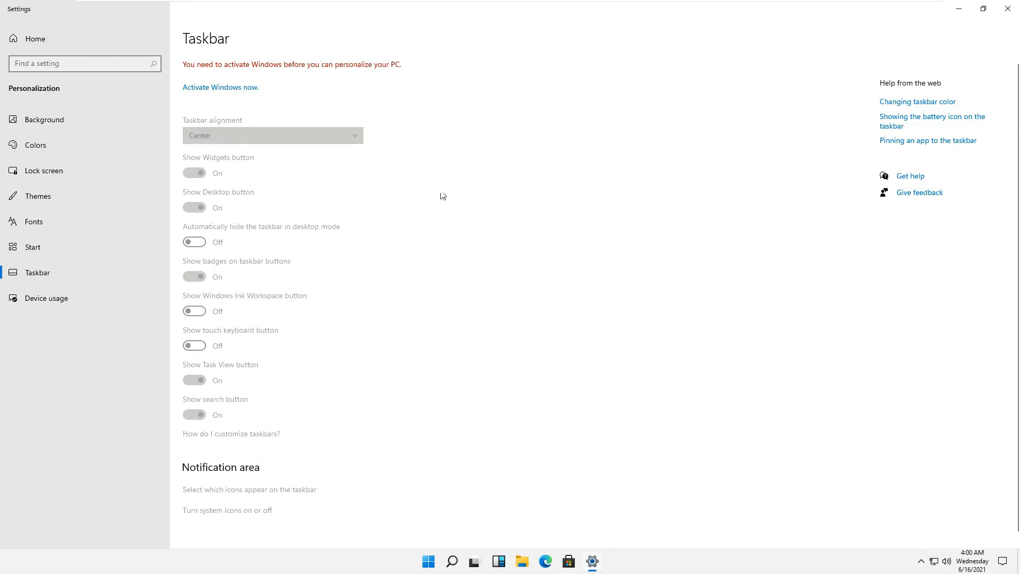
mouse_move(421, 554)
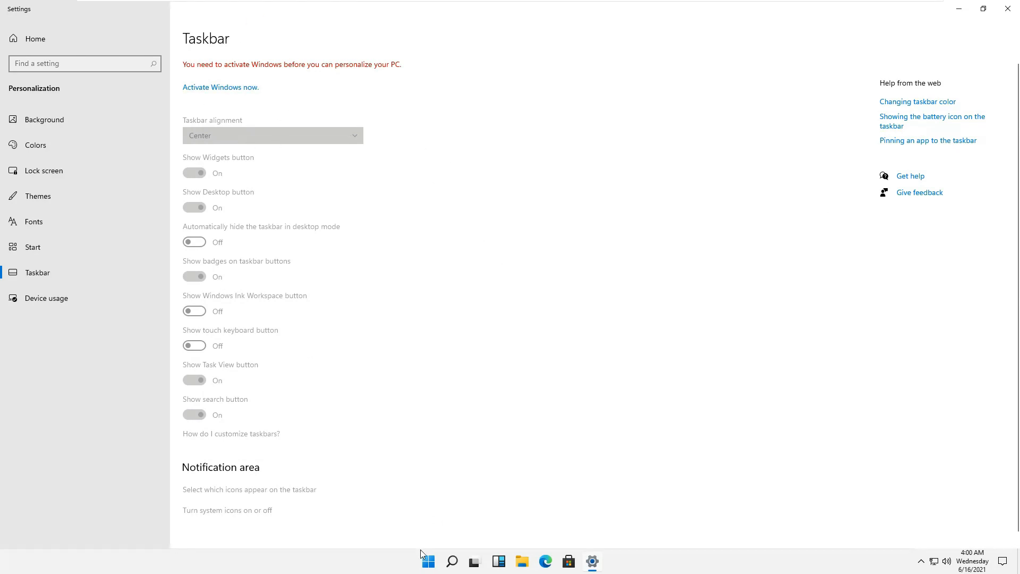
mouse_move(429, 561)
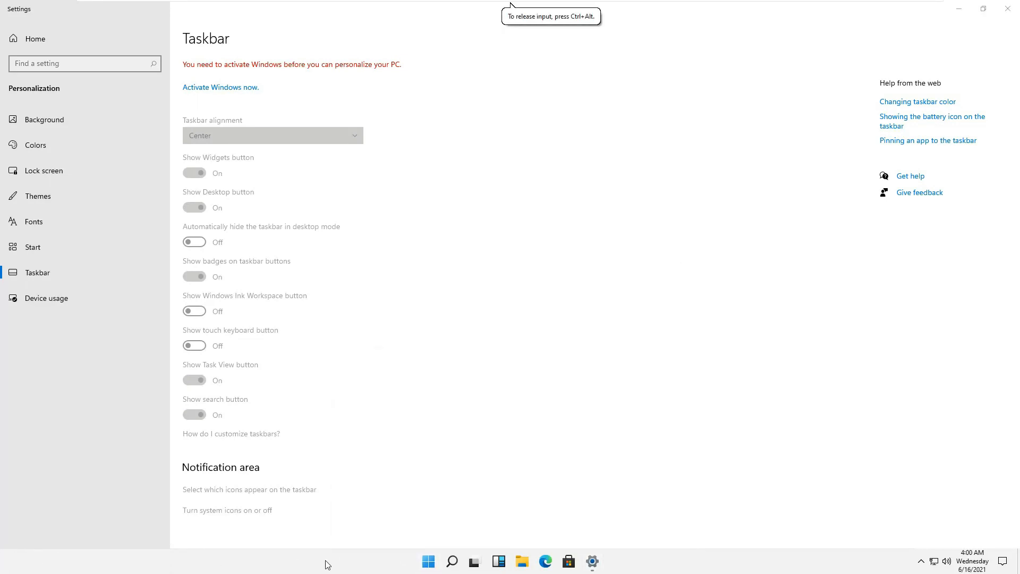
mouse_move(1009, 8)
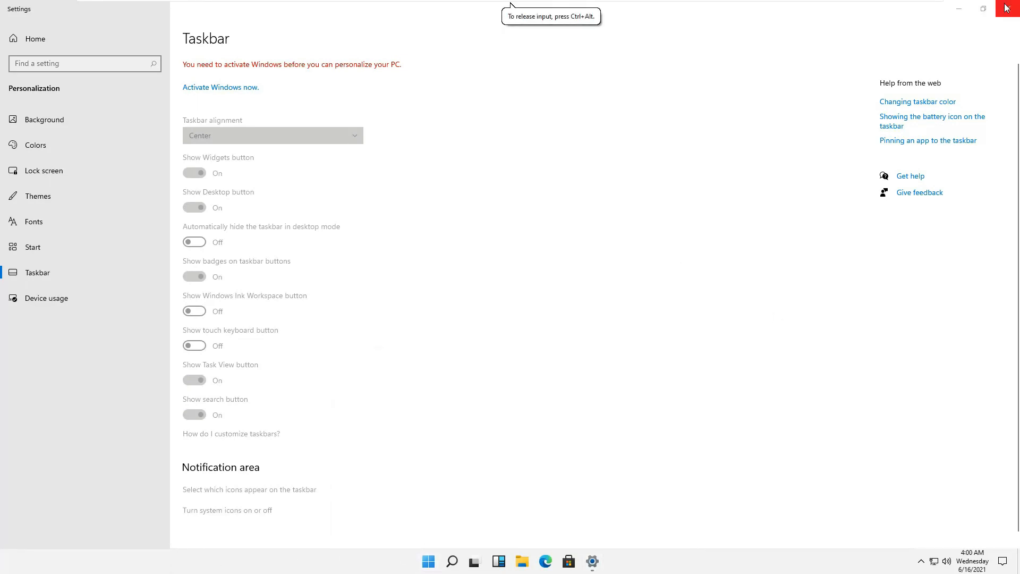
Step: Return to the desktop and open This PC in a maximized File Explorer window
click(1011, 8)
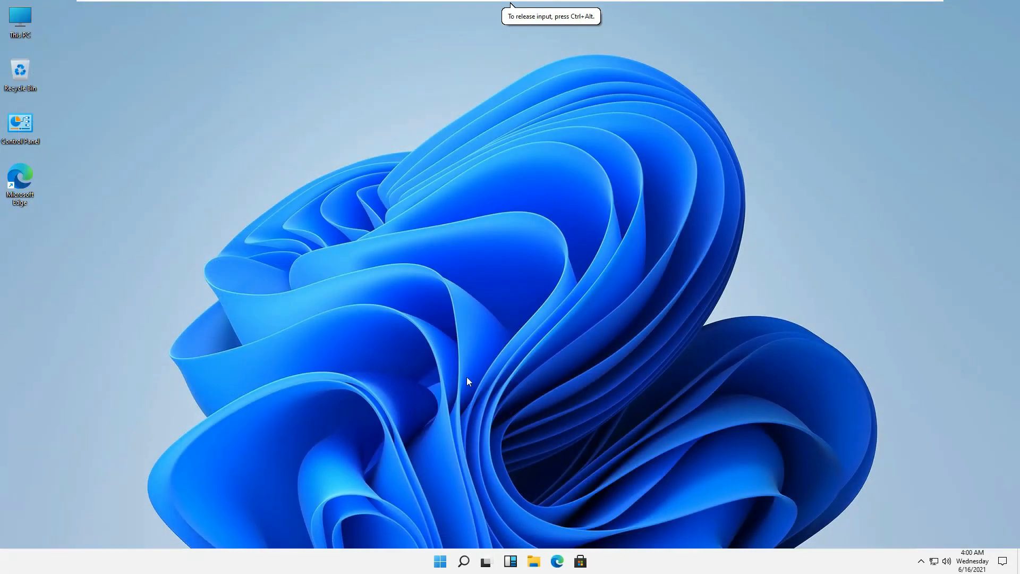
mouse_move(488, 527)
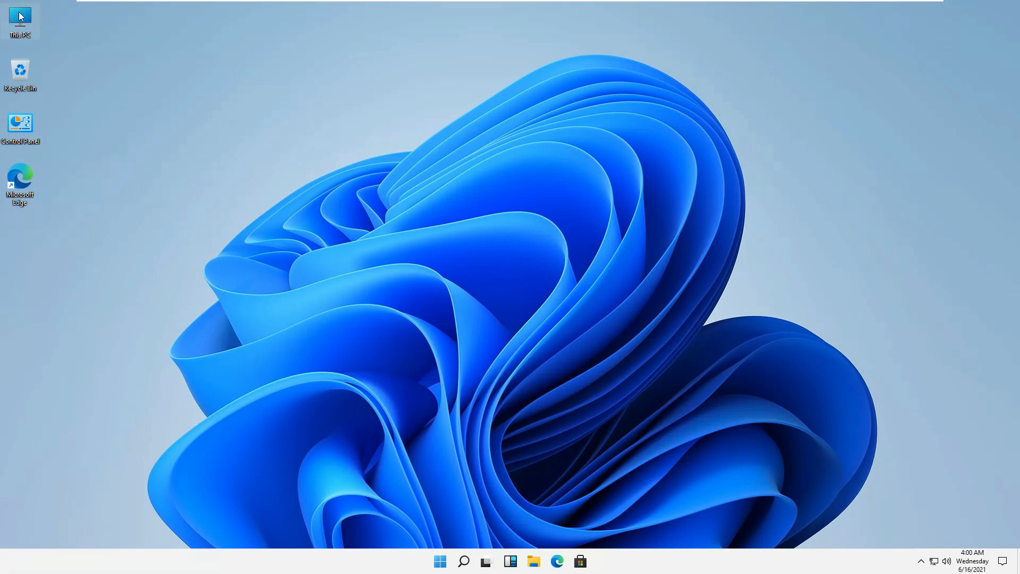
double_click(19, 19)
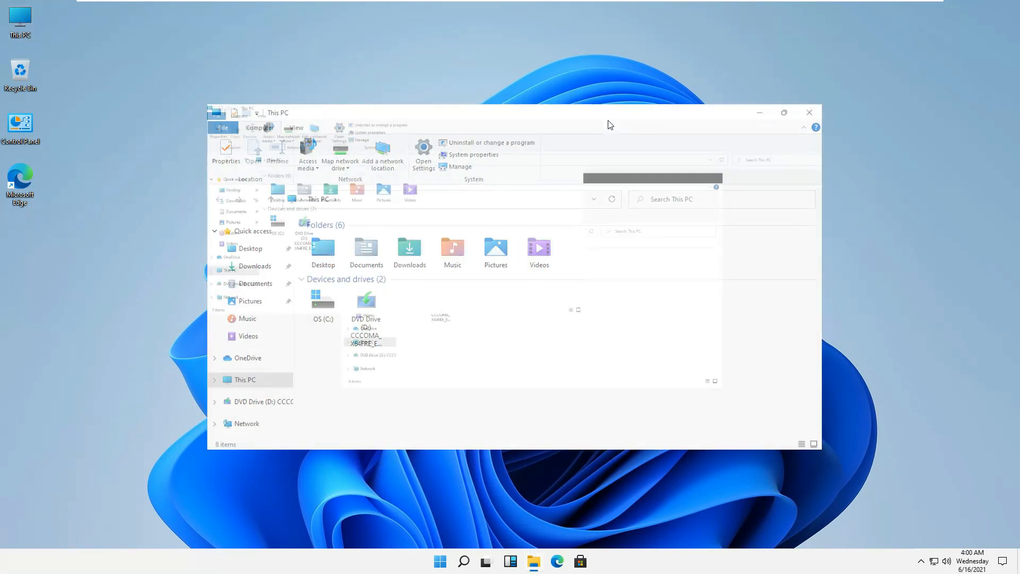
click(783, 112)
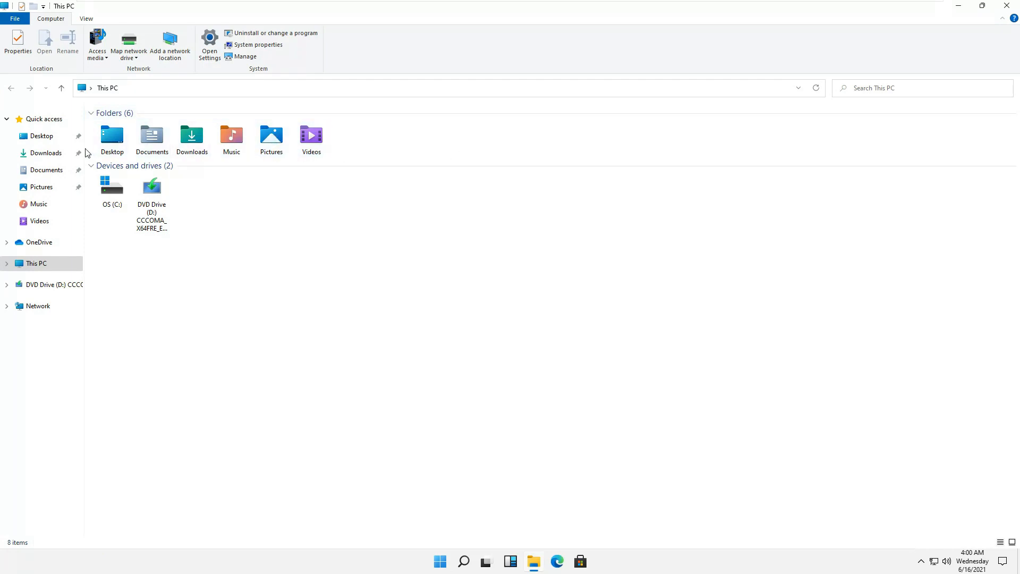
mouse_move(336, 160)
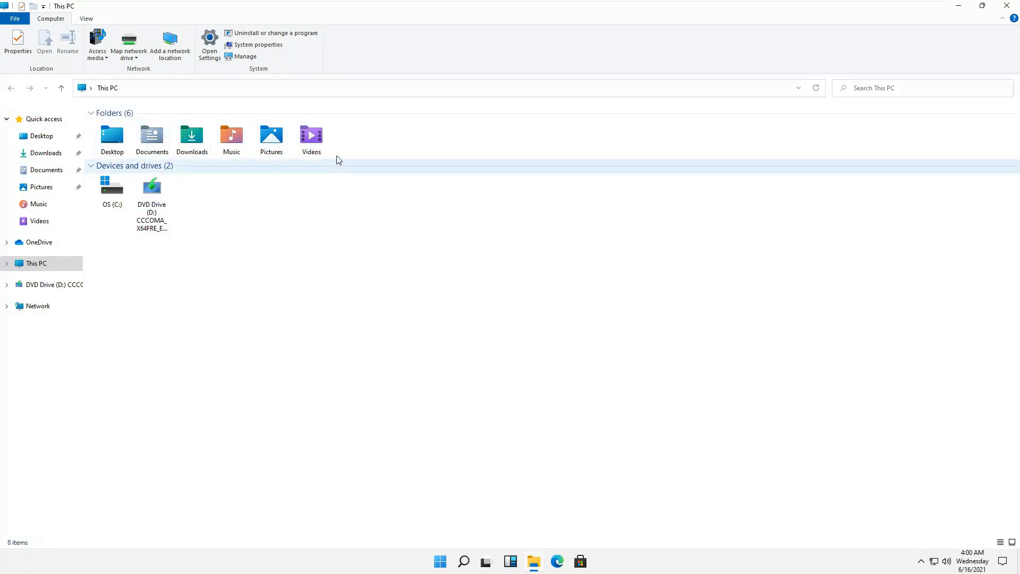
Step: Browse within This PC and show the View ribbon's layout options
click(112, 137)
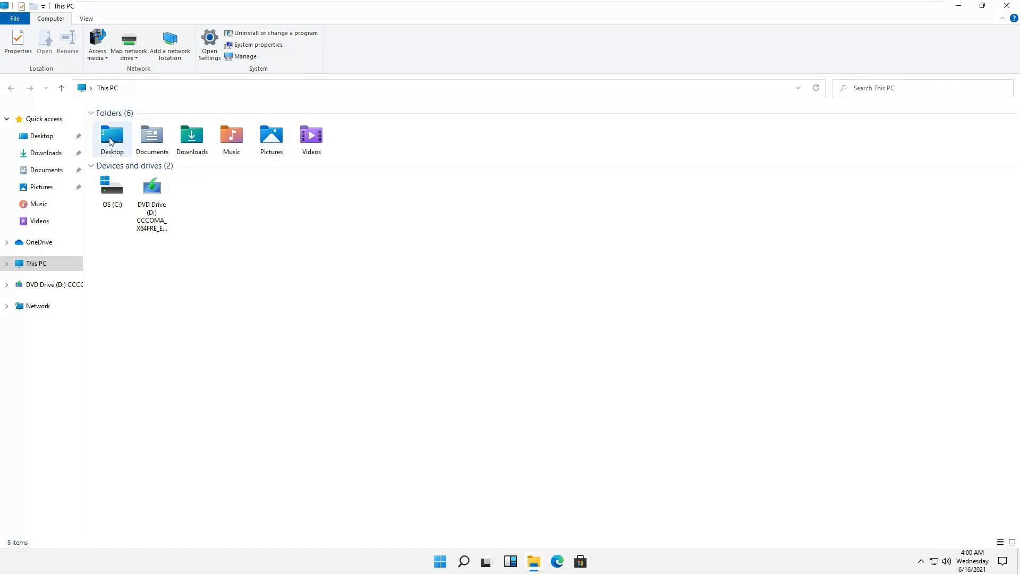
click(388, 215)
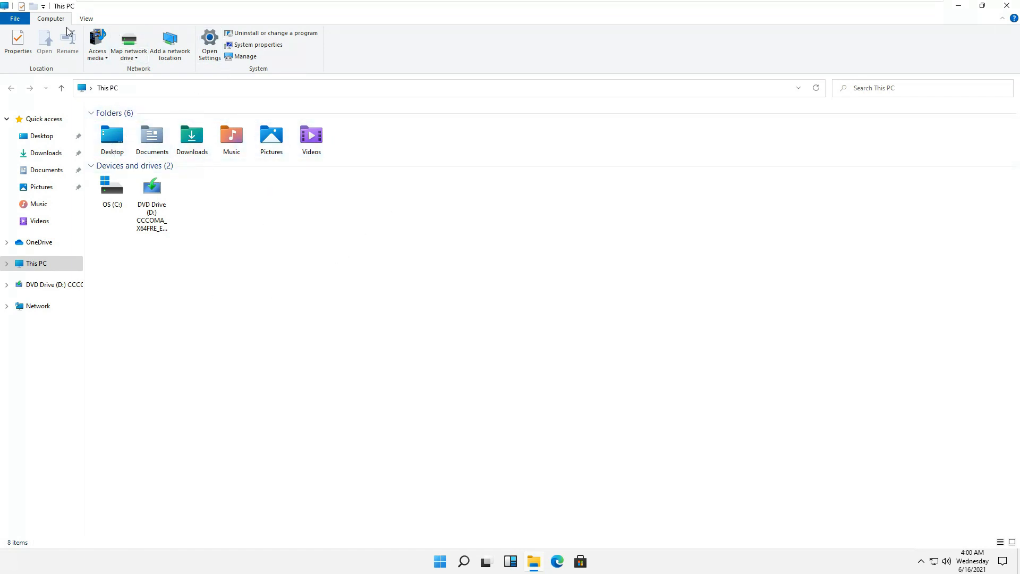
click(85, 18)
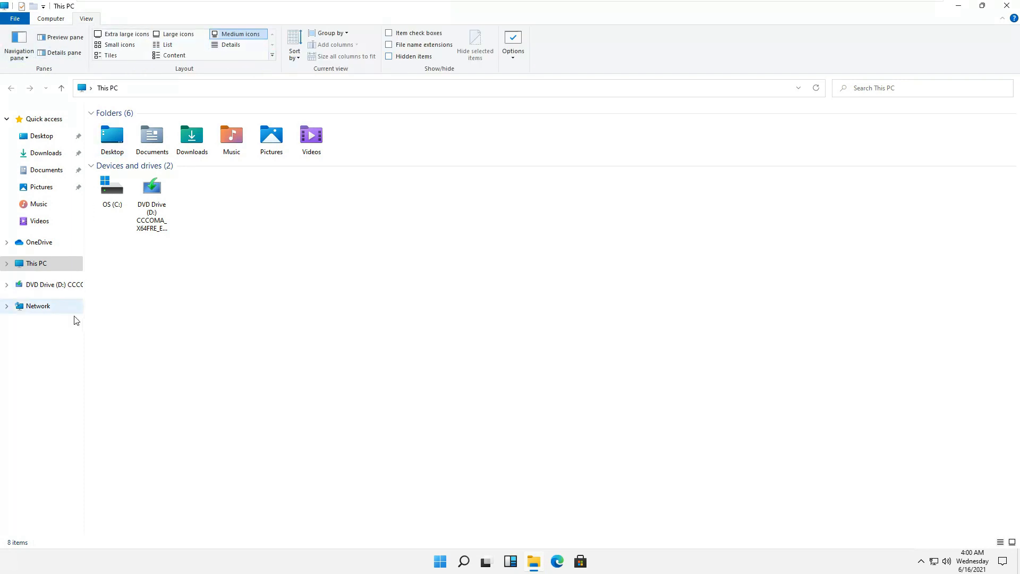
mouse_move(1008, 6)
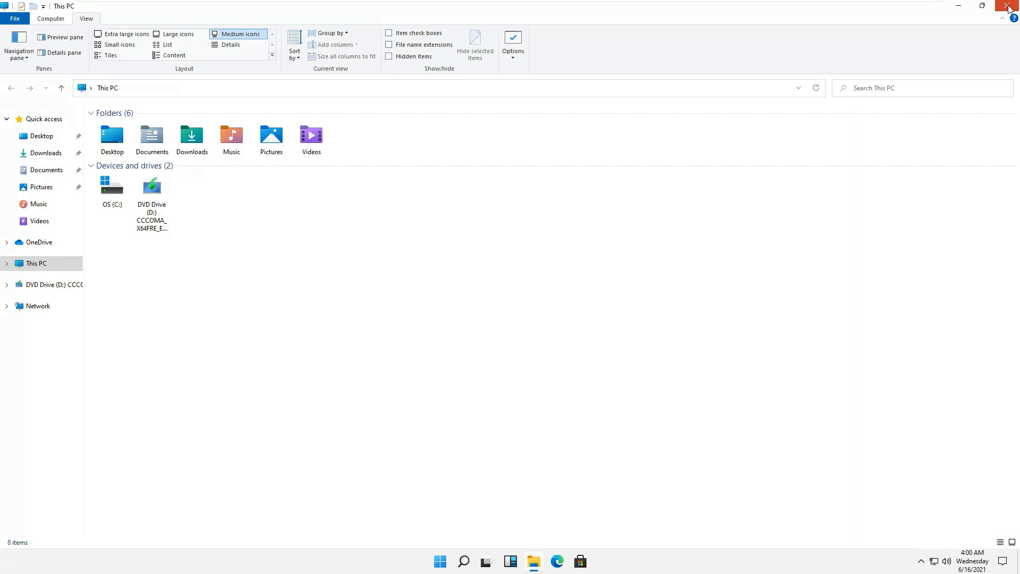
Step: Close File Explorer and launch Settings from the Start menu
click(1009, 6)
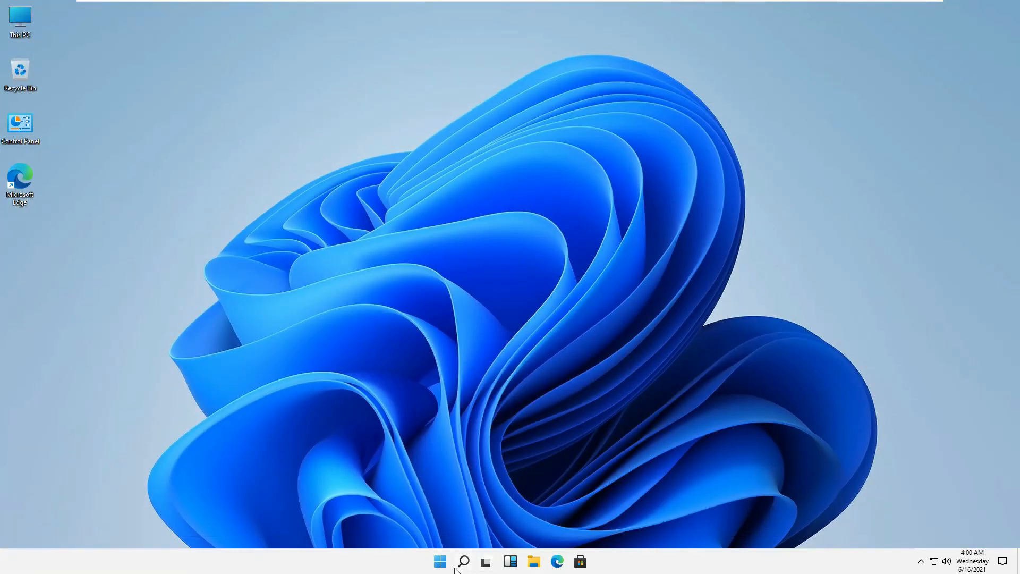
click(440, 561)
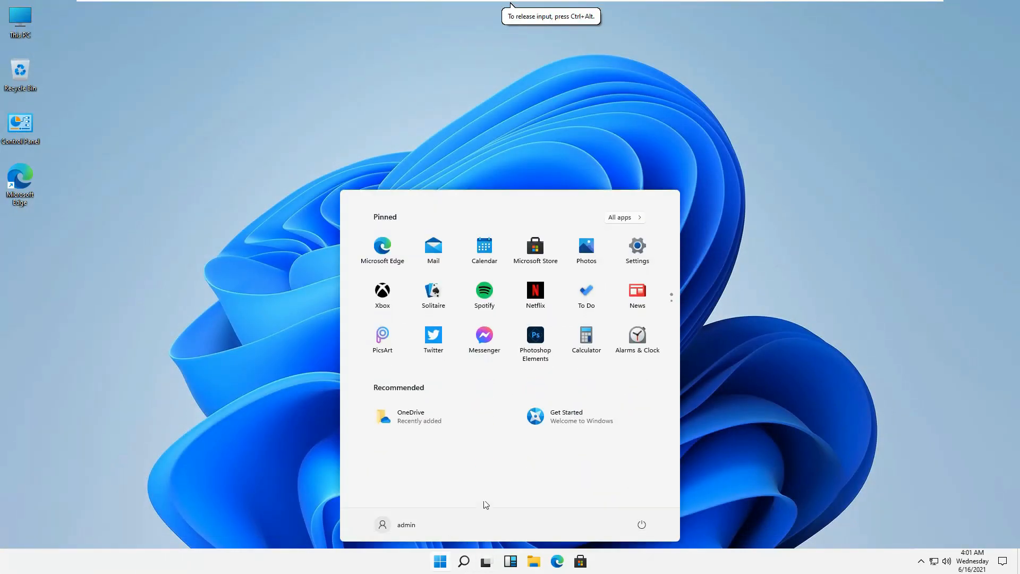
click(636, 248)
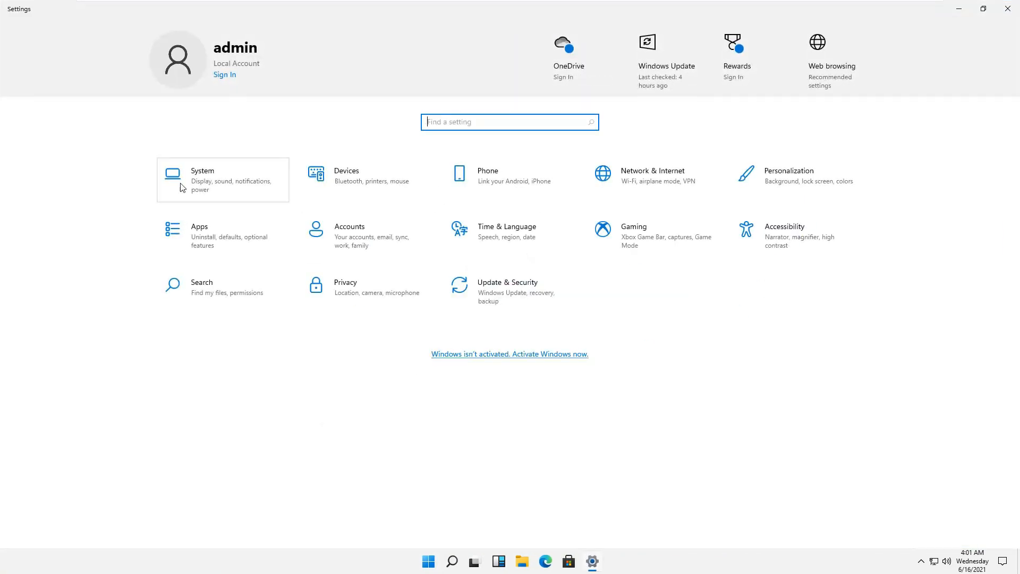
mouse_move(230, 156)
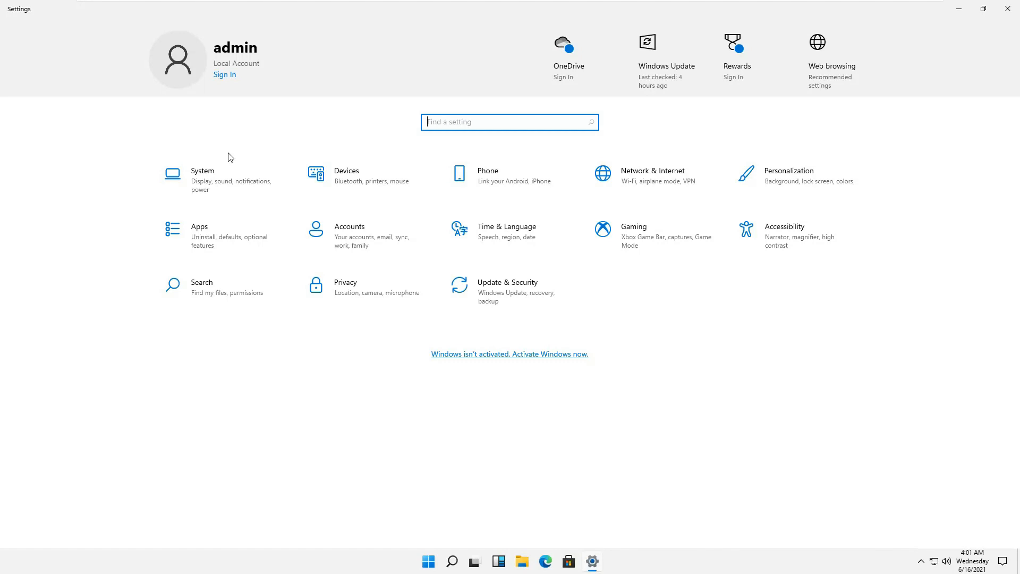
mouse_move(427, 343)
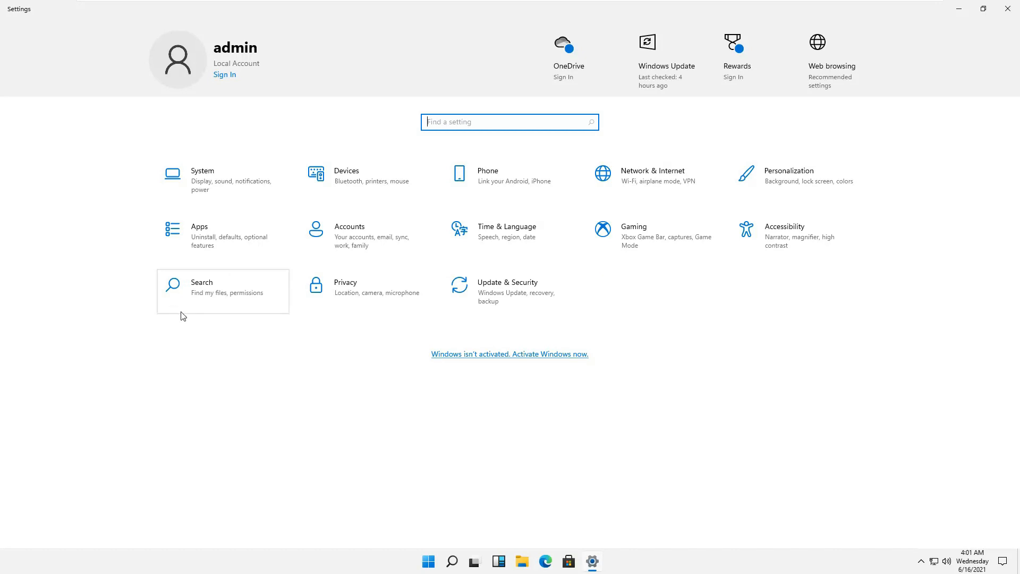
mouse_move(719, 204)
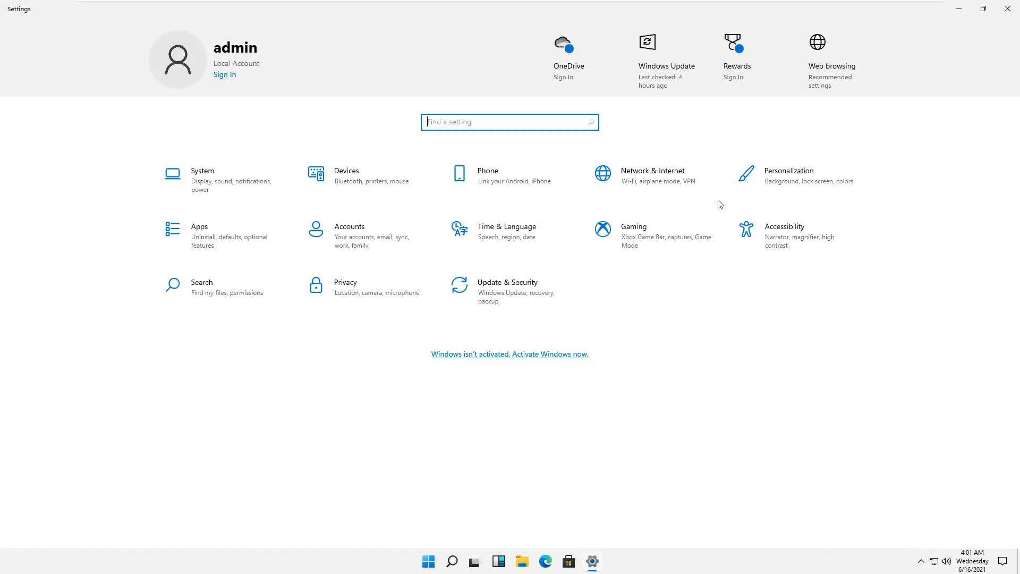
mouse_move(499, 316)
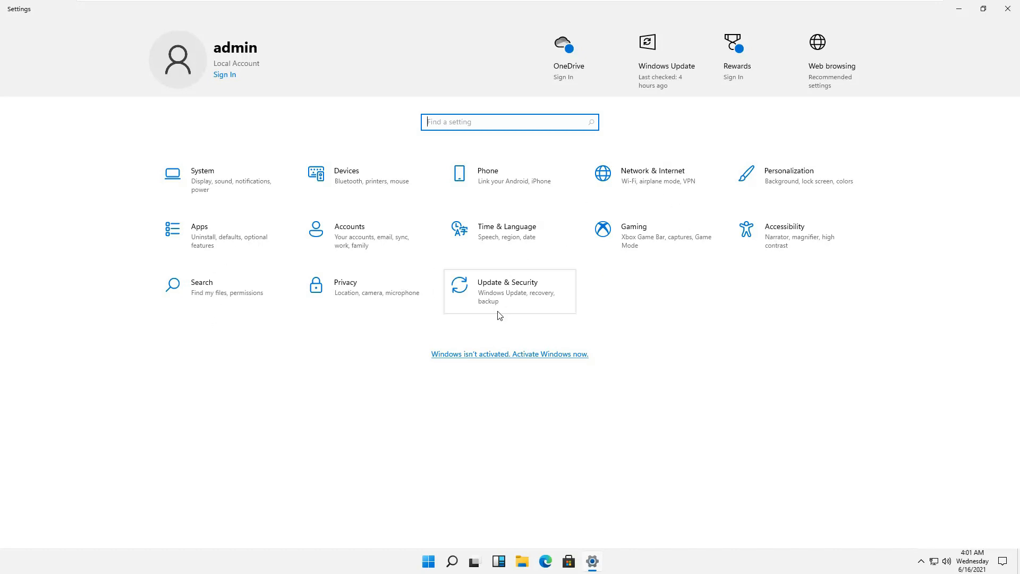
mouse_move(316, 253)
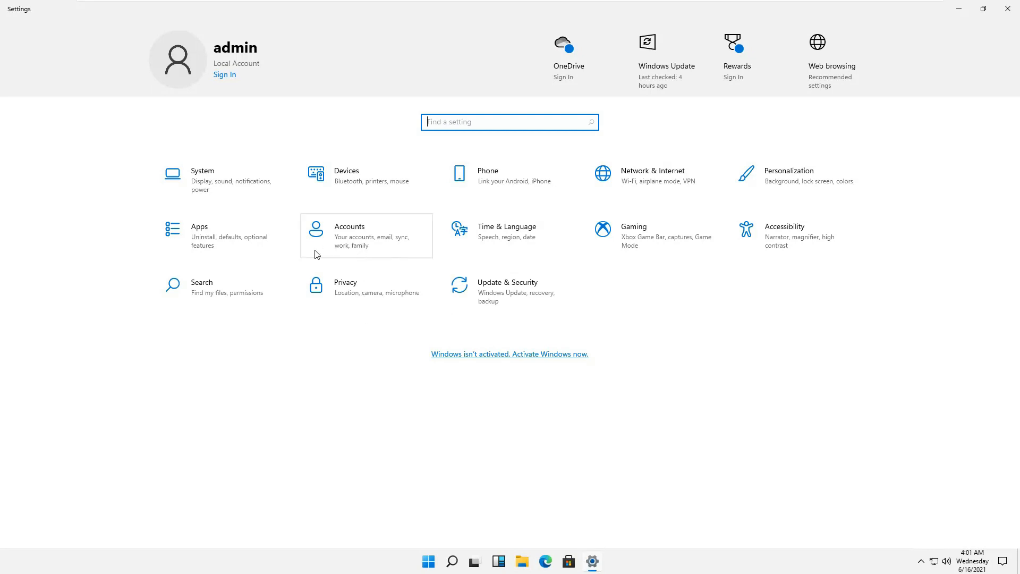
Step: Go to Personalization, view Background, then show the Colors page
click(789, 174)
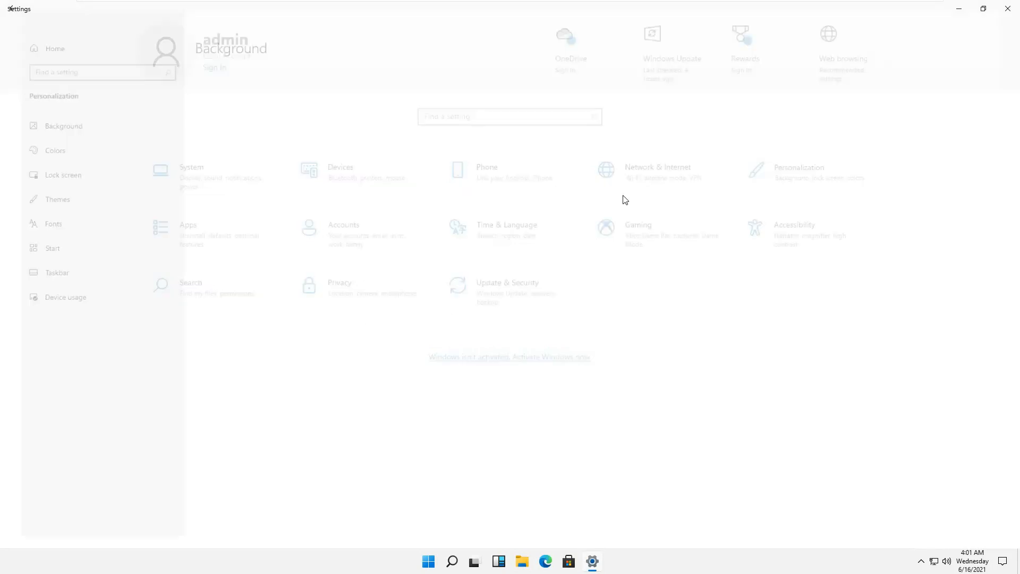
click(64, 126)
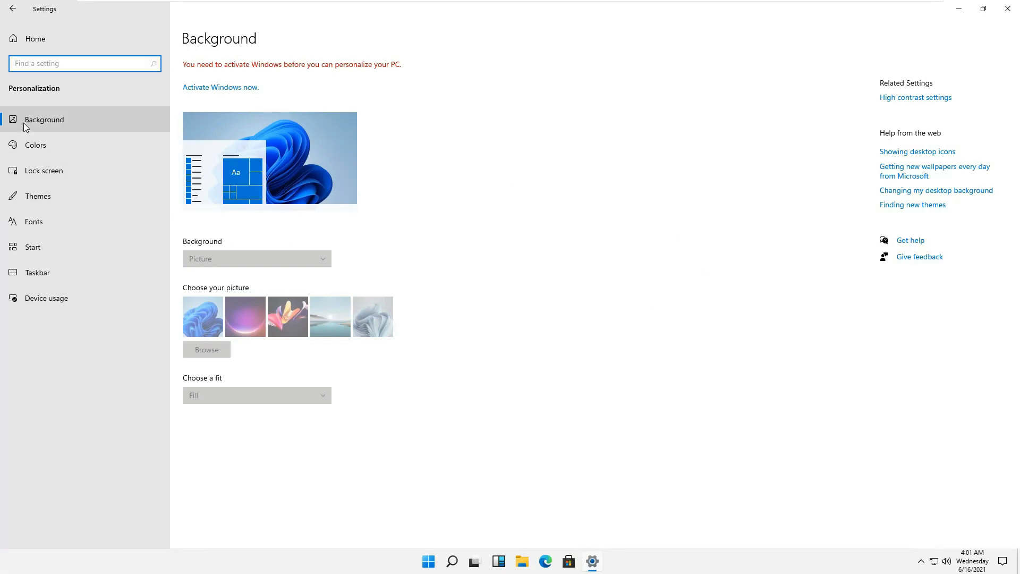
mouse_move(36, 145)
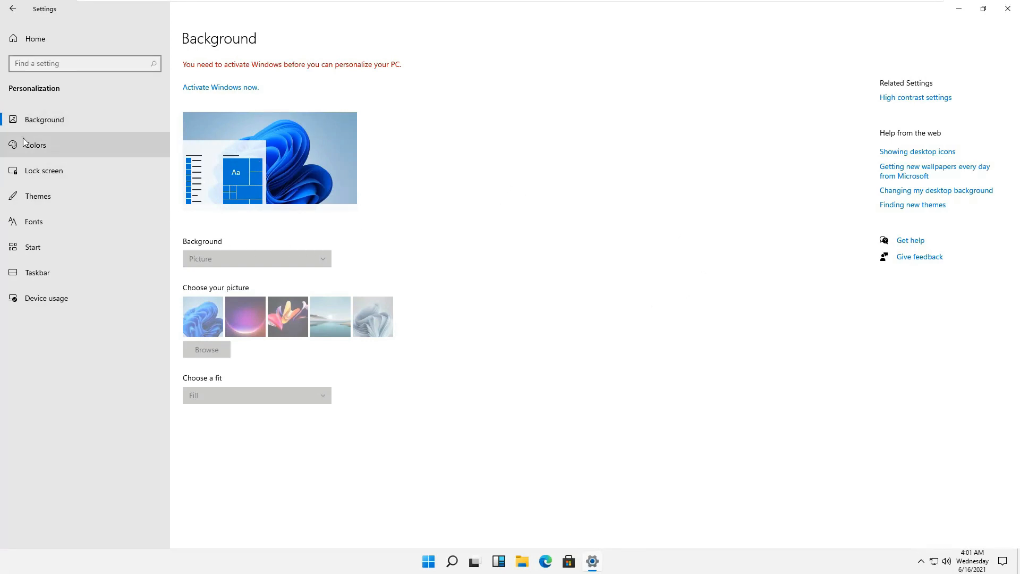
click(35, 144)
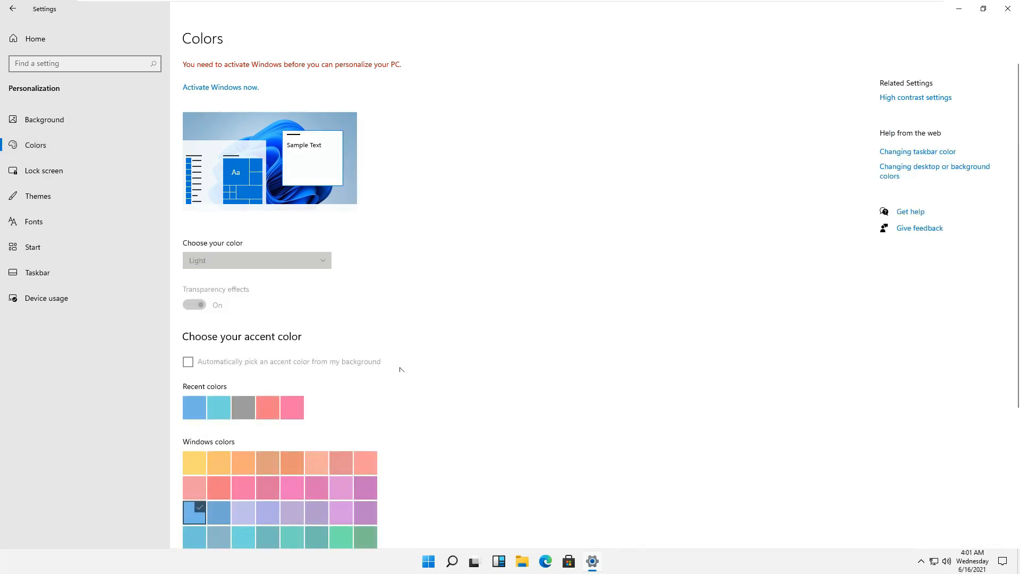
mouse_move(500, 377)
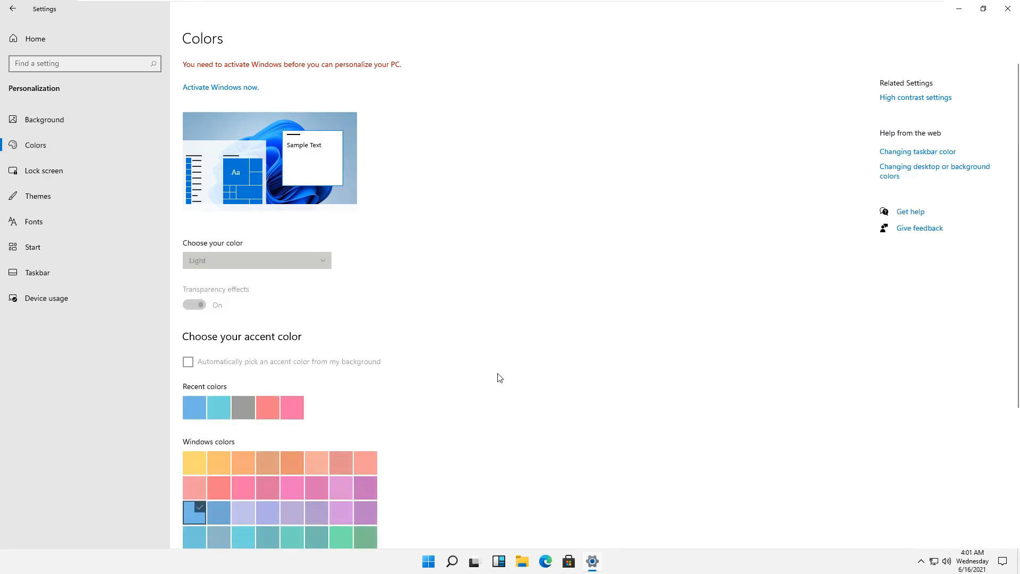
mouse_move(158, 185)
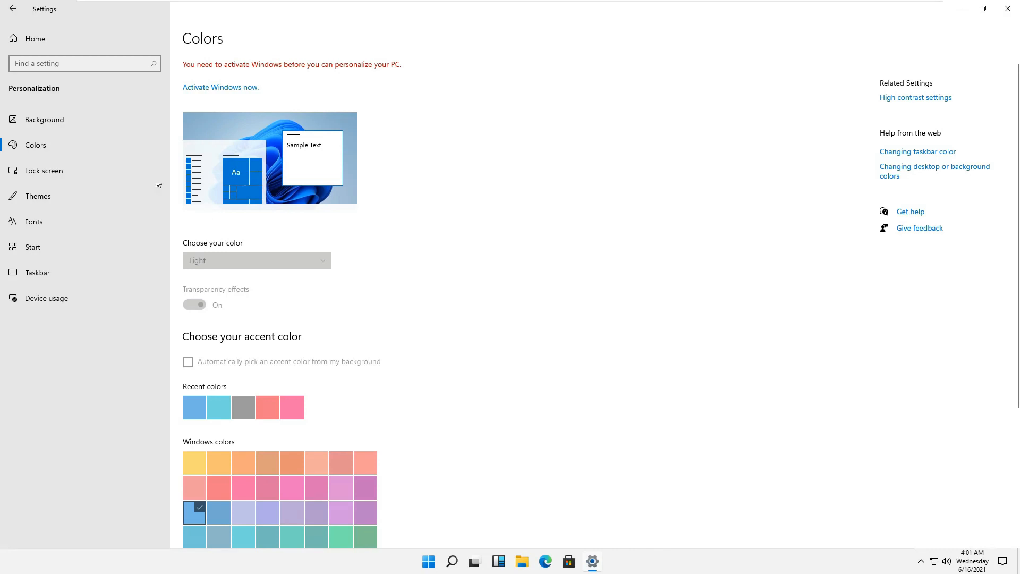
mouse_move(718, 5)
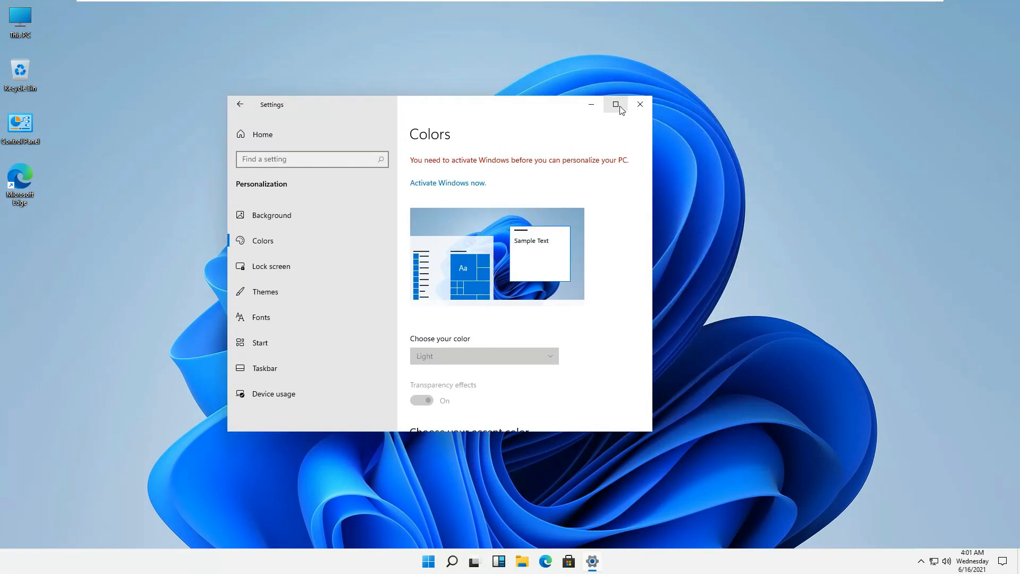
mouse_move(614, 104)
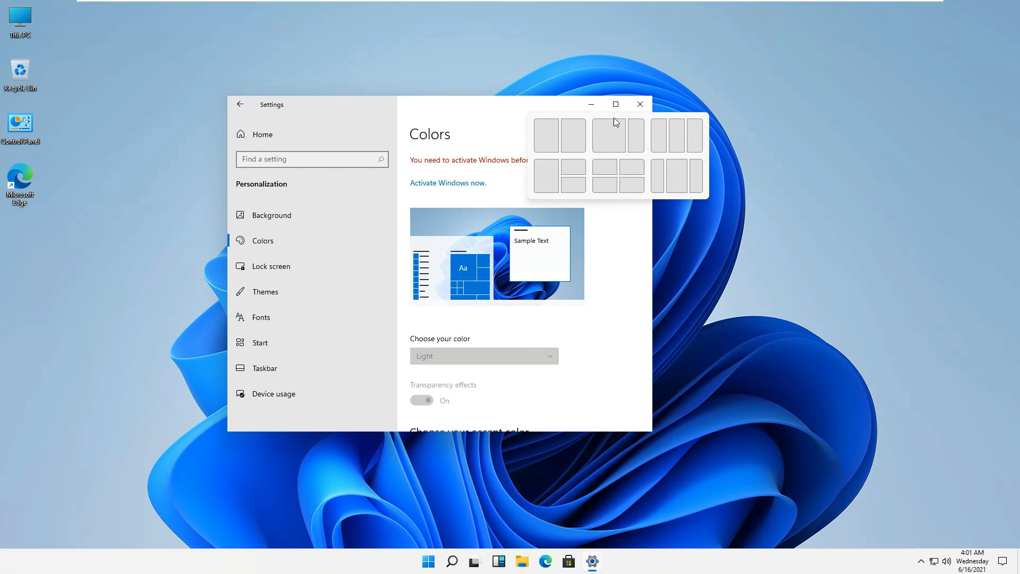
Step: Snap Settings into a grid quarter and restore the Microsoft Store window beside it
click(572, 135)
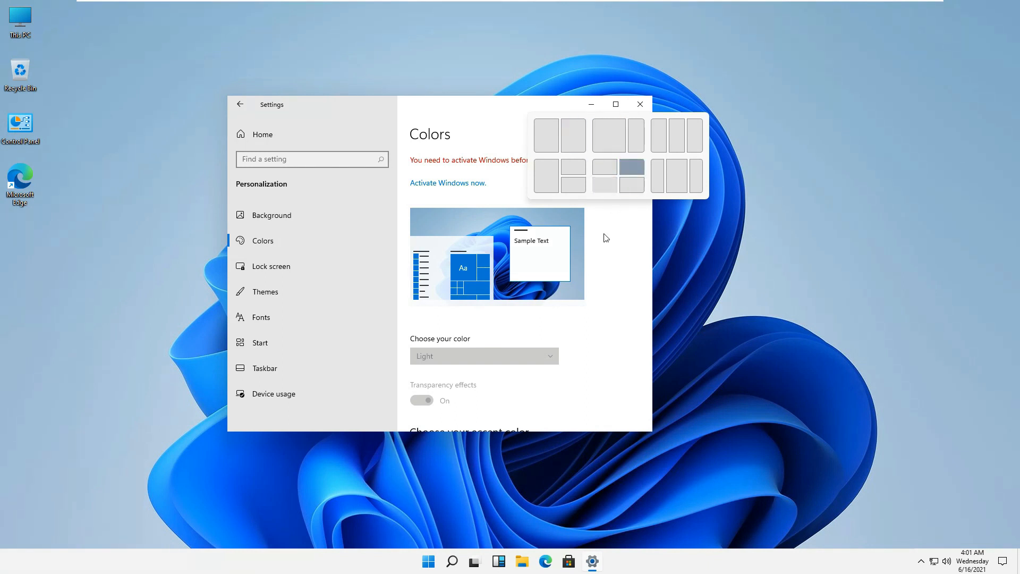
click(568, 561)
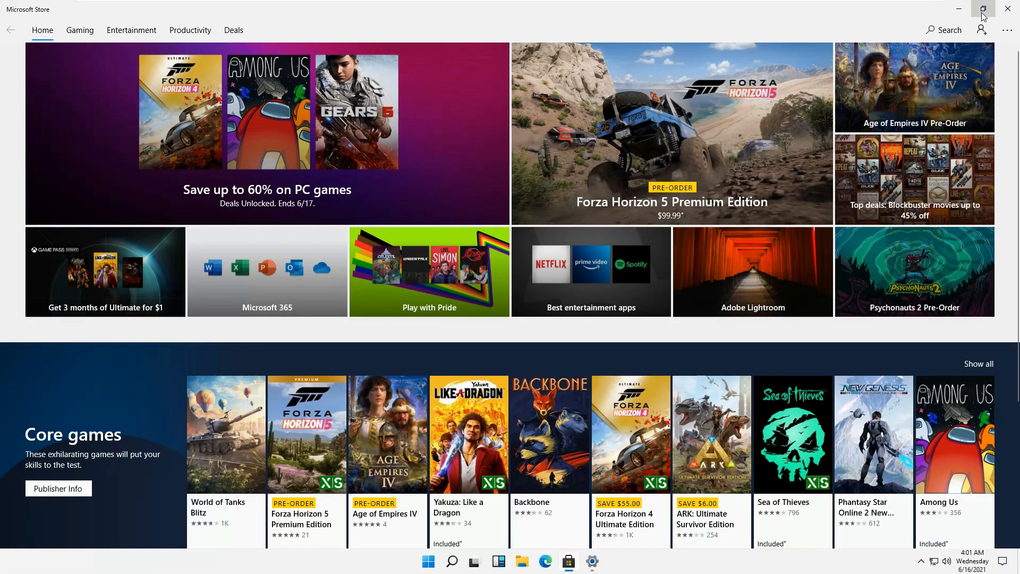
click(985, 9)
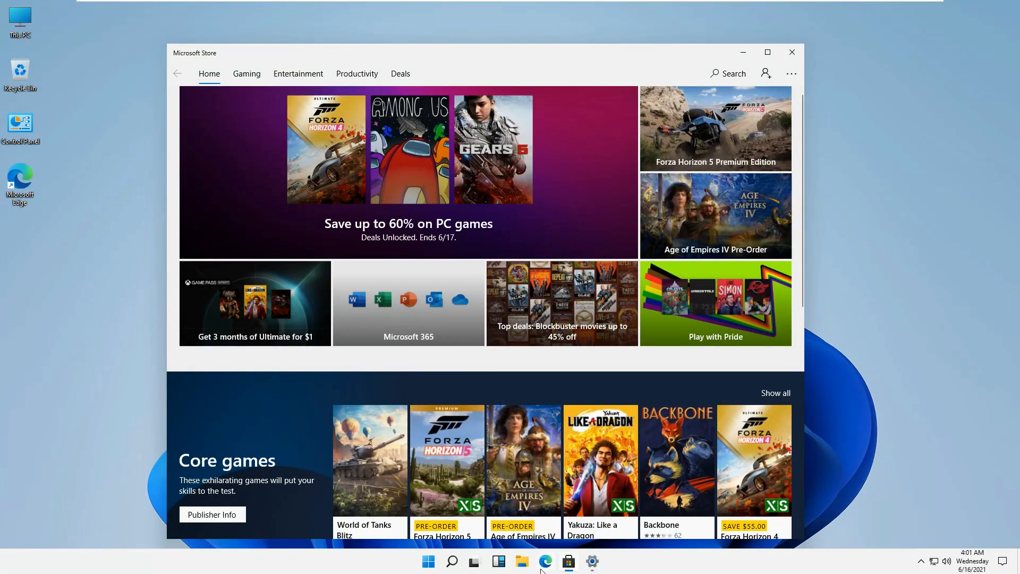
click(498, 562)
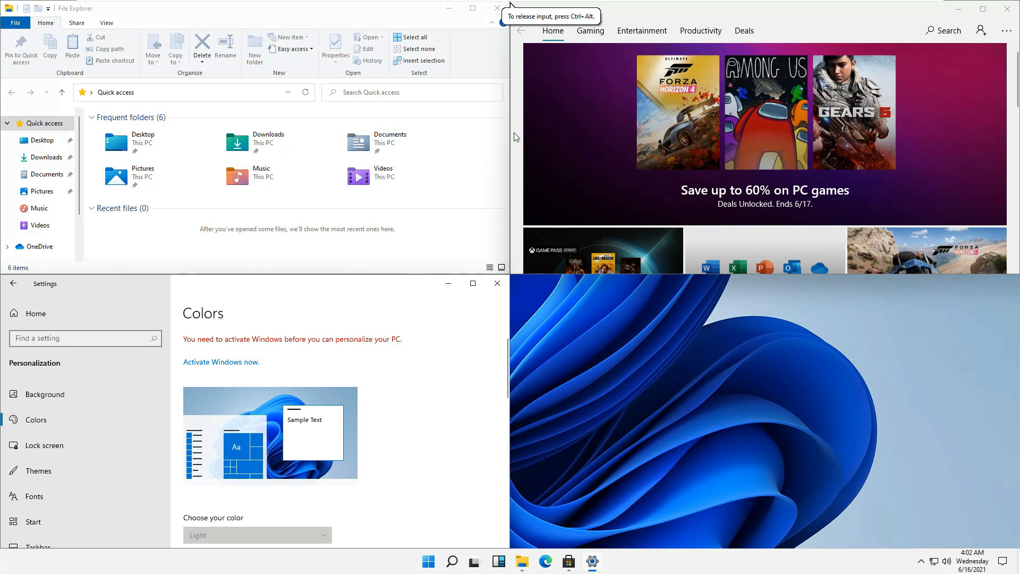
mouse_move(521, 561)
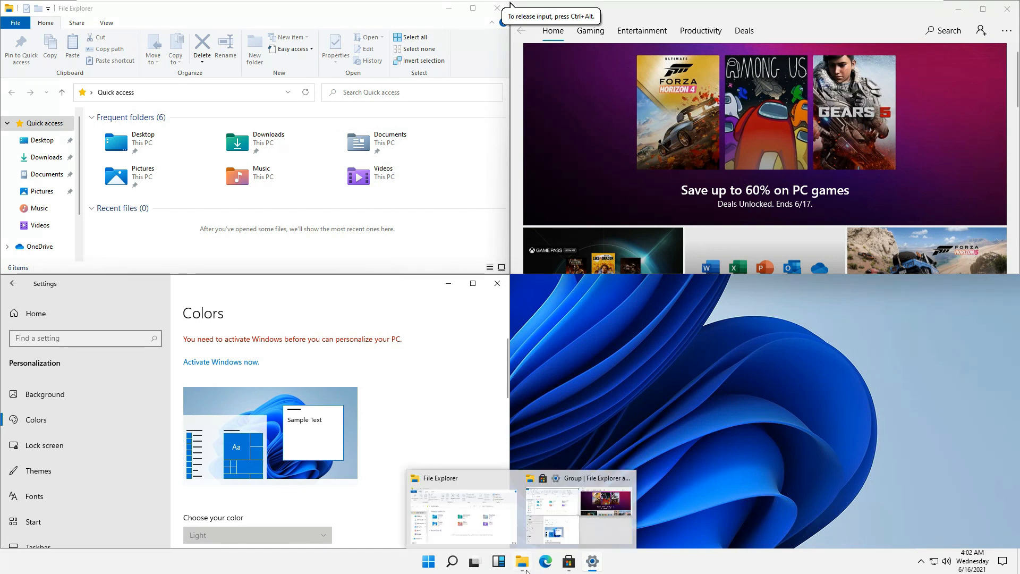
mouse_move(568, 561)
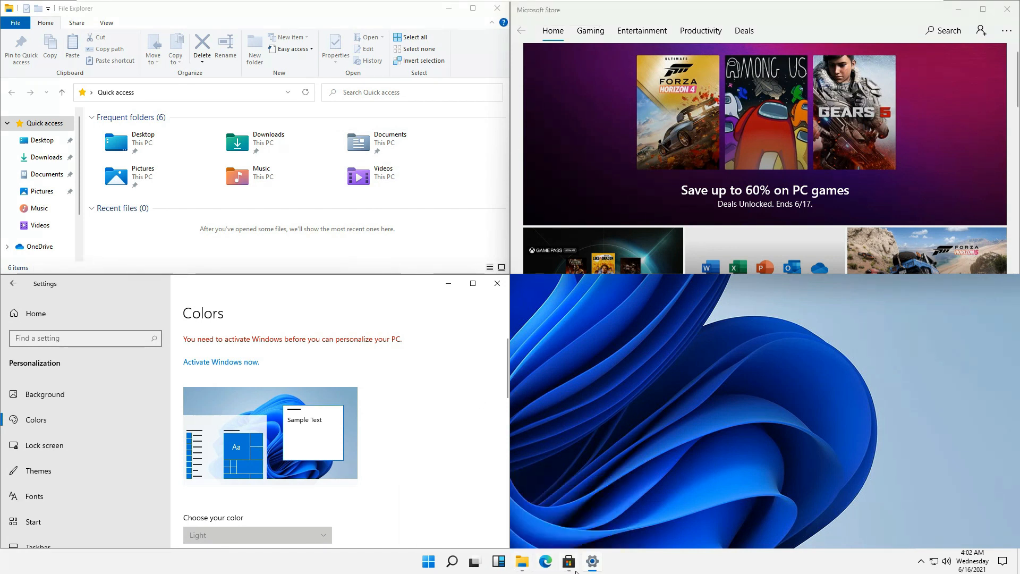
mouse_move(568, 561)
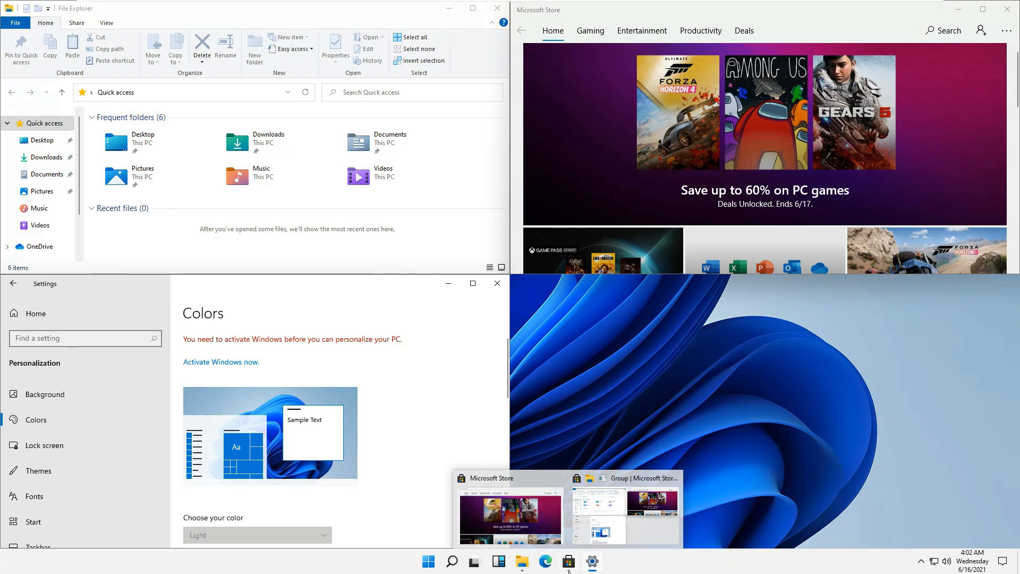
mouse_move(522, 561)
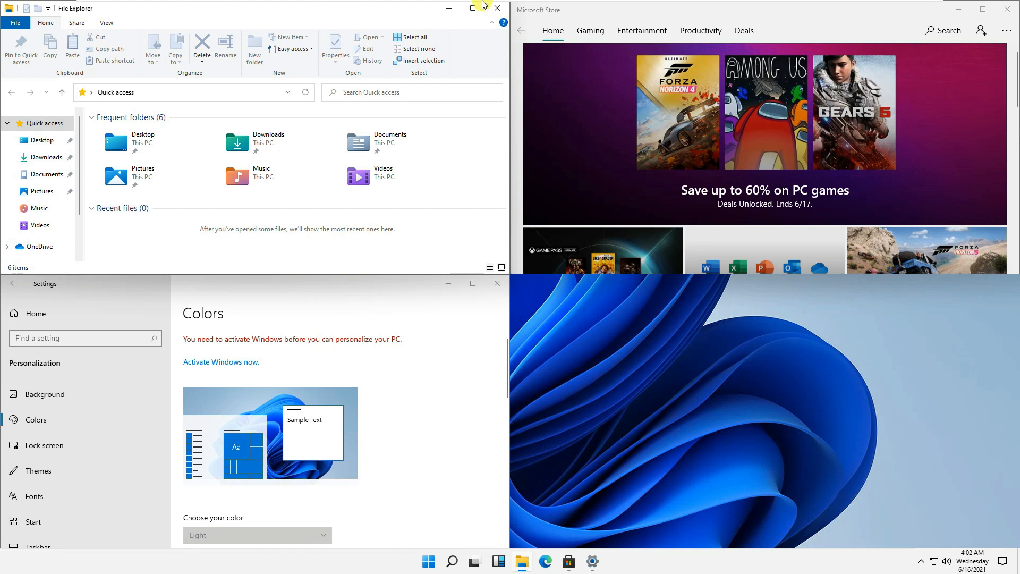
Step: Close File Explorer, Microsoft Store and the Colors settings window, clearing the desktop
click(498, 8)
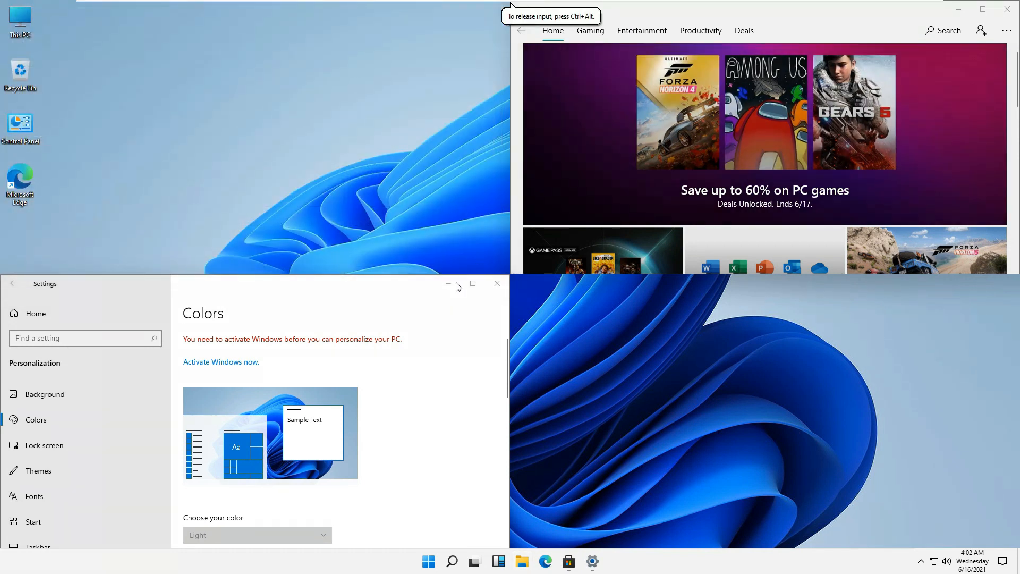
mouse_move(1008, 9)
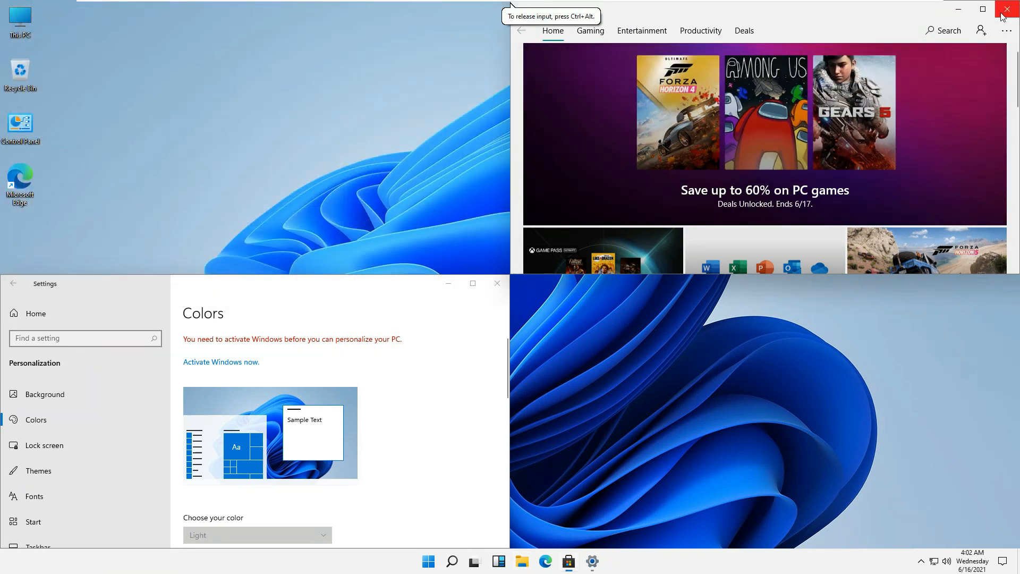
click(1008, 9)
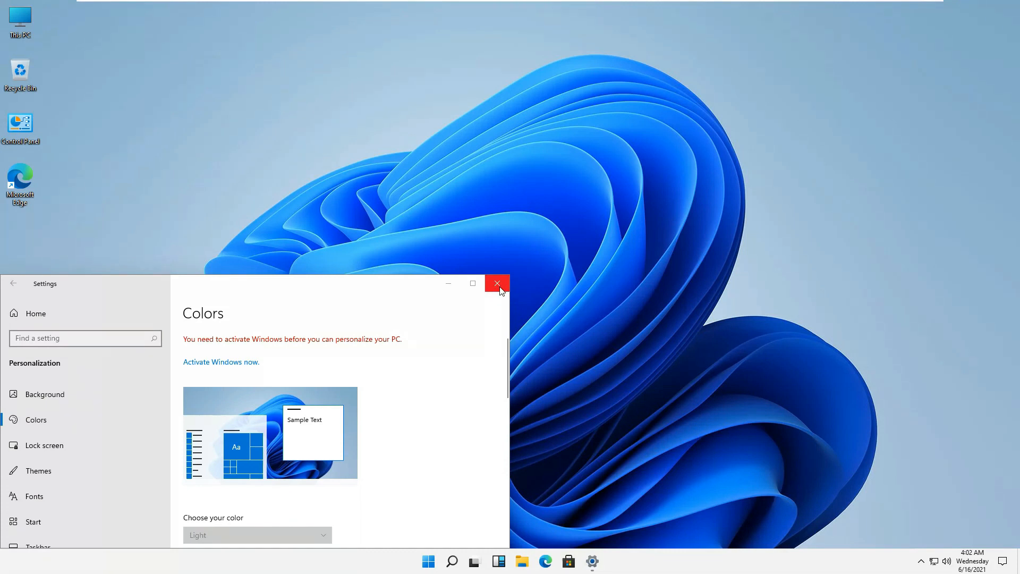
click(497, 284)
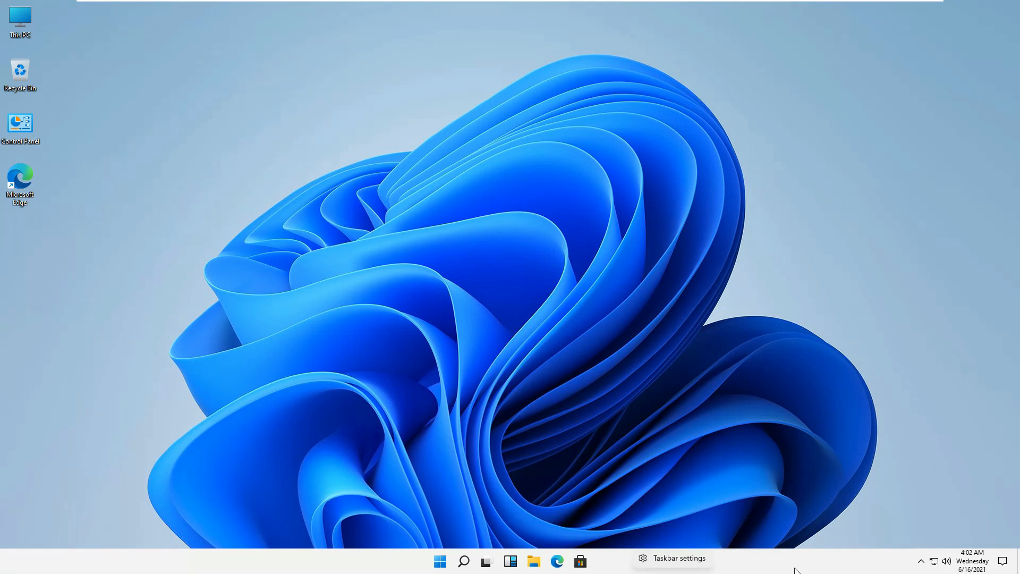
mouse_move(3, 557)
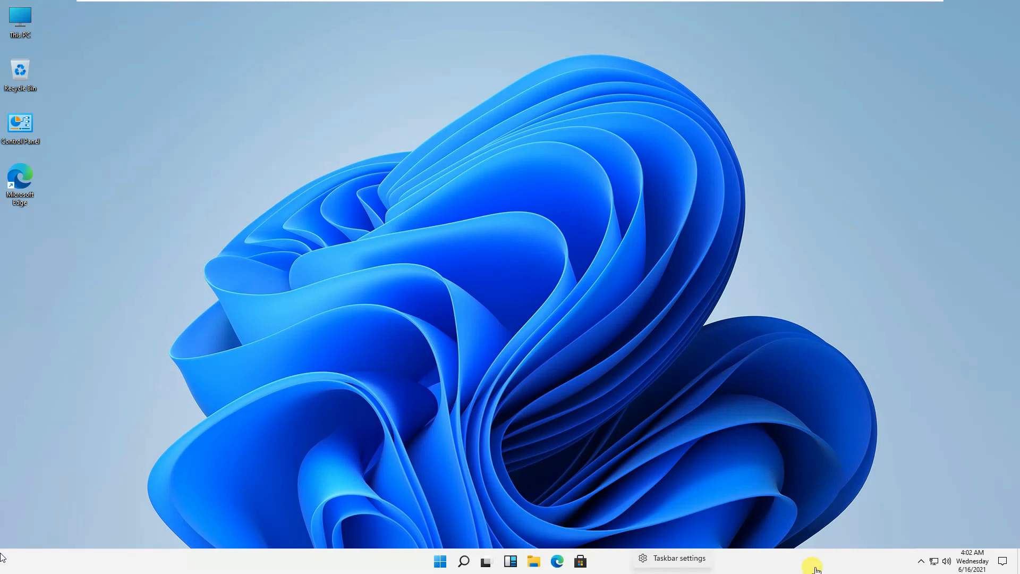
mouse_move(857, 562)
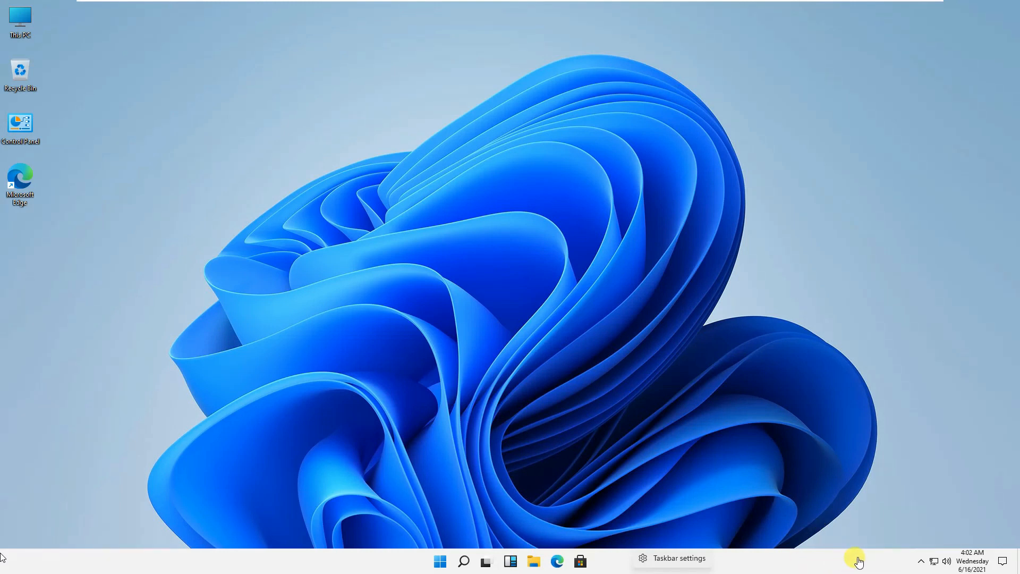
mouse_move(840, 563)
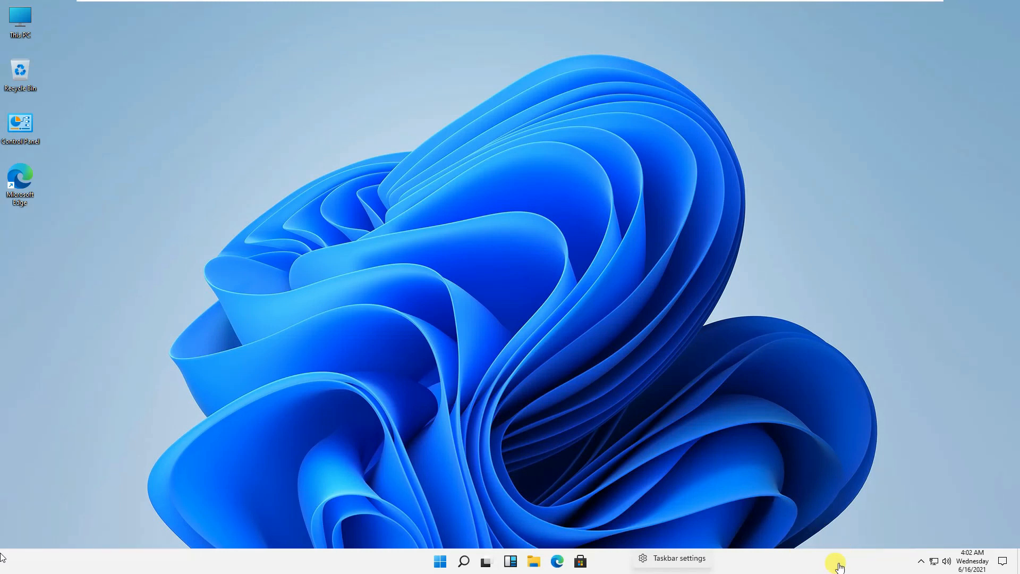
mouse_move(322, 566)
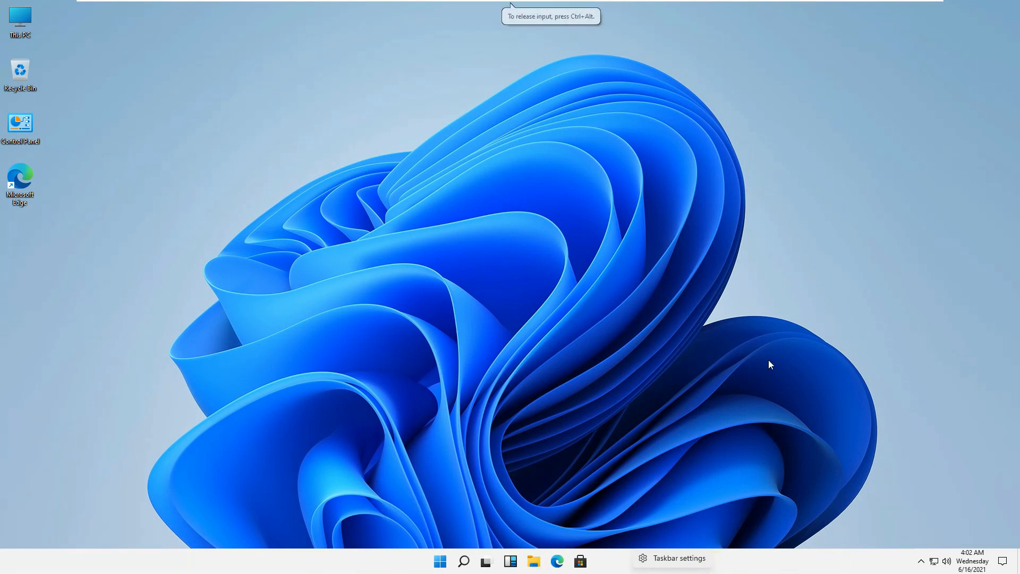
mouse_move(440, 561)
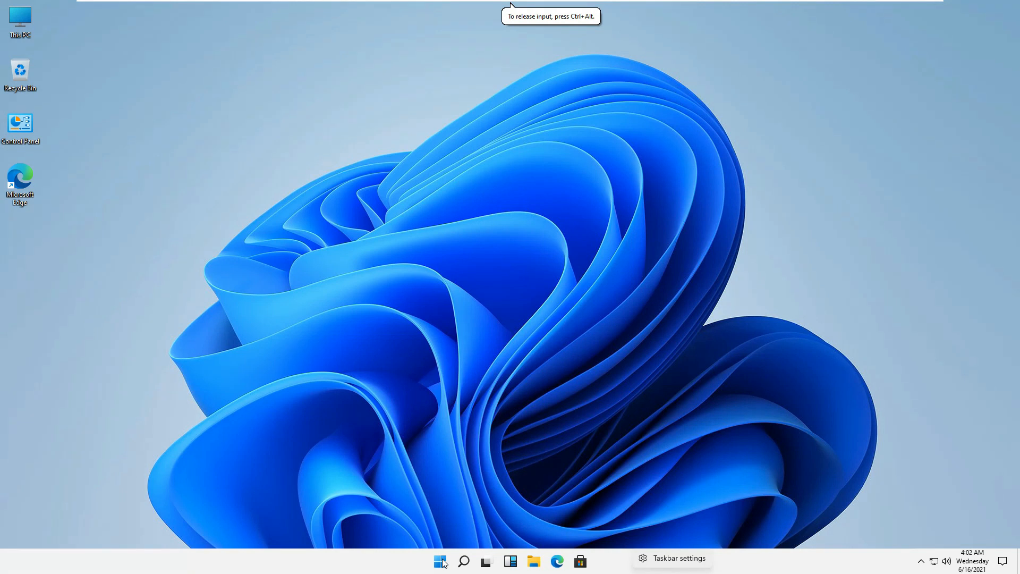
right_click(440, 561)
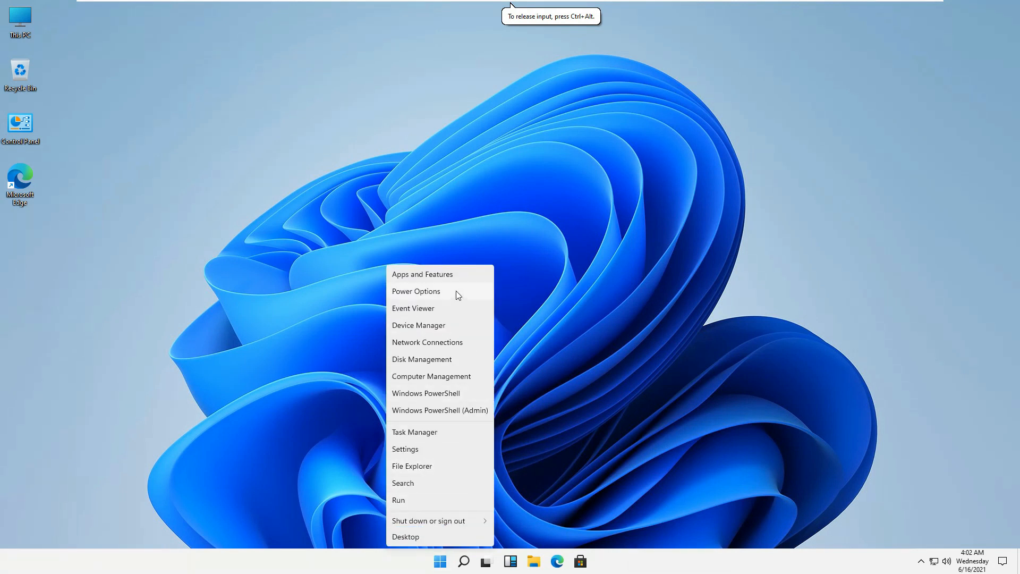
mouse_move(416, 500)
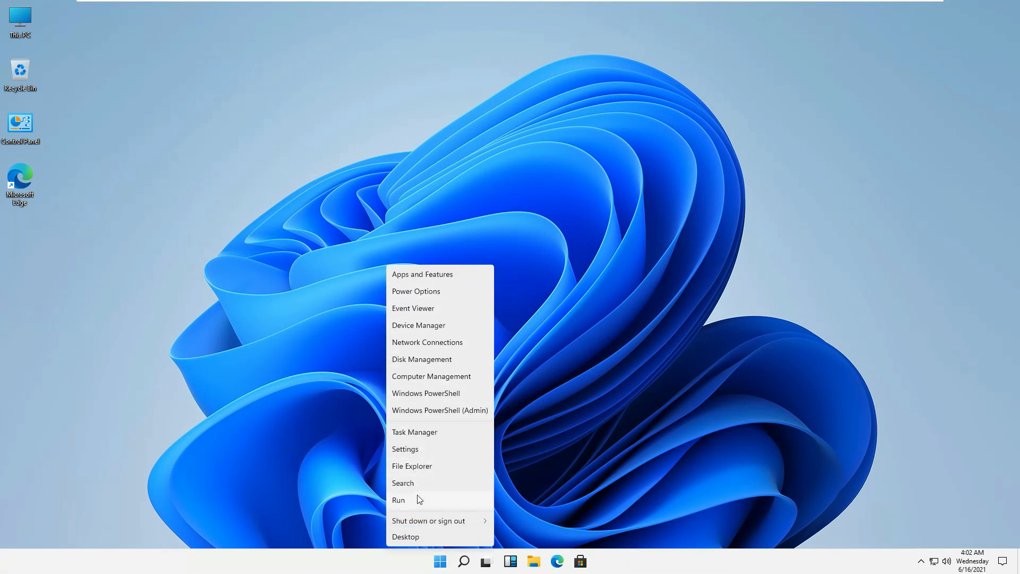
mouse_move(441, 431)
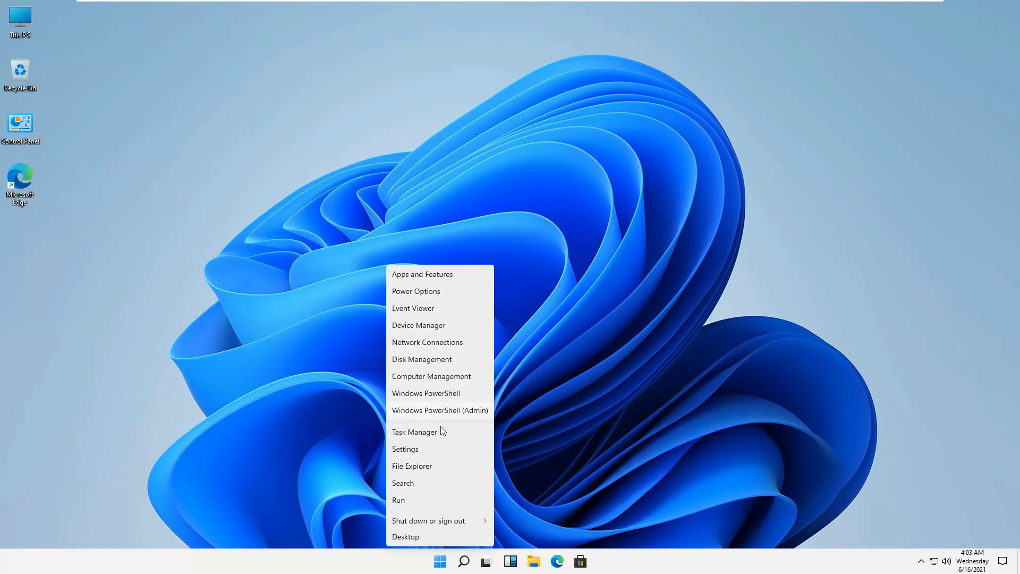
mouse_move(426, 341)
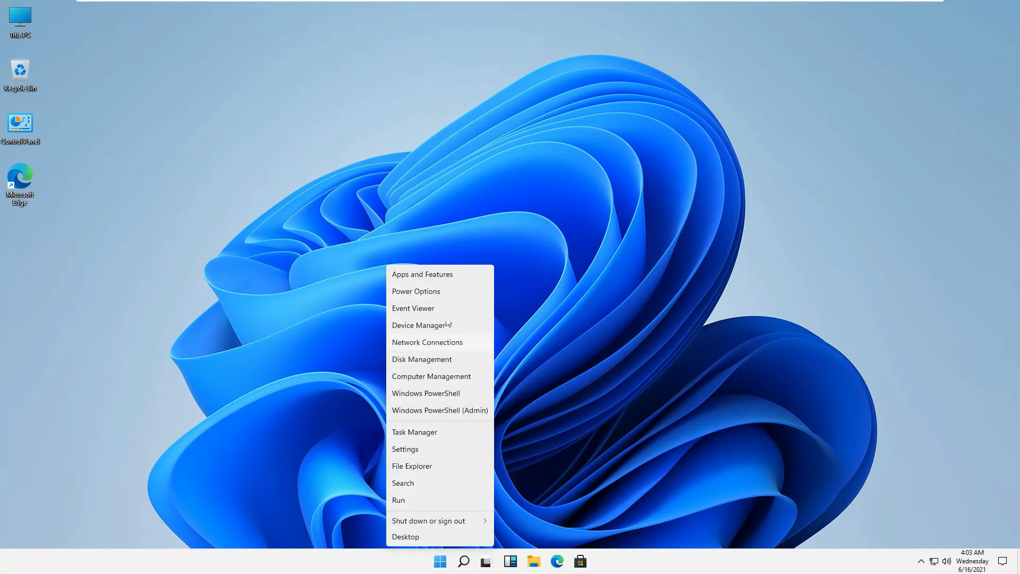
mouse_move(434, 294)
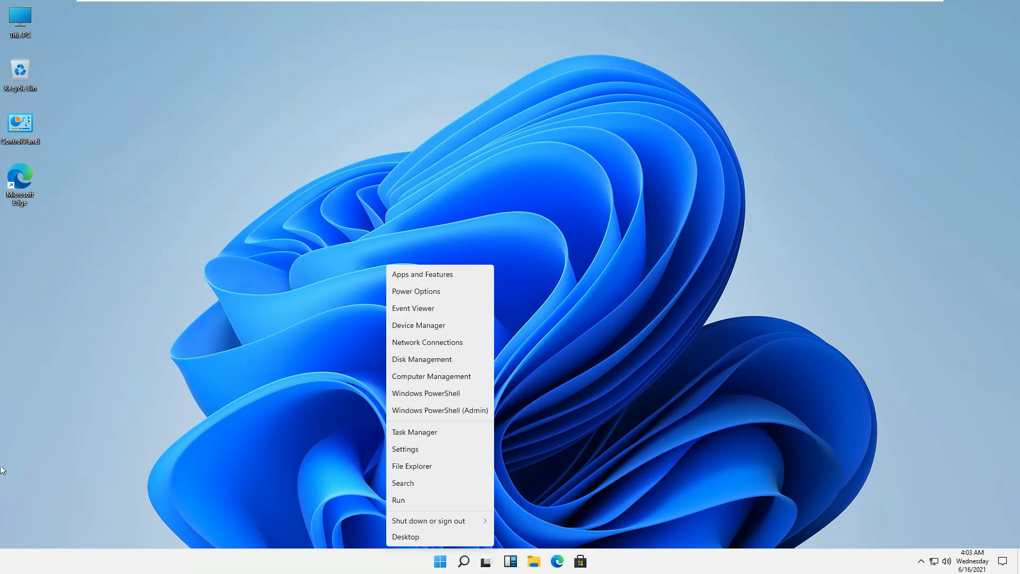
click(409, 297)
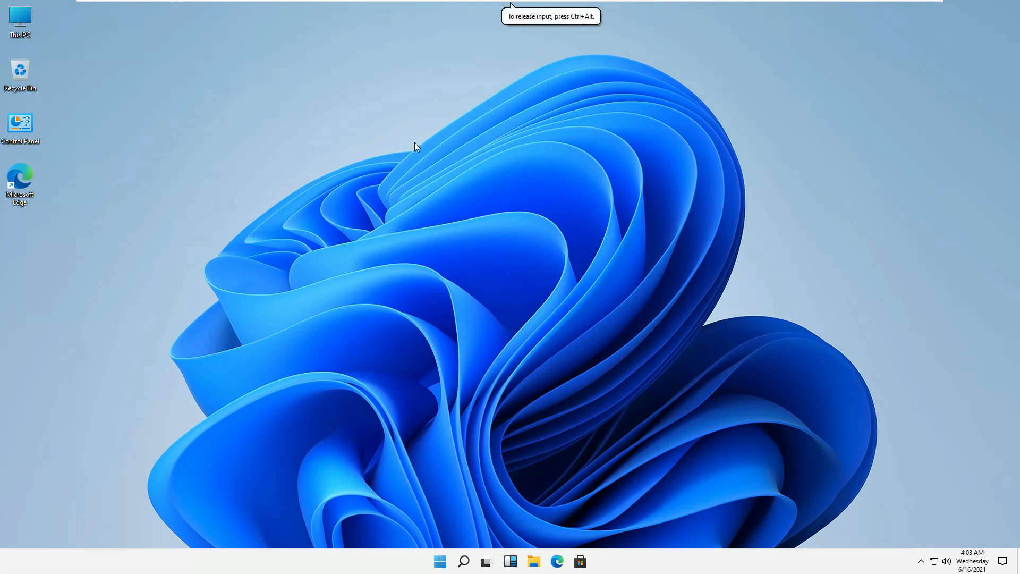
right_click(323, 365)
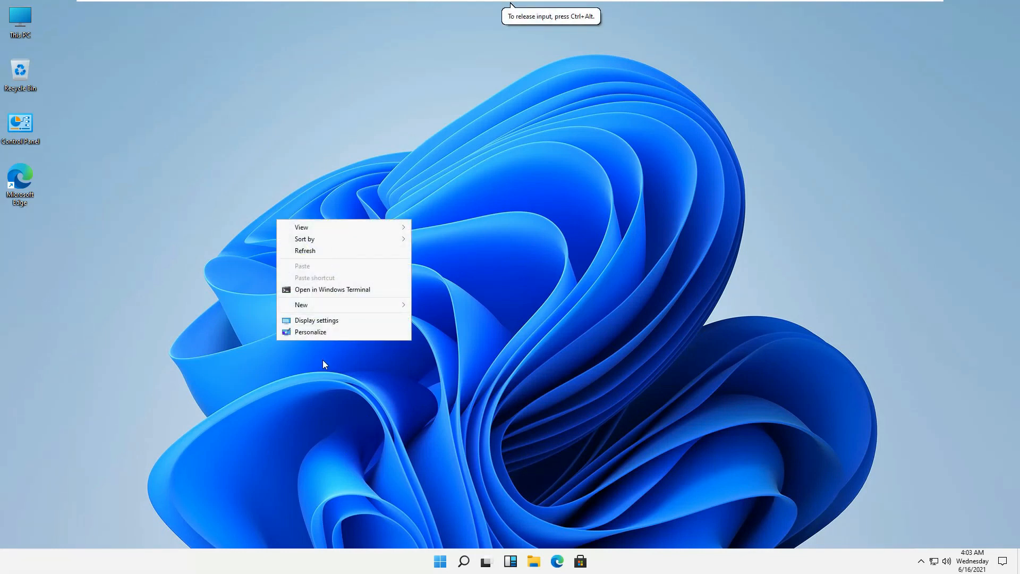
click(311, 331)
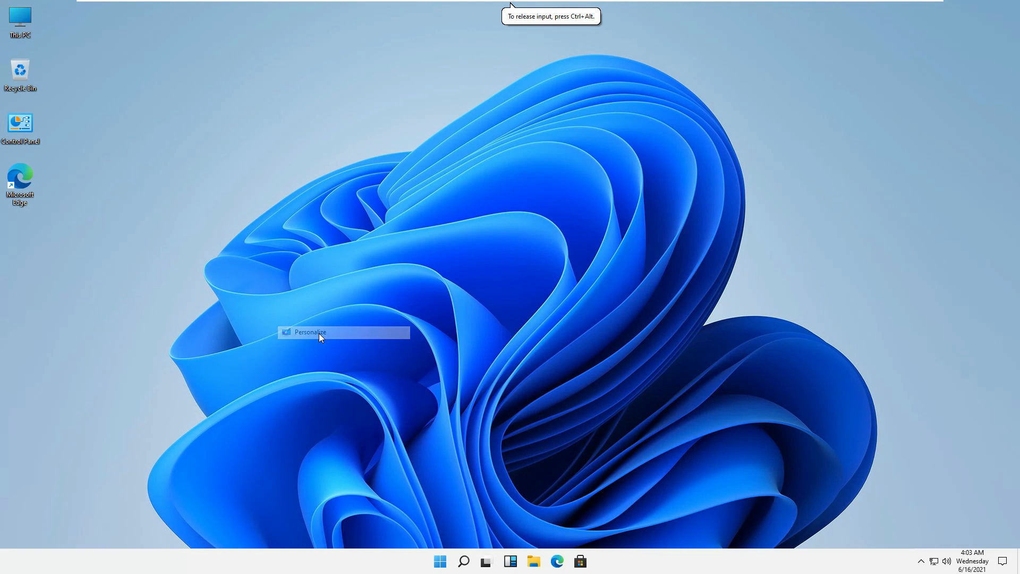
click(310, 332)
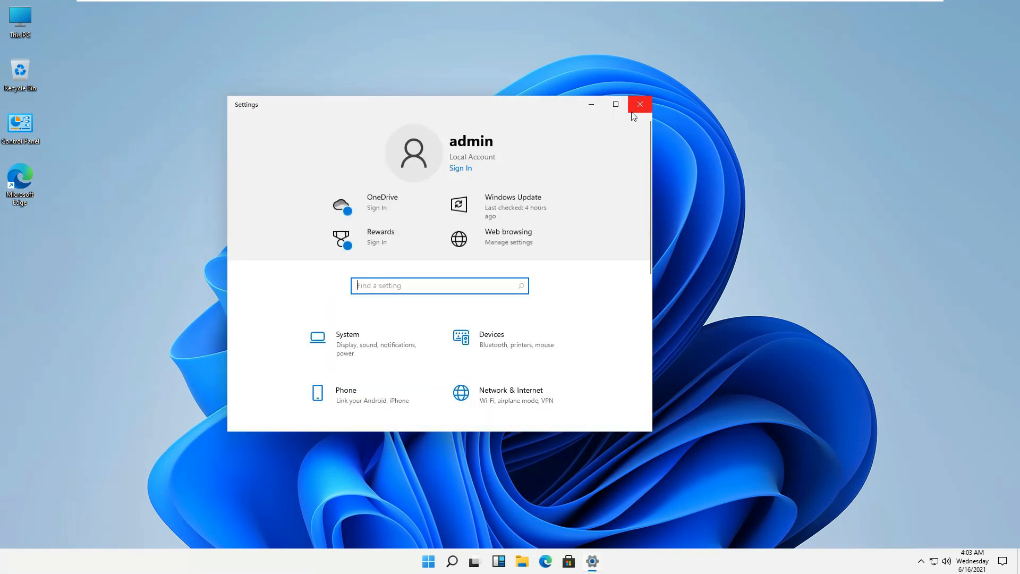
right_click(449, 228)
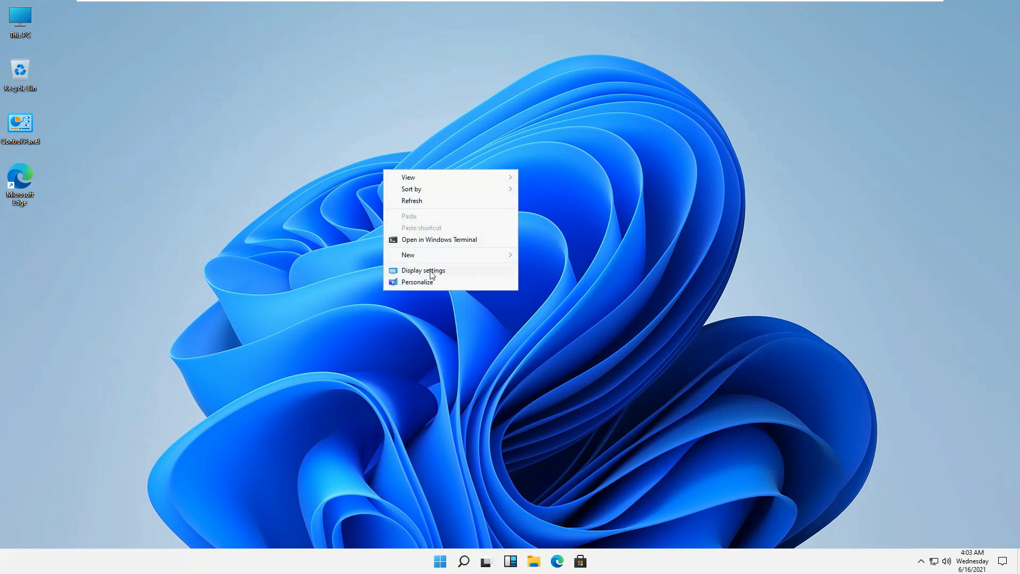
click(423, 270)
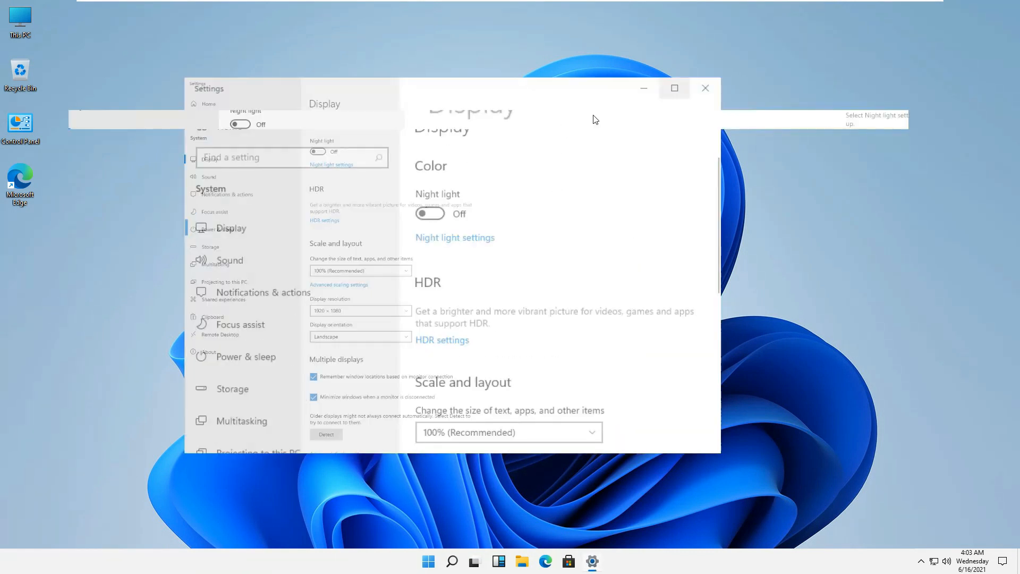
click(675, 88)
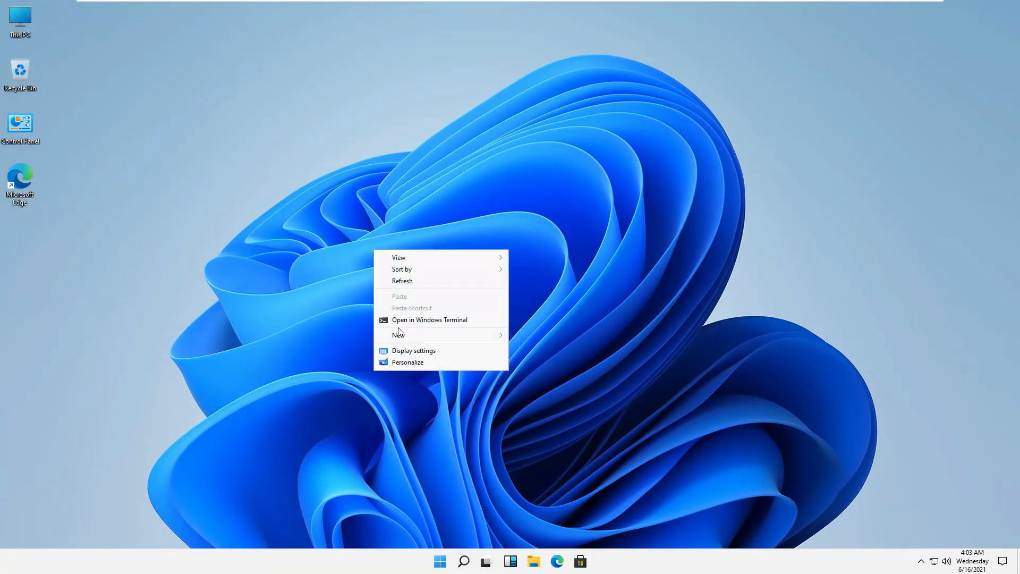
mouse_move(441, 323)
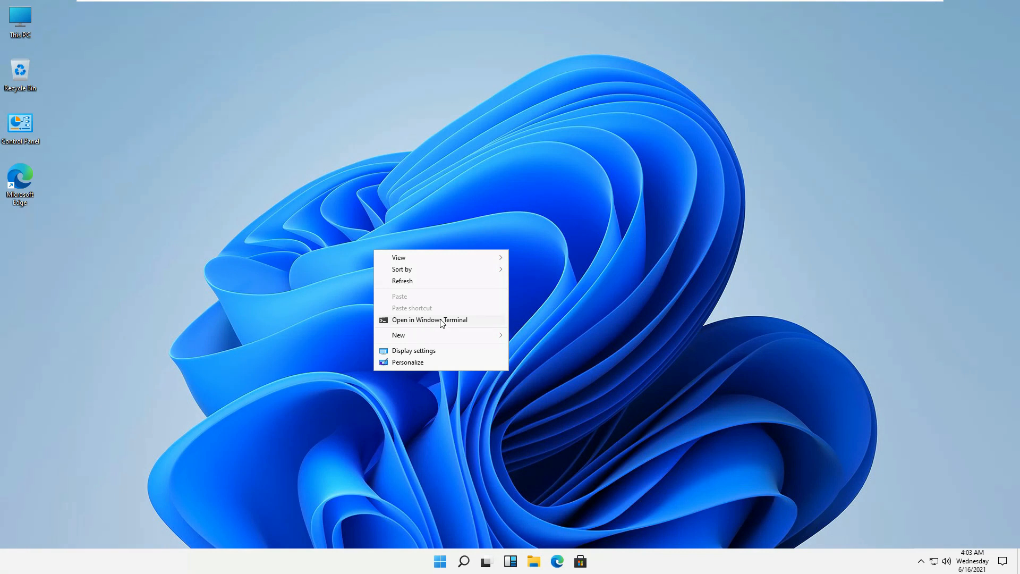
Step: Launch Windows Terminal and add a new Command Prompt tab from the profile list
click(429, 319)
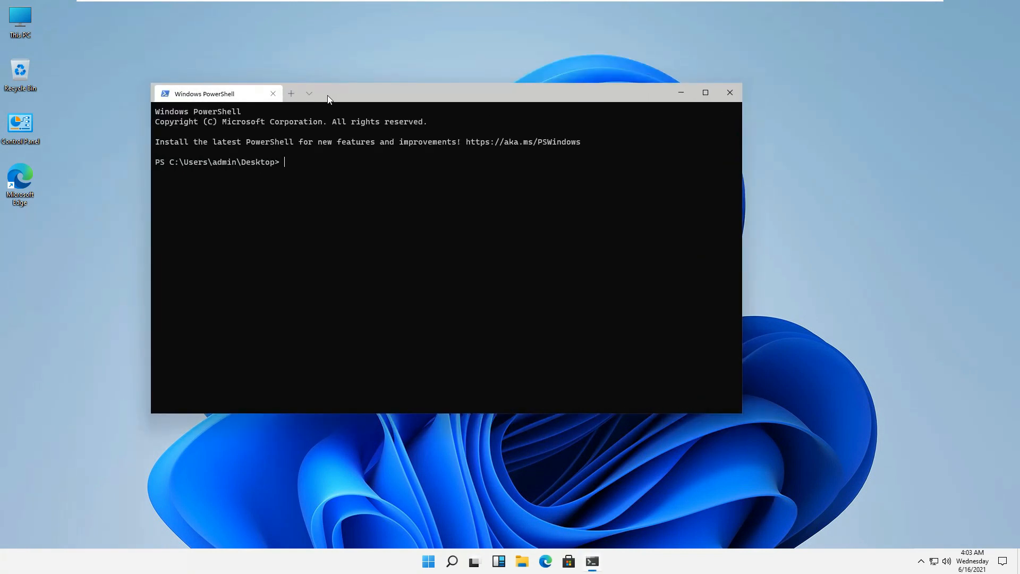
click(309, 93)
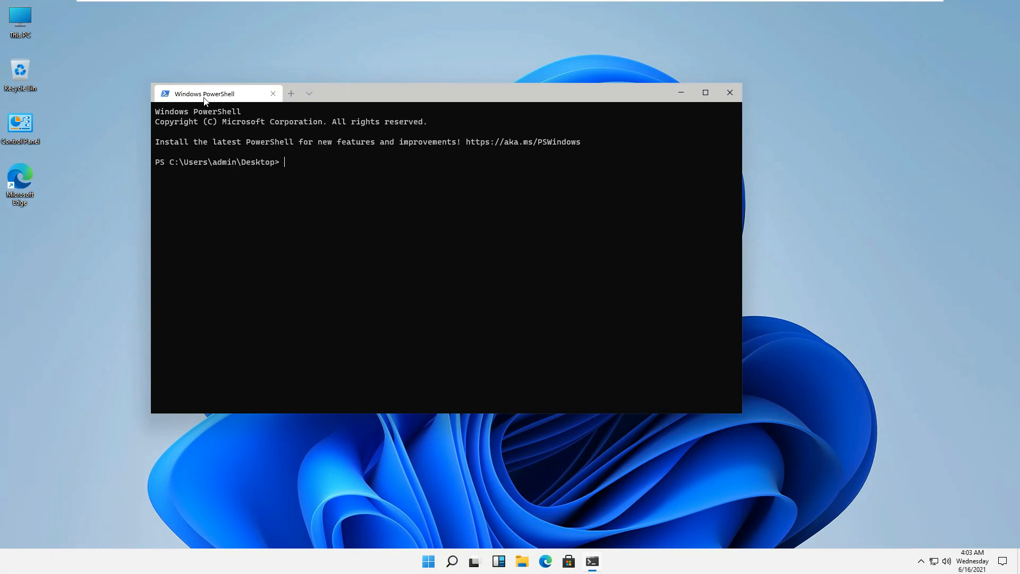
click(309, 93)
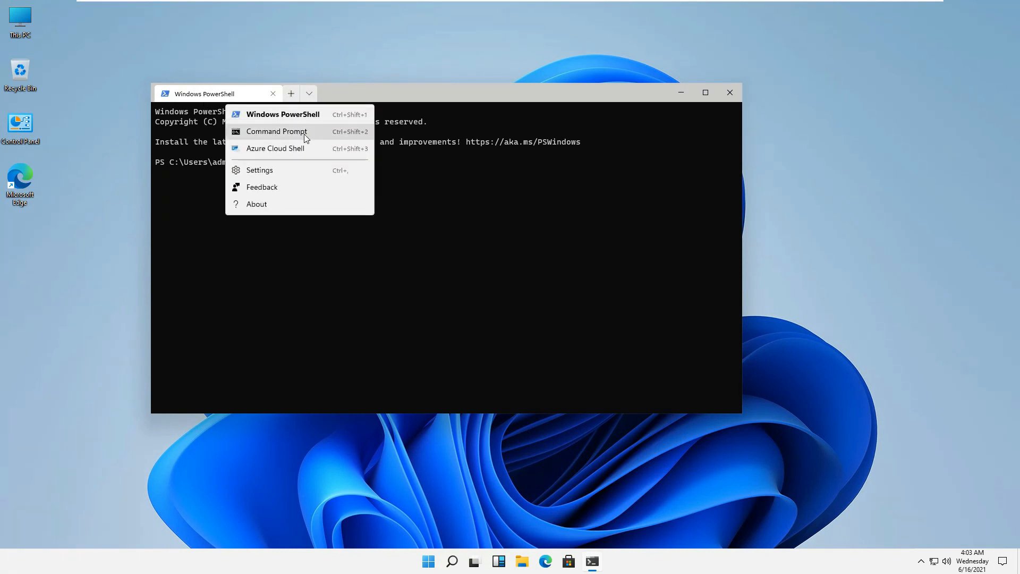
click(276, 131)
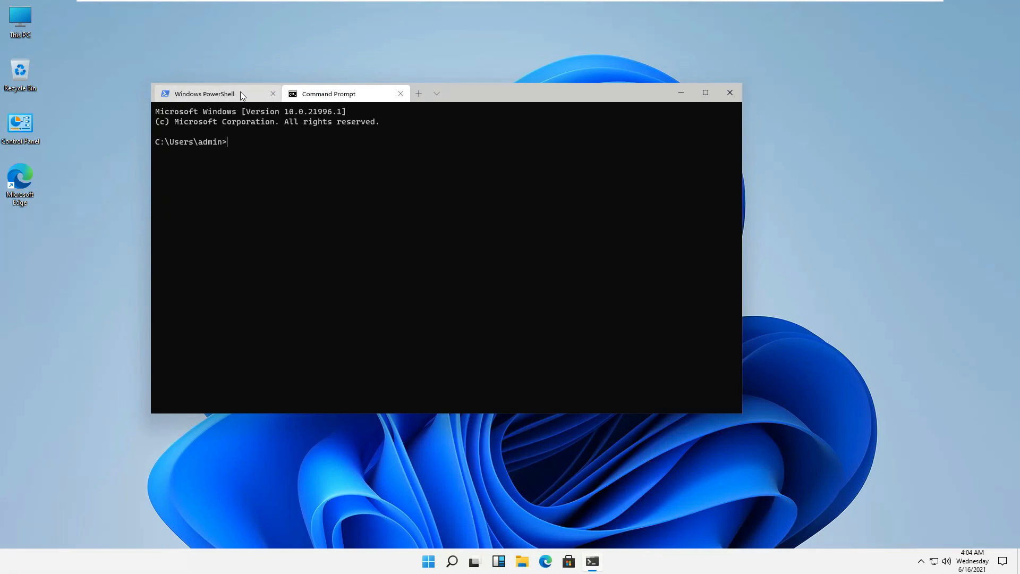
mouse_move(229, 101)
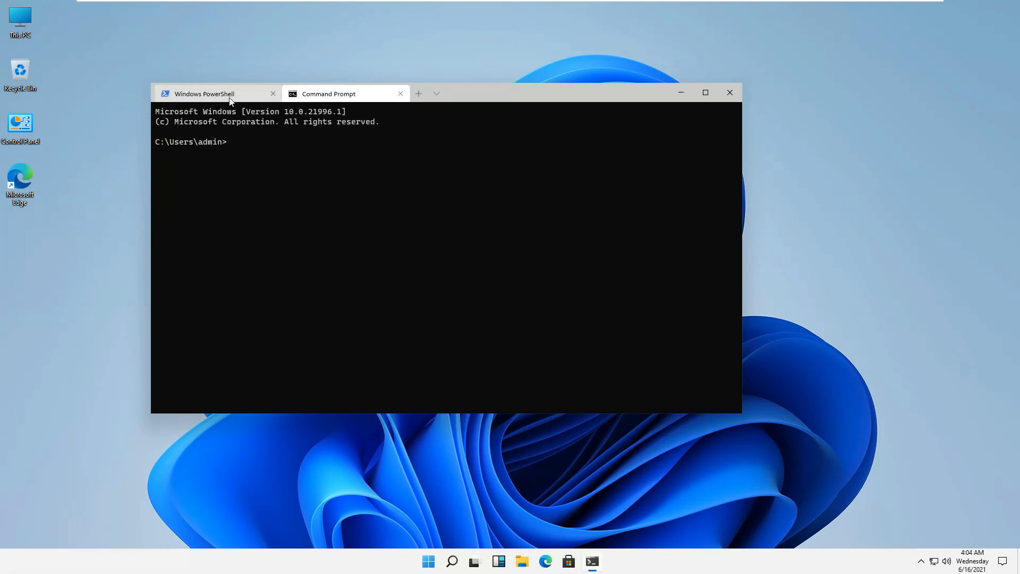
Step: View the PowerShell session, then return to the Command Prompt session
click(204, 93)
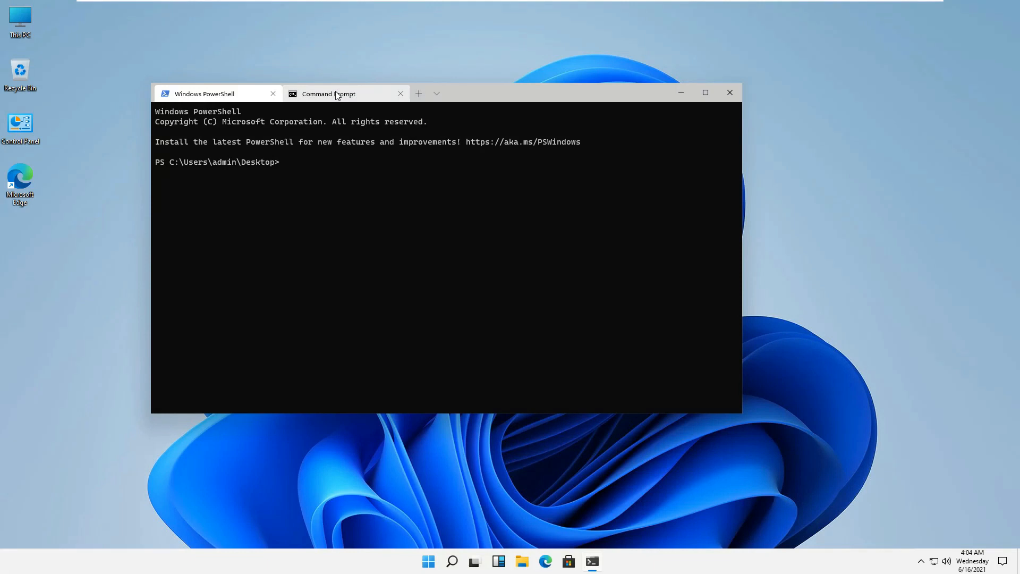
mouse_move(256, 90)
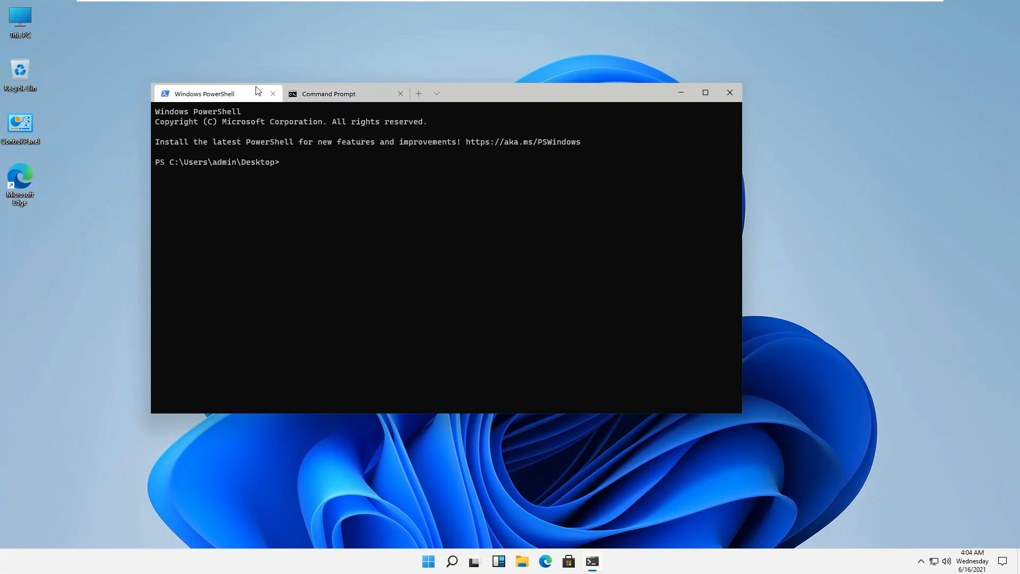
click(327, 93)
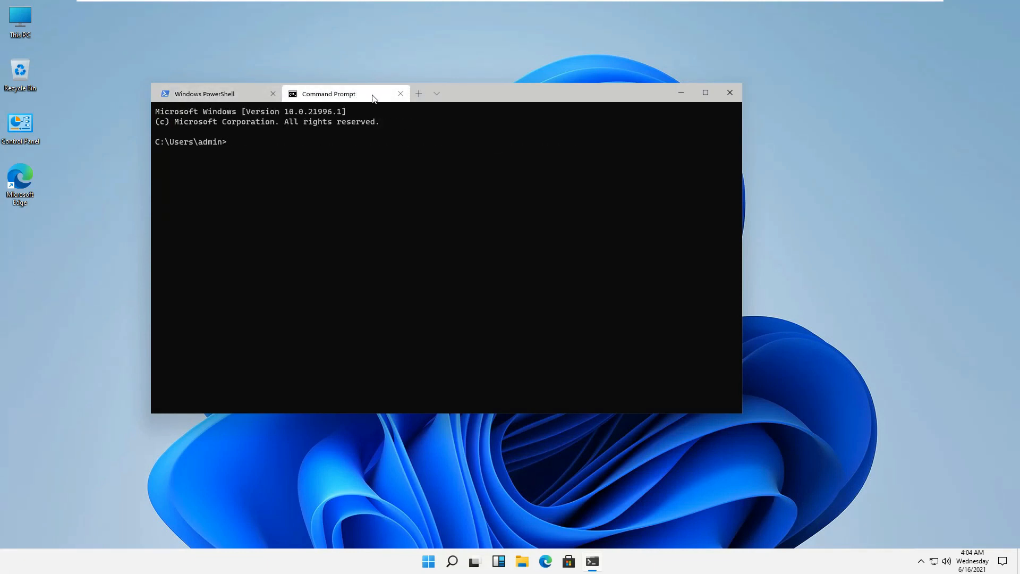
Step: Start an Azure Cloud Shell tab showing a device sign-in prompt, then return to Command Prompt
click(436, 93)
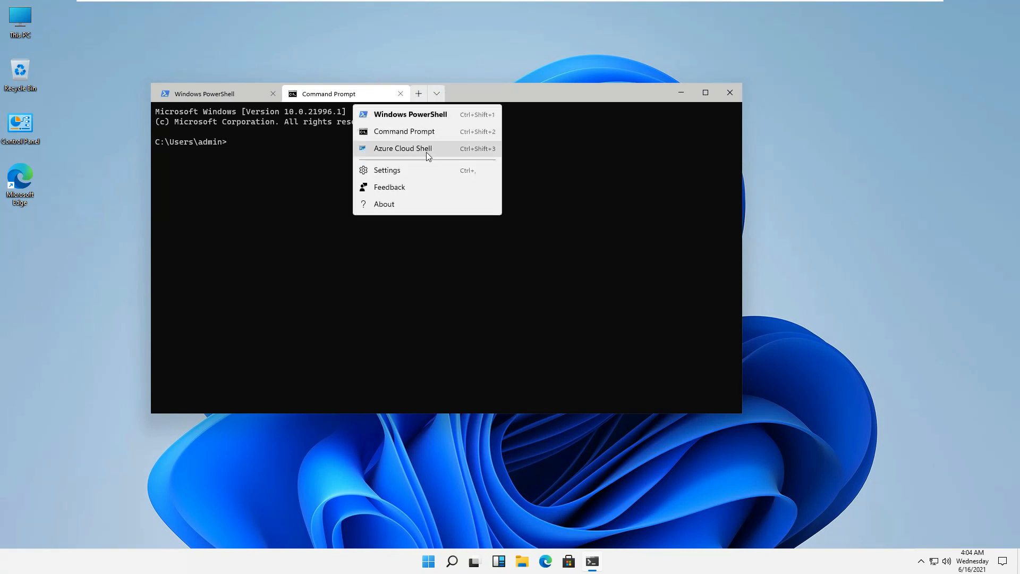
mouse_move(410, 117)
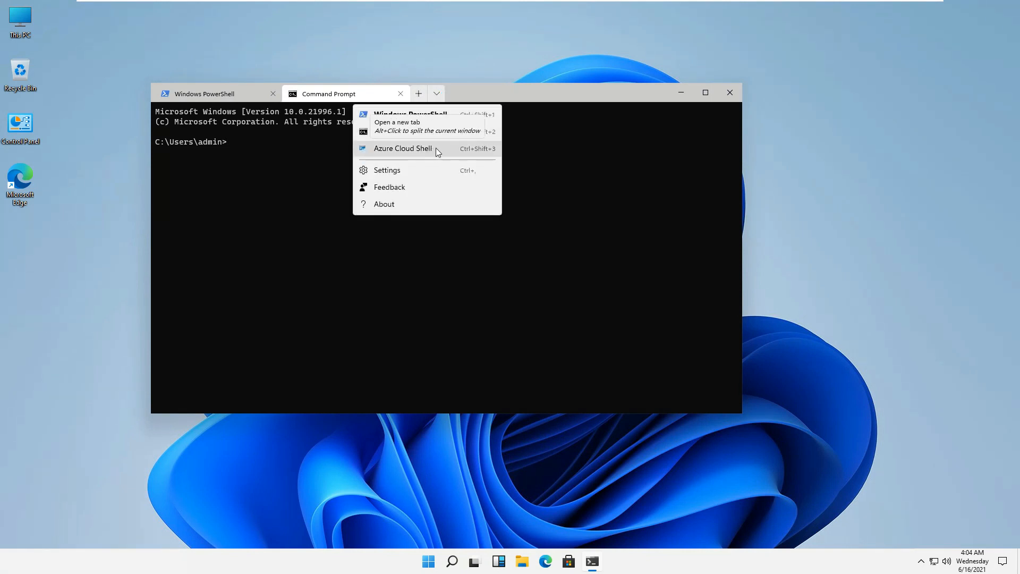
click(402, 148)
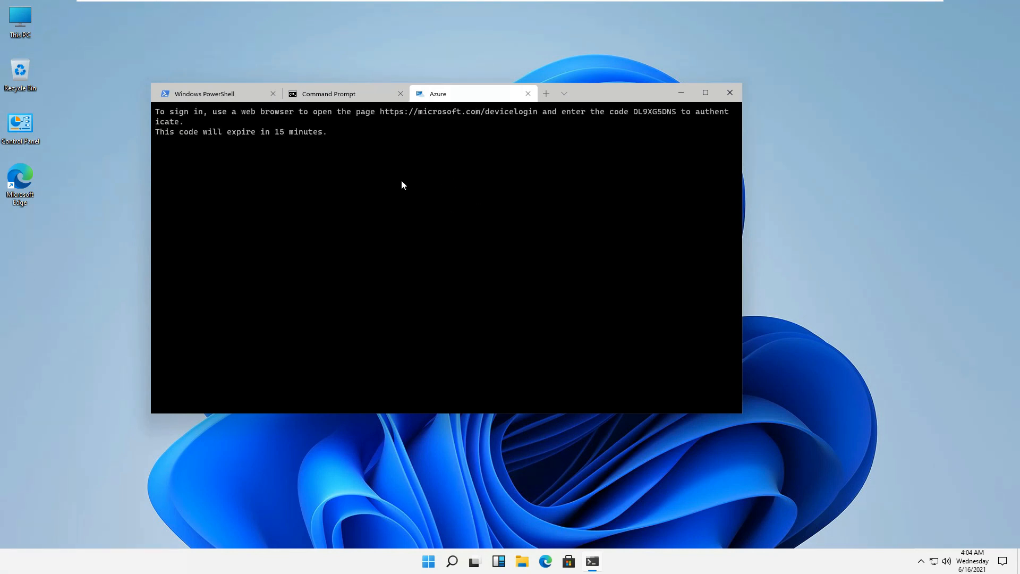
mouse_move(318, 214)
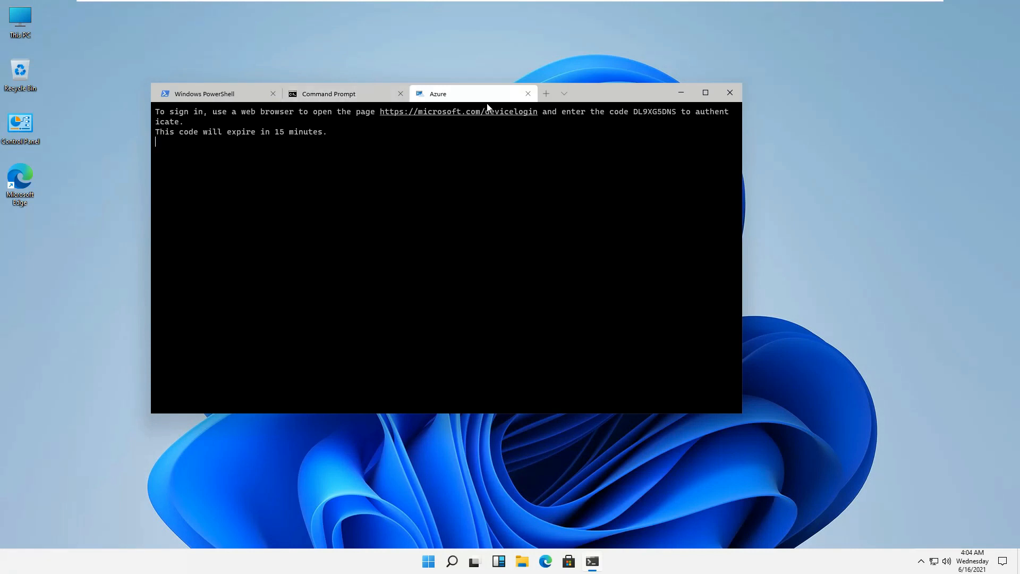
mouse_move(337, 93)
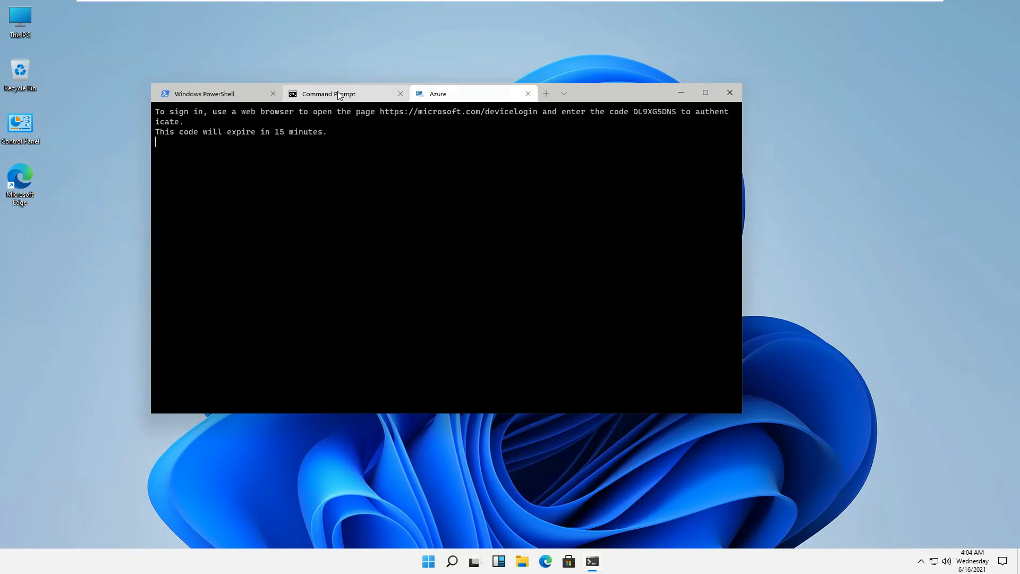
mouse_move(421, 140)
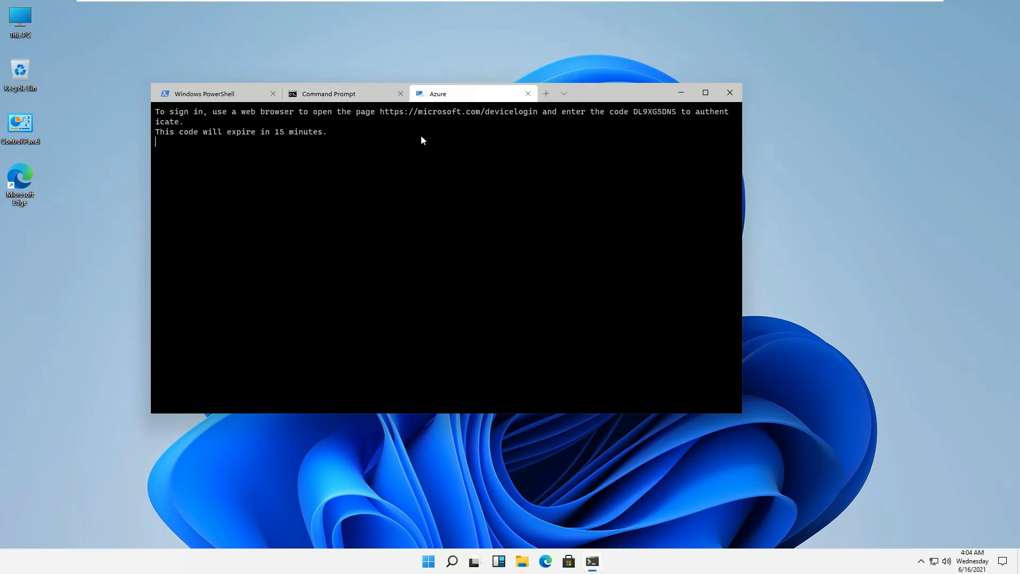
click(328, 92)
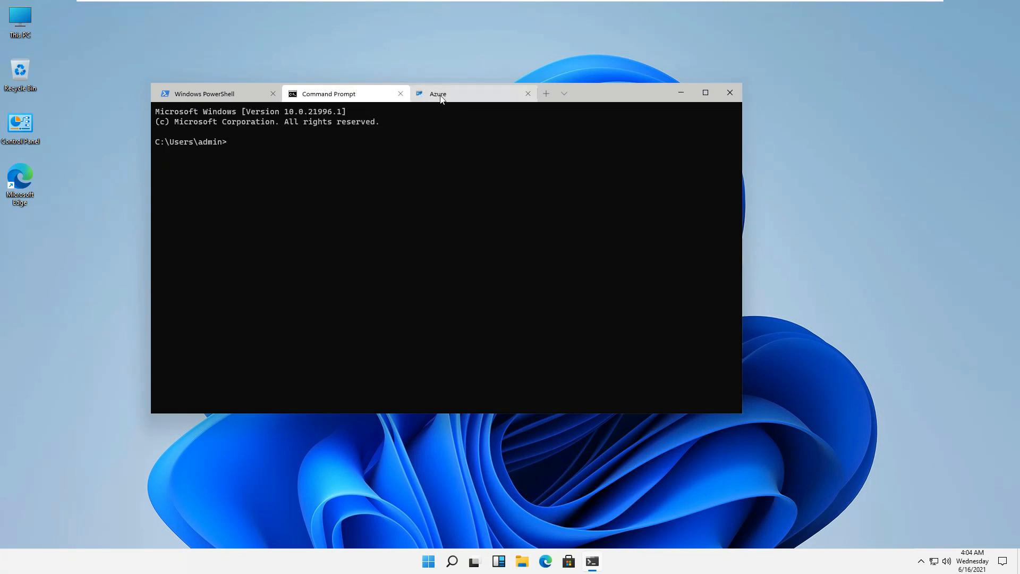
Step: Choose an app from More apps for opening the terminal's settings .json file
click(563, 93)
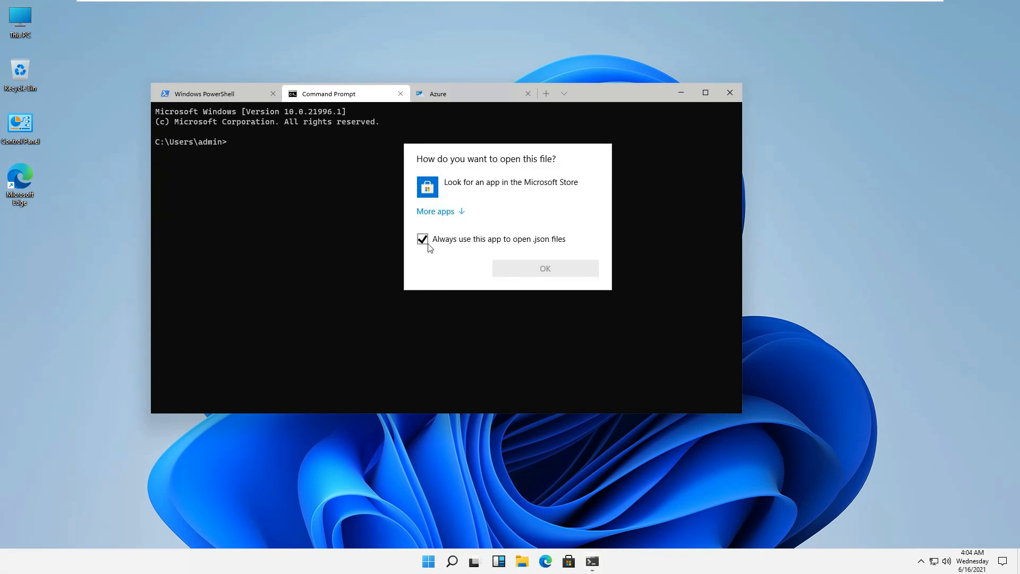
mouse_move(545, 268)
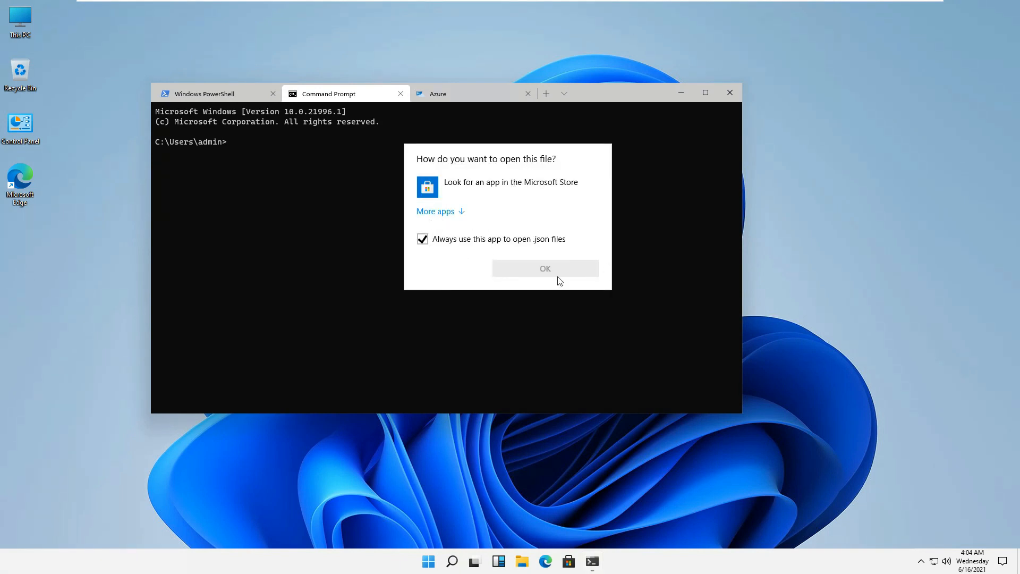
click(435, 211)
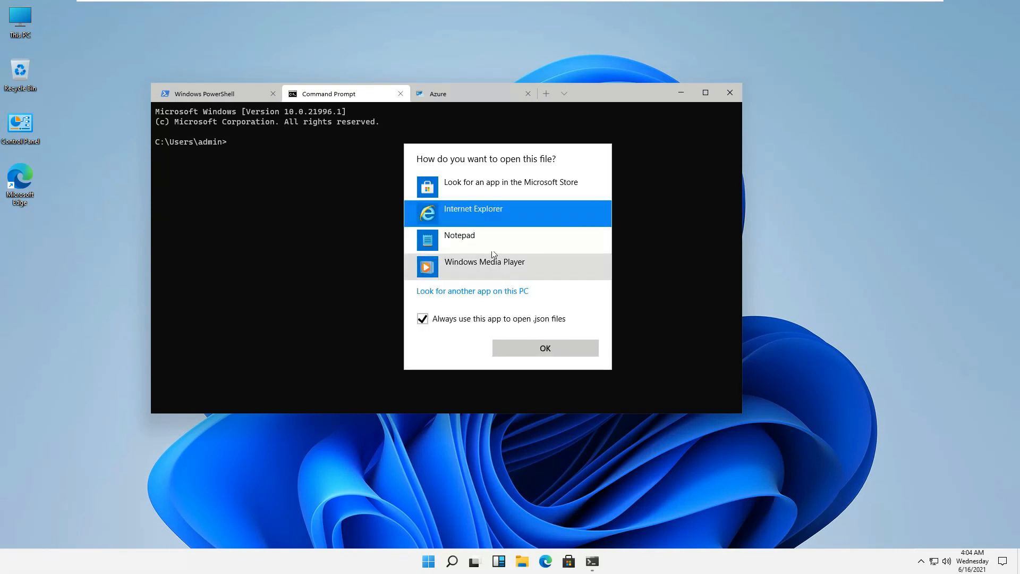
mouse_move(545, 348)
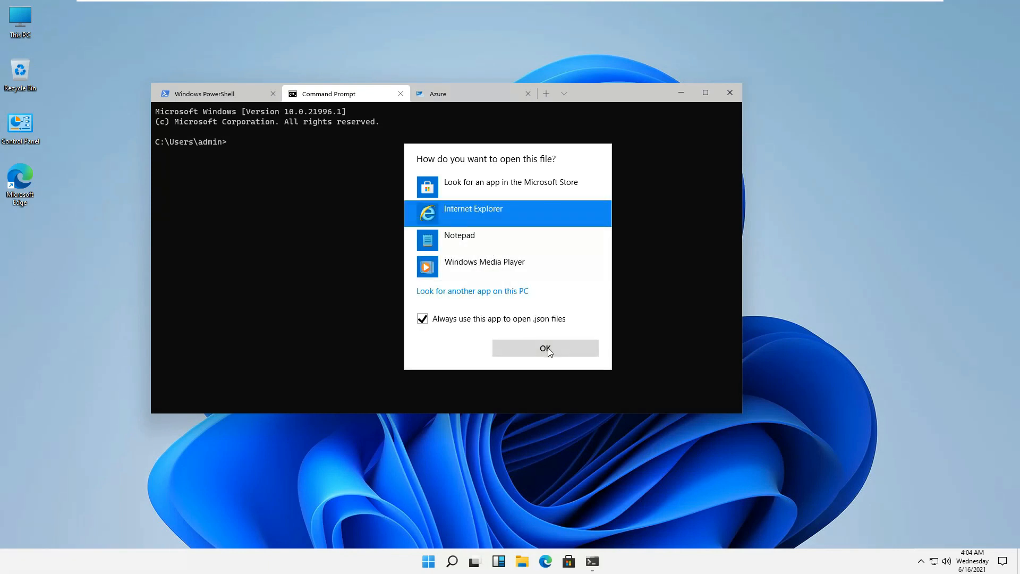
click(545, 349)
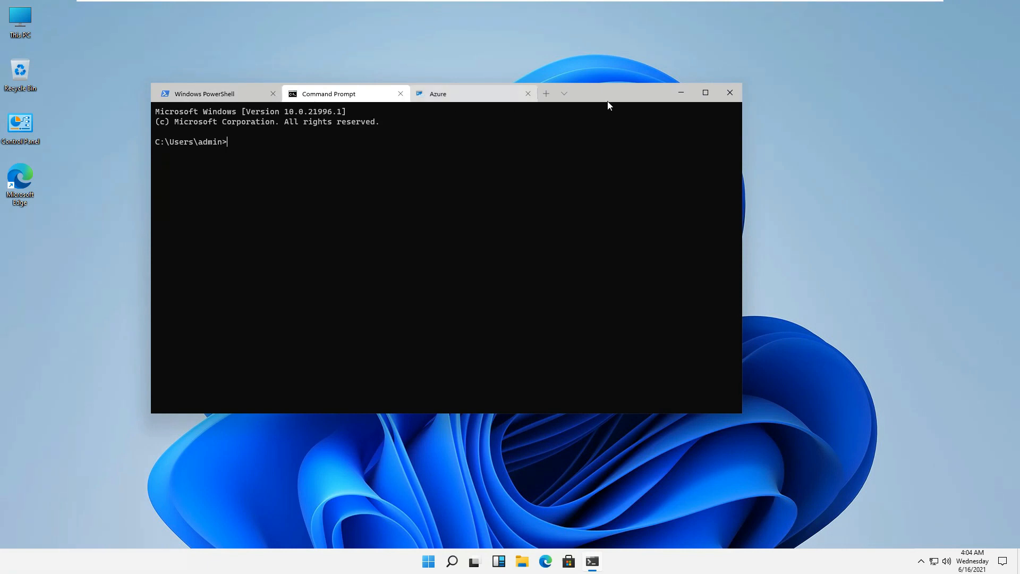
mouse_move(473, 170)
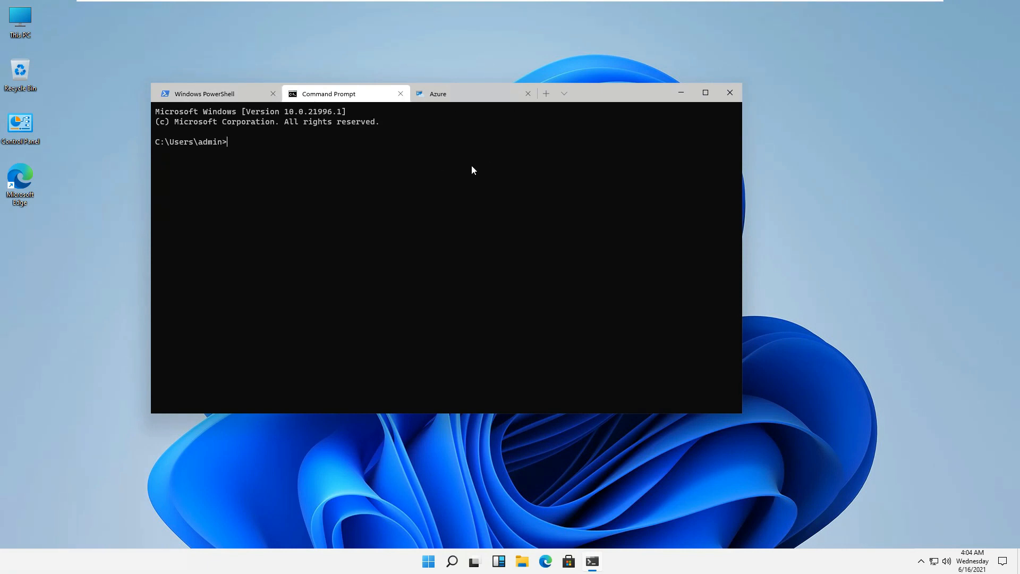
mouse_move(744, 101)
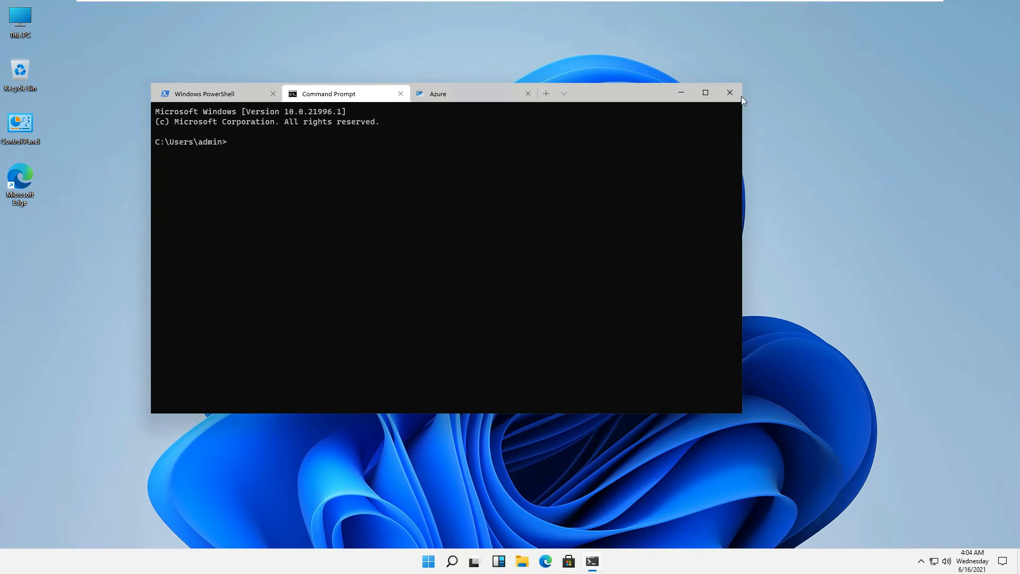
Step: Close Windows Terminal with all three tabs and bring up the Start menu
click(729, 92)
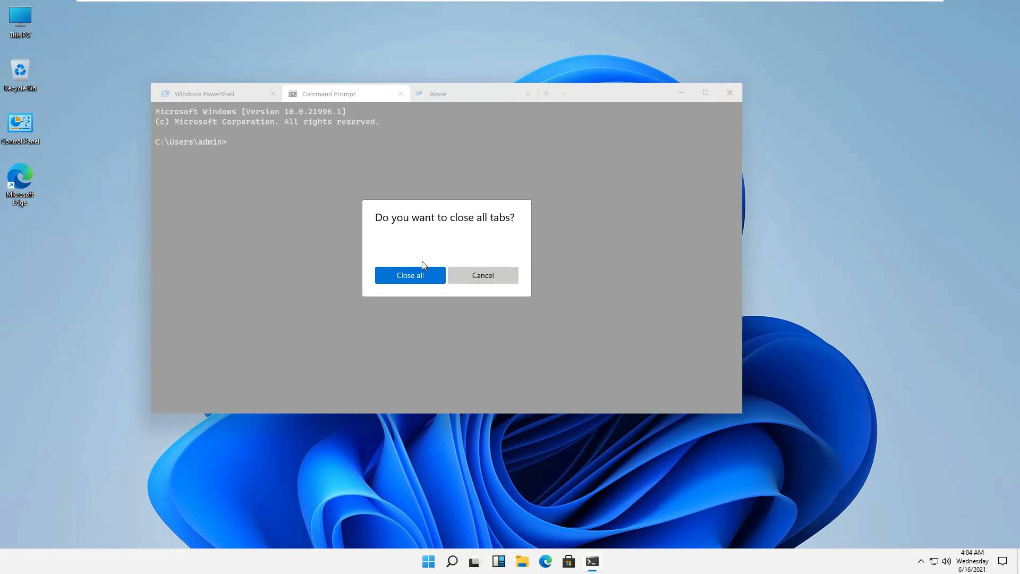
click(409, 275)
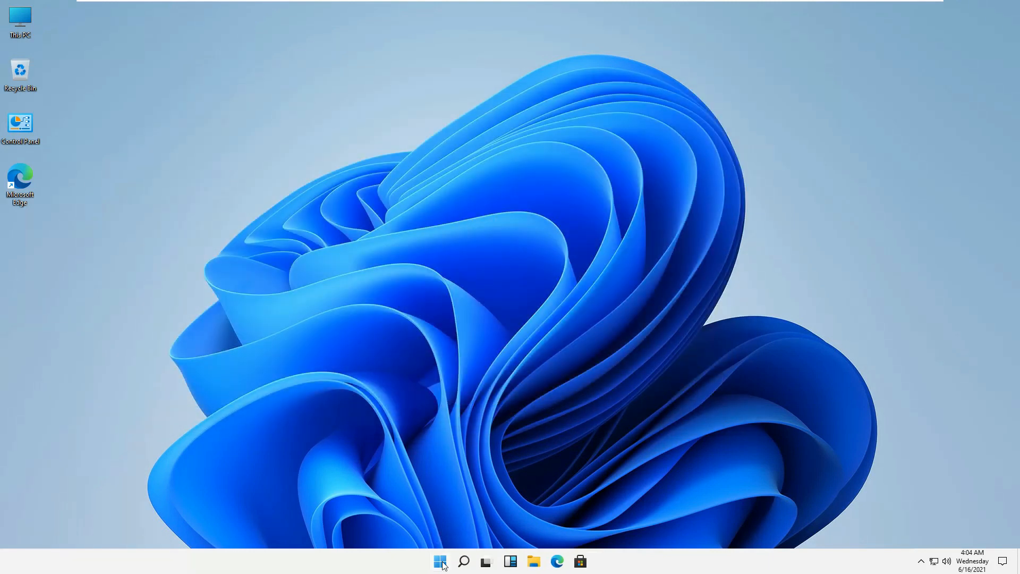
click(440, 561)
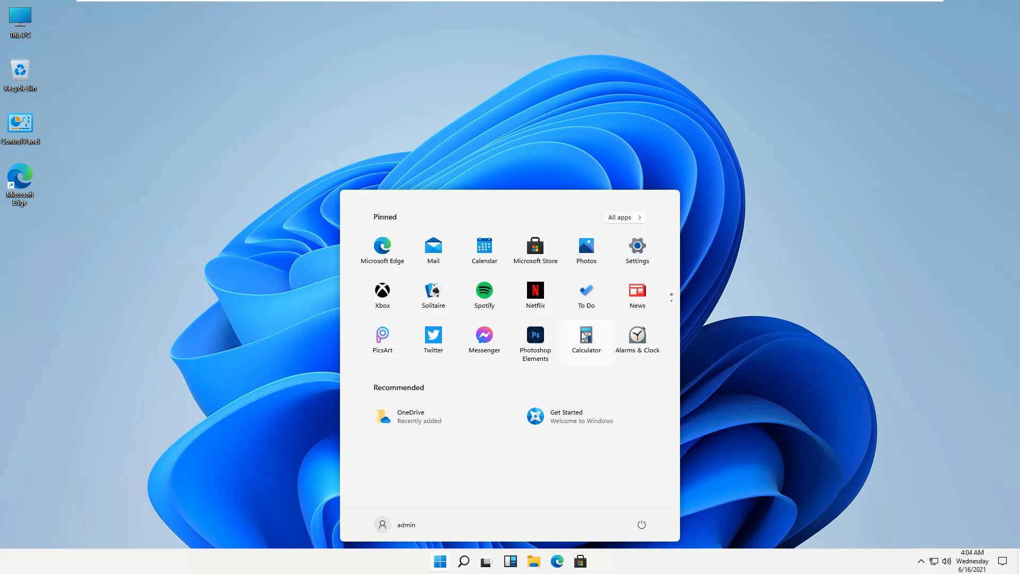
Step: Show Settings > System > About with the device and Windows 11 Pro specifications
click(637, 249)
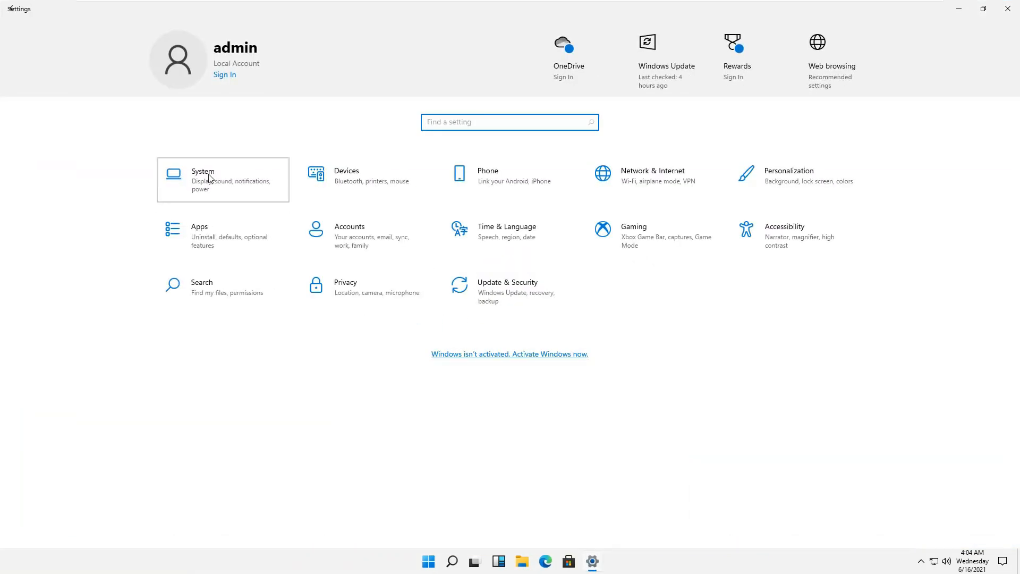
click(203, 180)
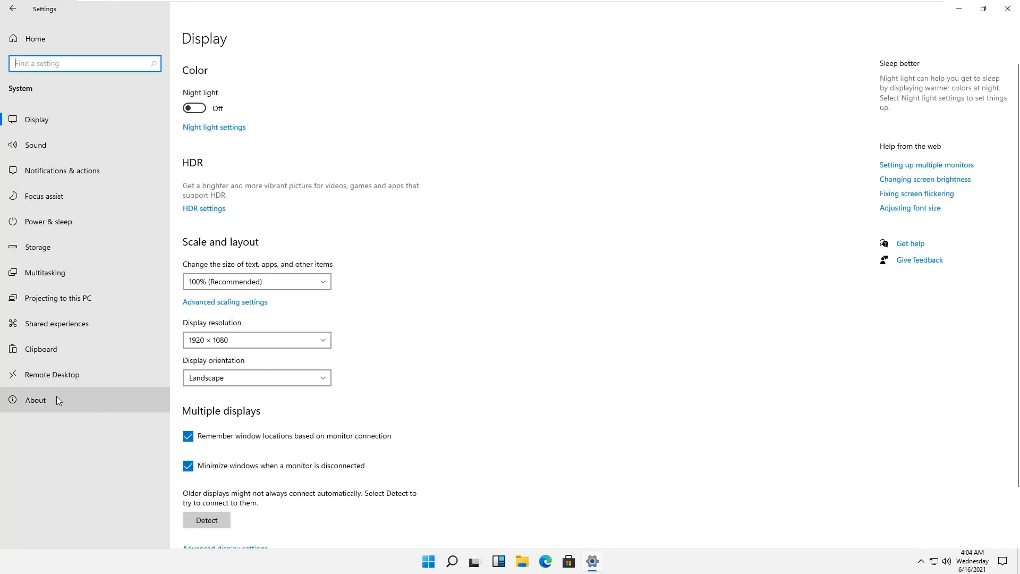
click(35, 400)
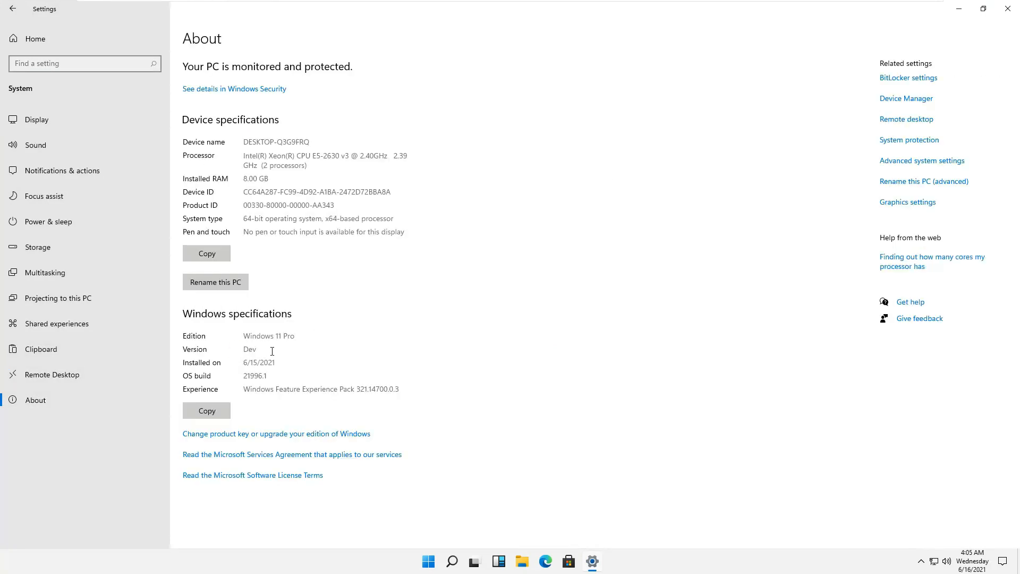
mouse_move(238, 371)
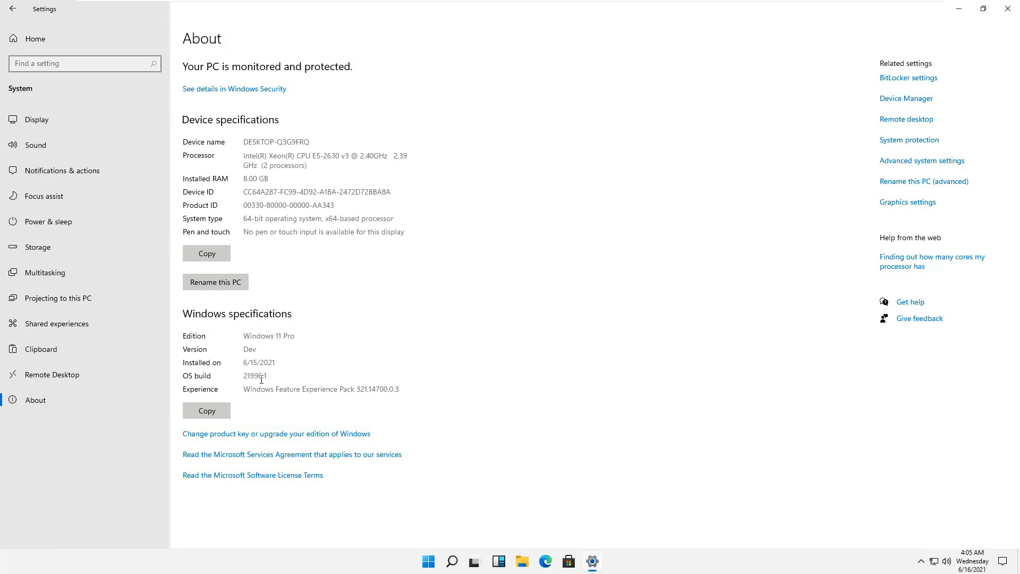
mouse_move(403, 395)
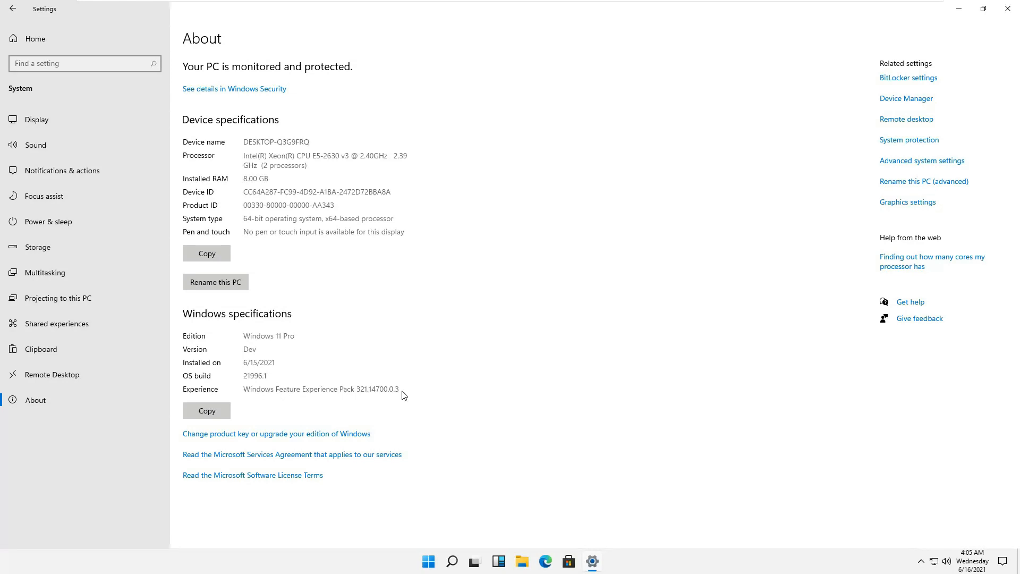
mouse_move(368, 379)
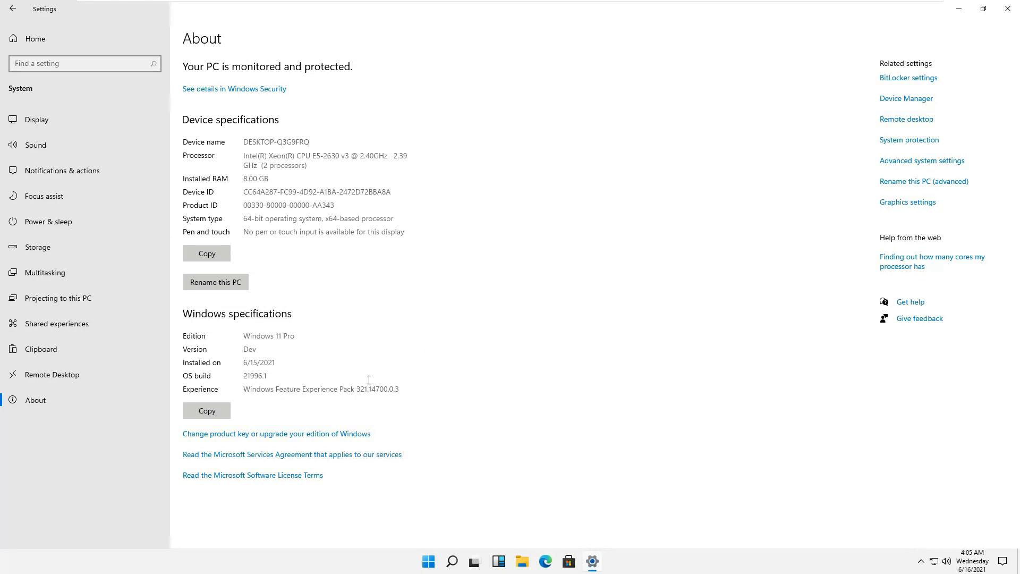
mouse_move(430, 241)
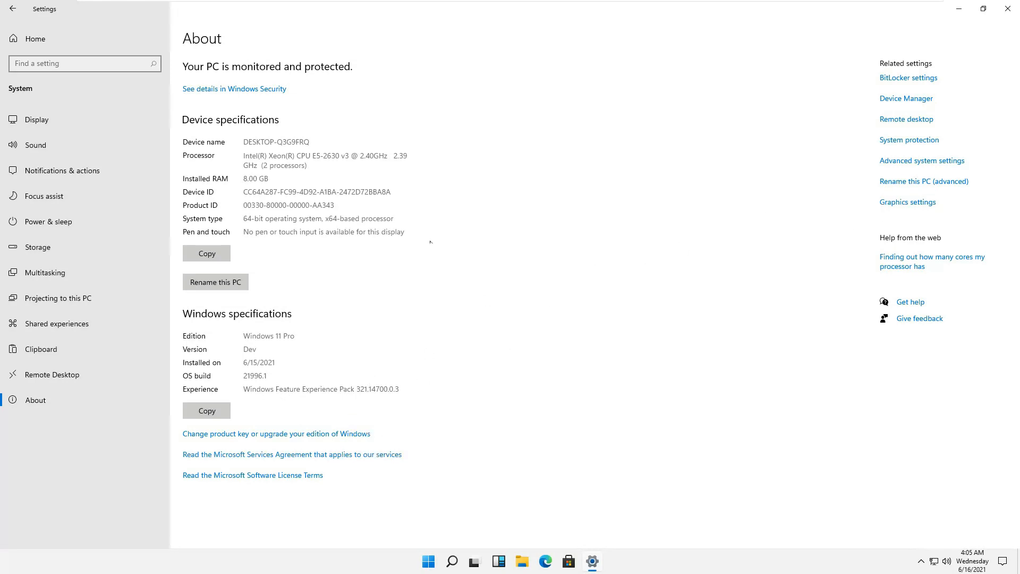
mouse_move(983, 9)
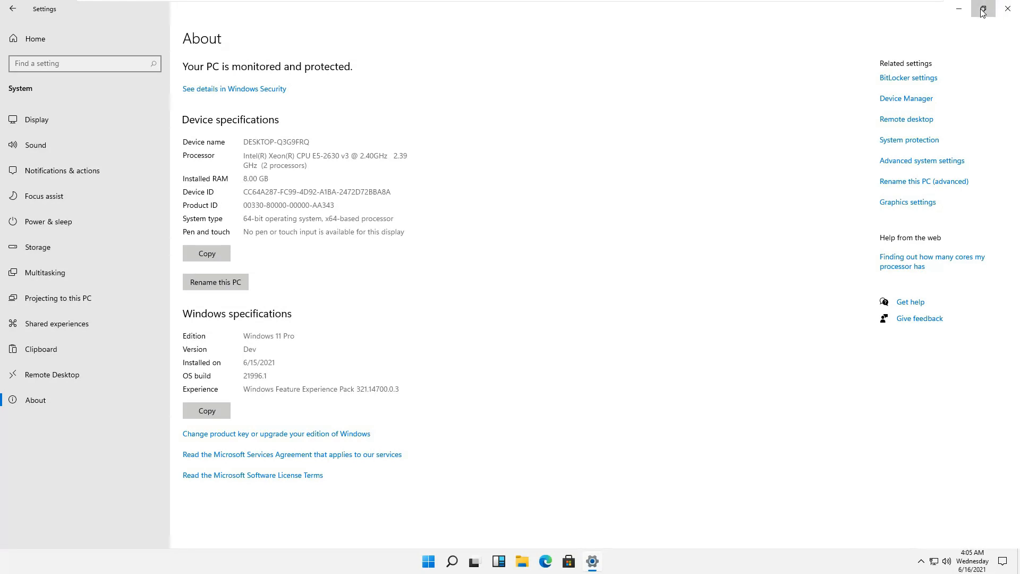
Step: Toggle the Settings About window between maximized and restored sizes several times, leaving it restored
click(983, 8)
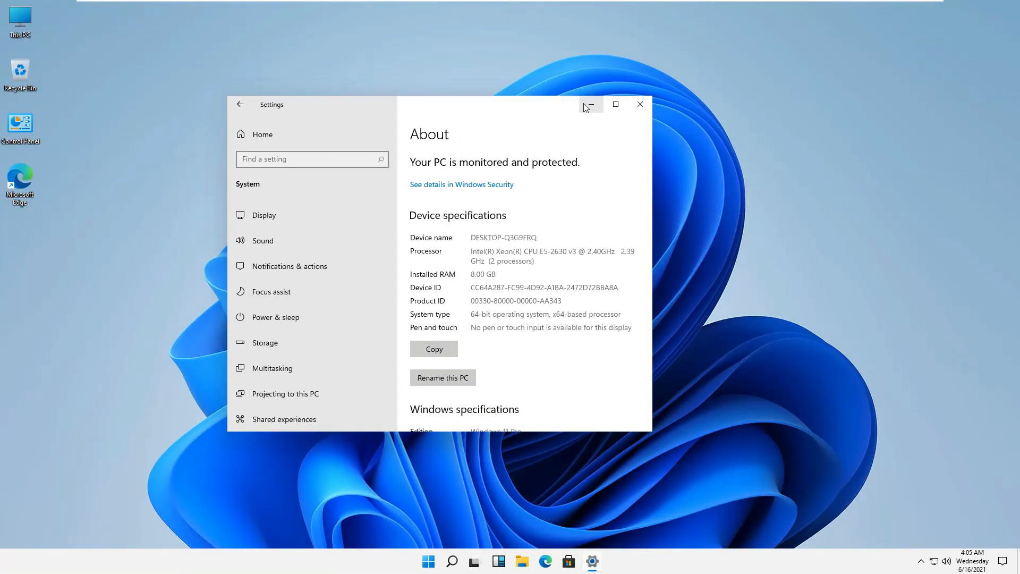
click(614, 104)
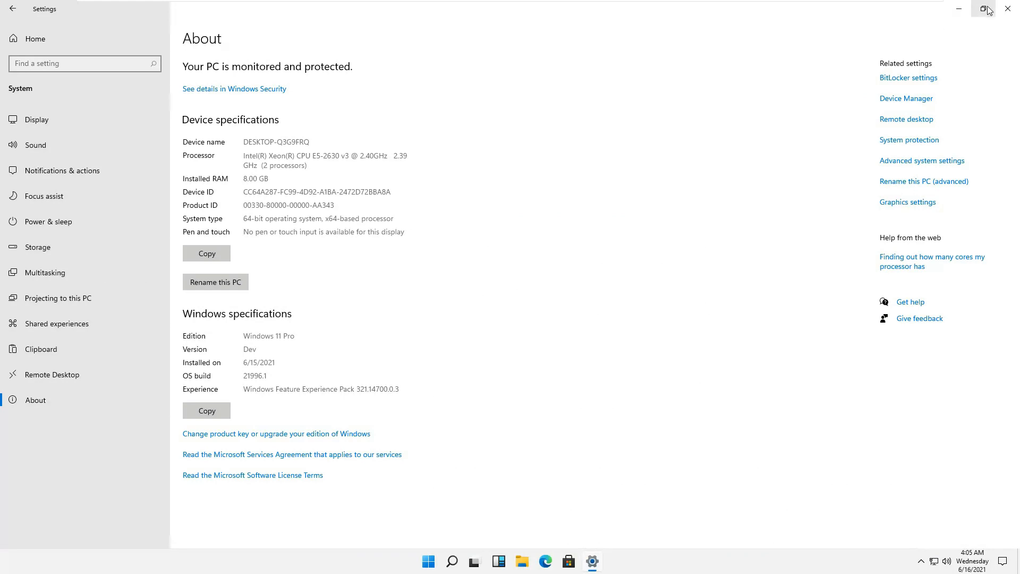
click(988, 8)
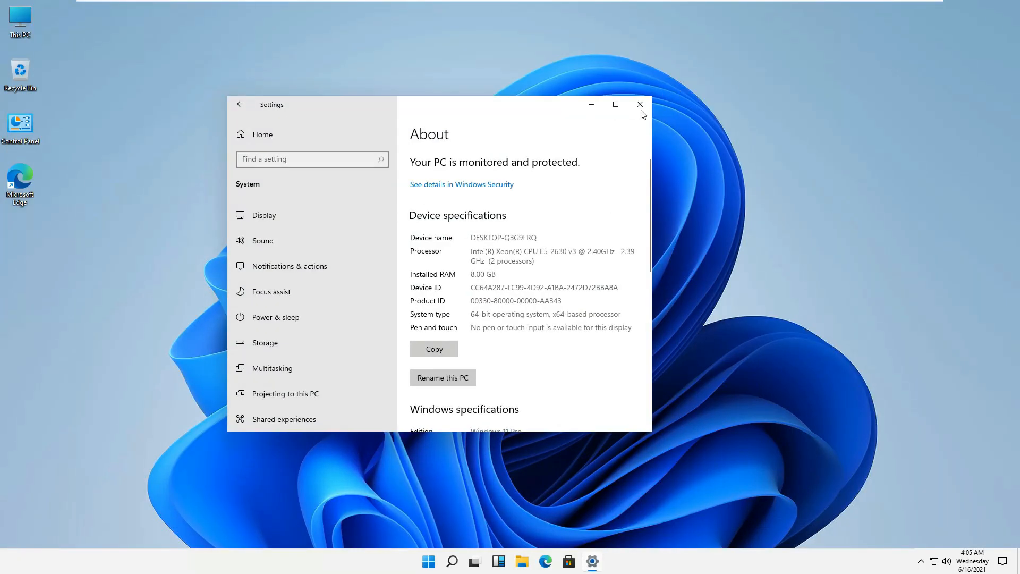
click(615, 104)
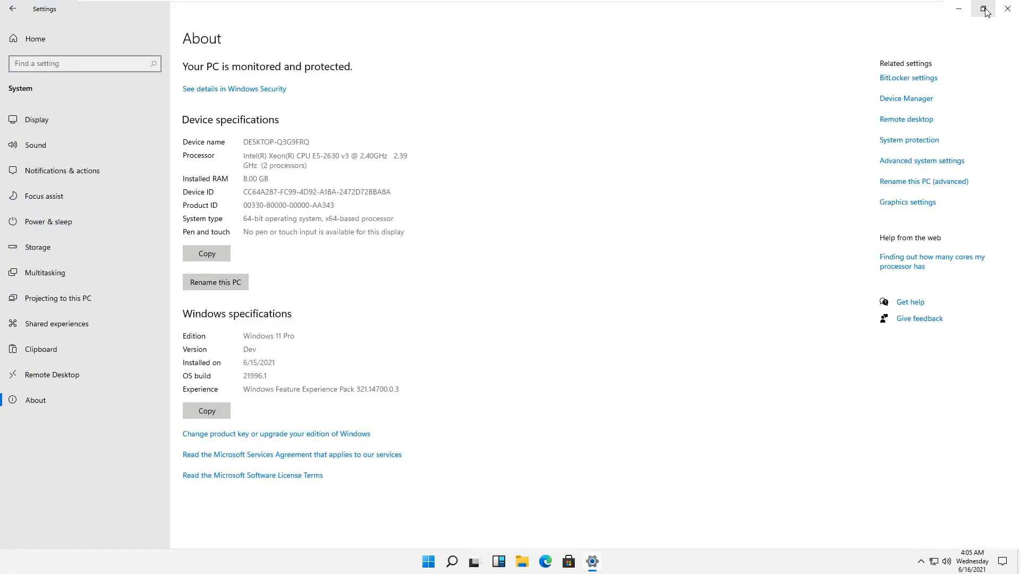
click(986, 9)
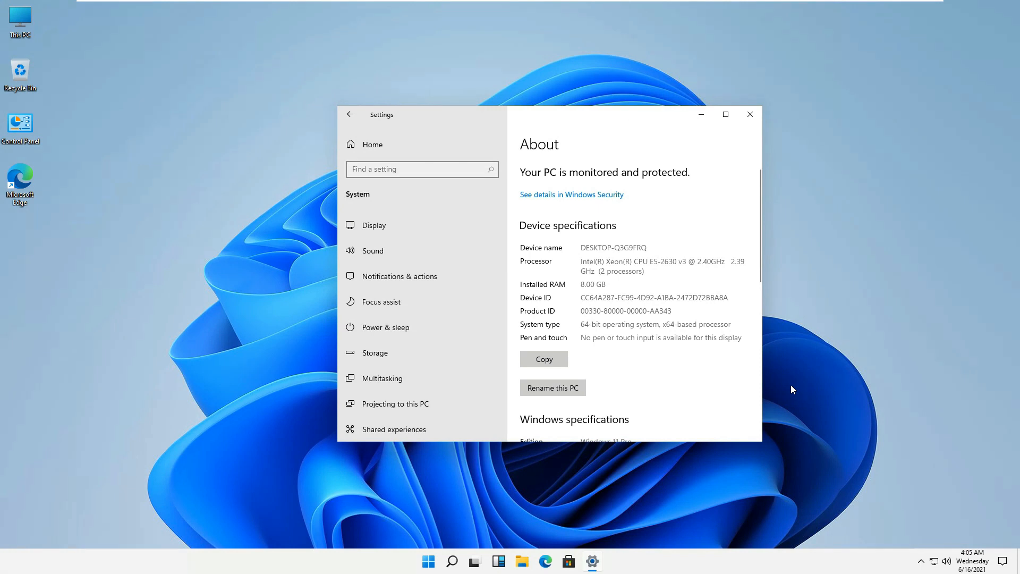
click(725, 115)
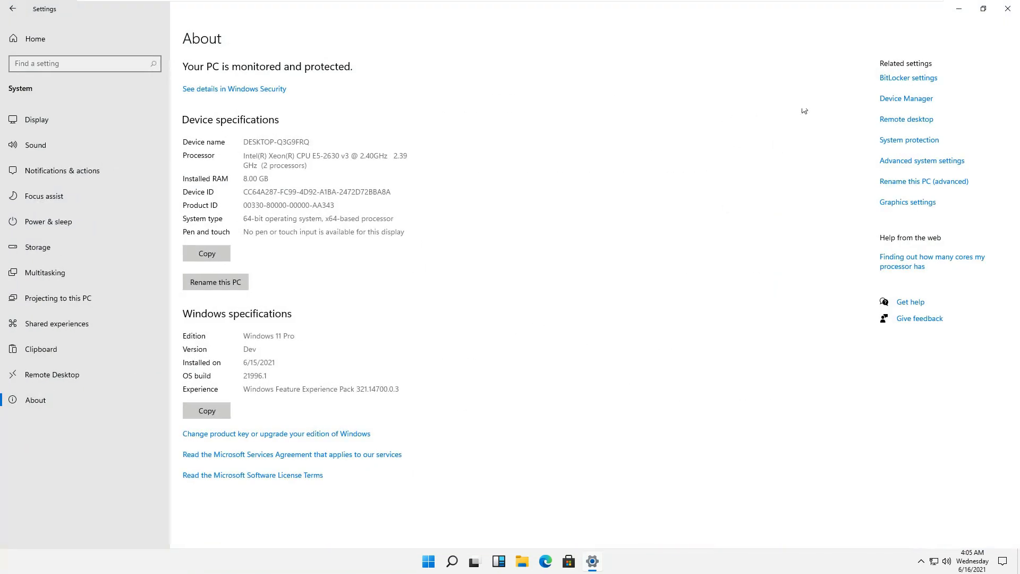
click(983, 8)
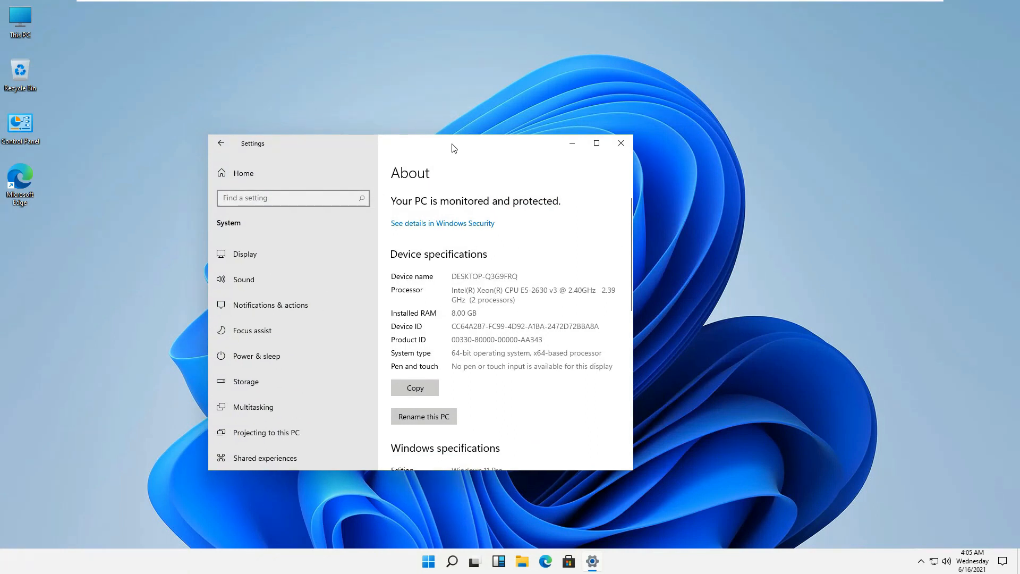
mouse_move(2, 371)
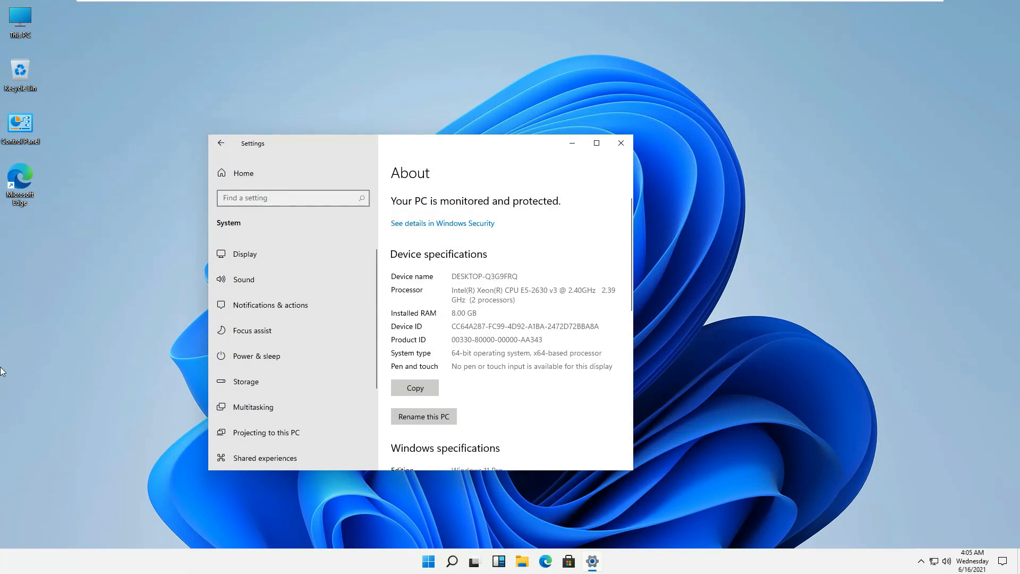
mouse_move(631, 157)
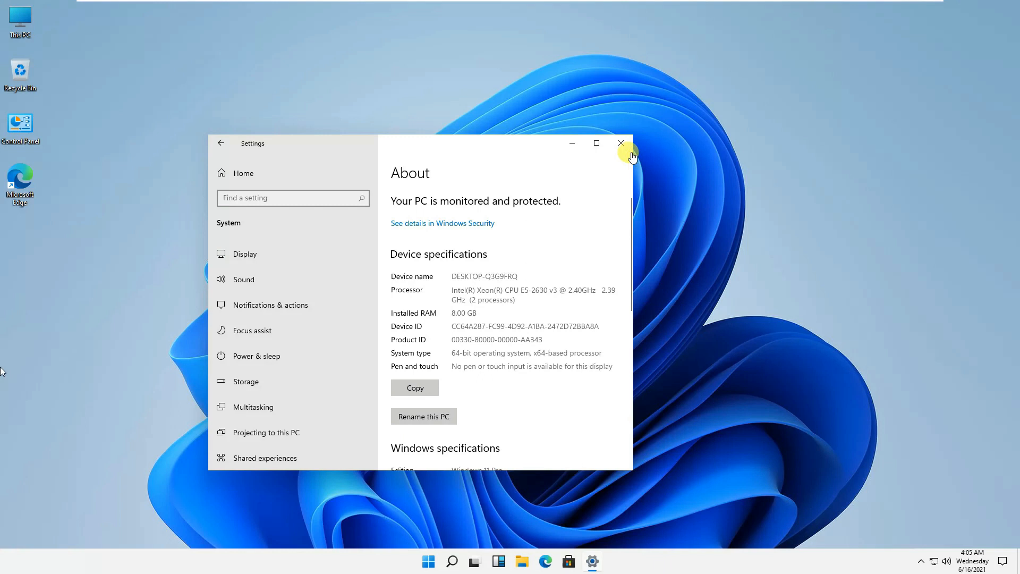
mouse_move(620, 143)
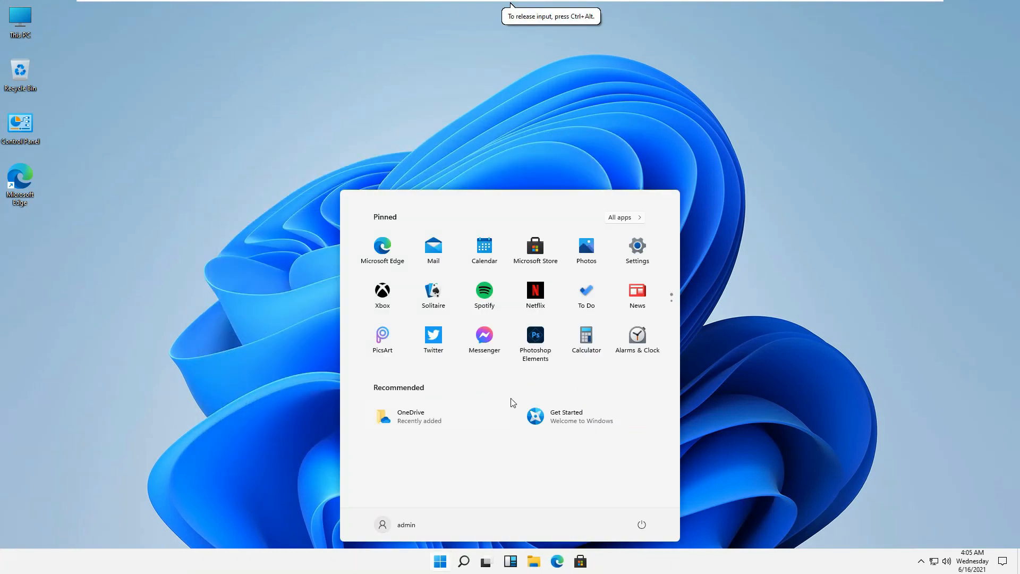
Step: Scroll the Start menu's Pinned section up and down, ending on the second page with Notepad and Paint
scroll(down, 3)
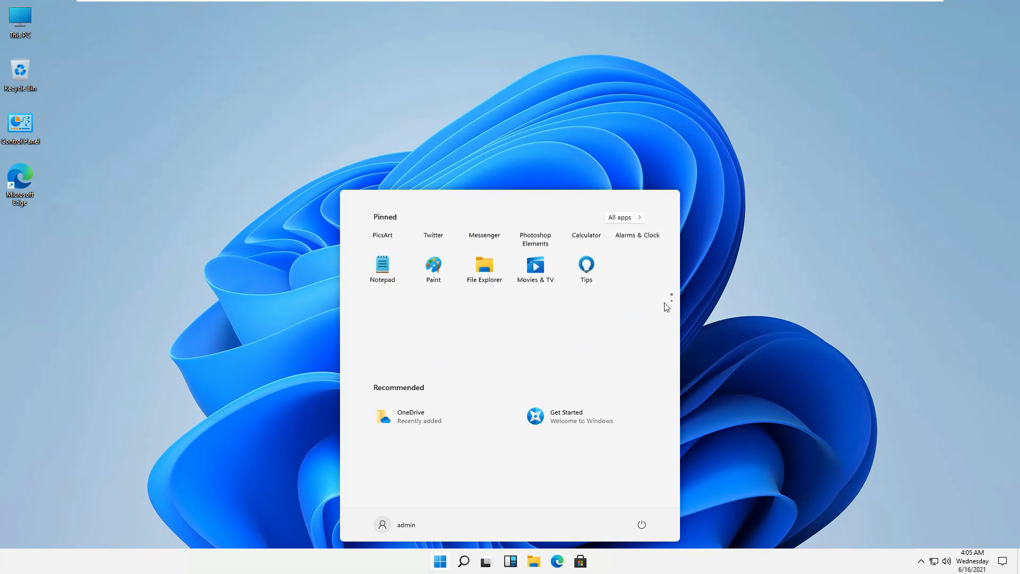
scroll(up, 3)
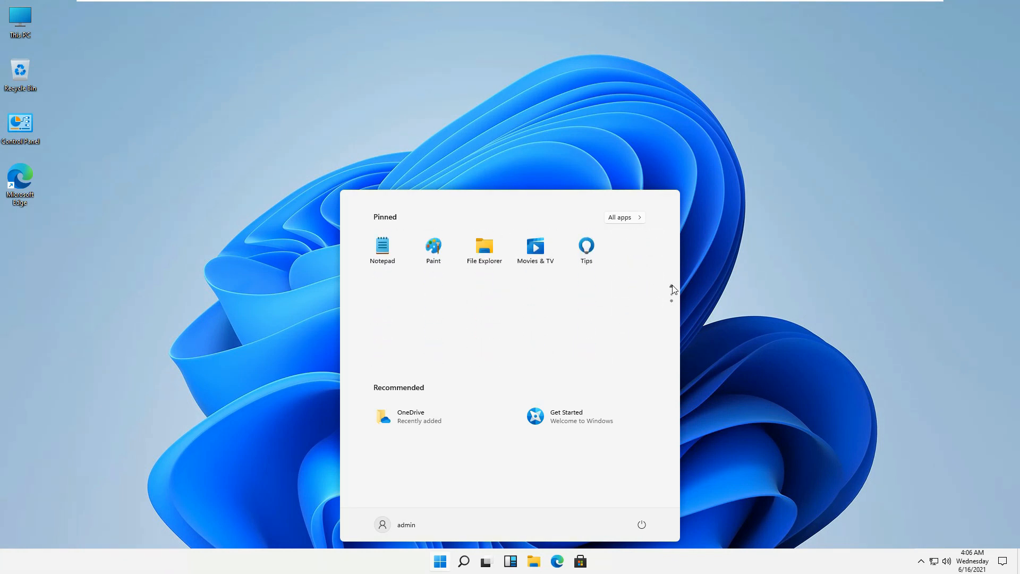
scroll(down, 3)
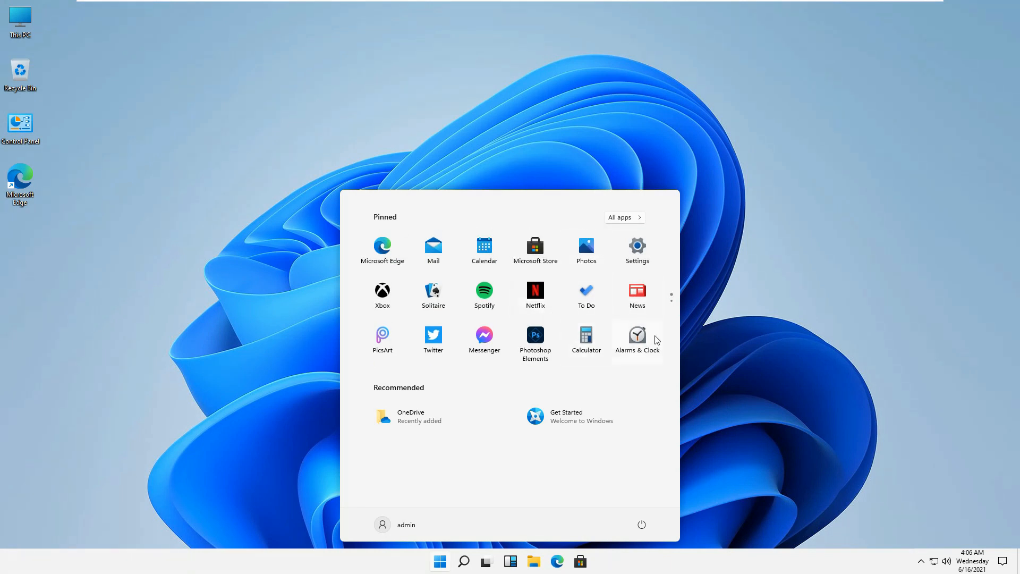
scroll(down, 3)
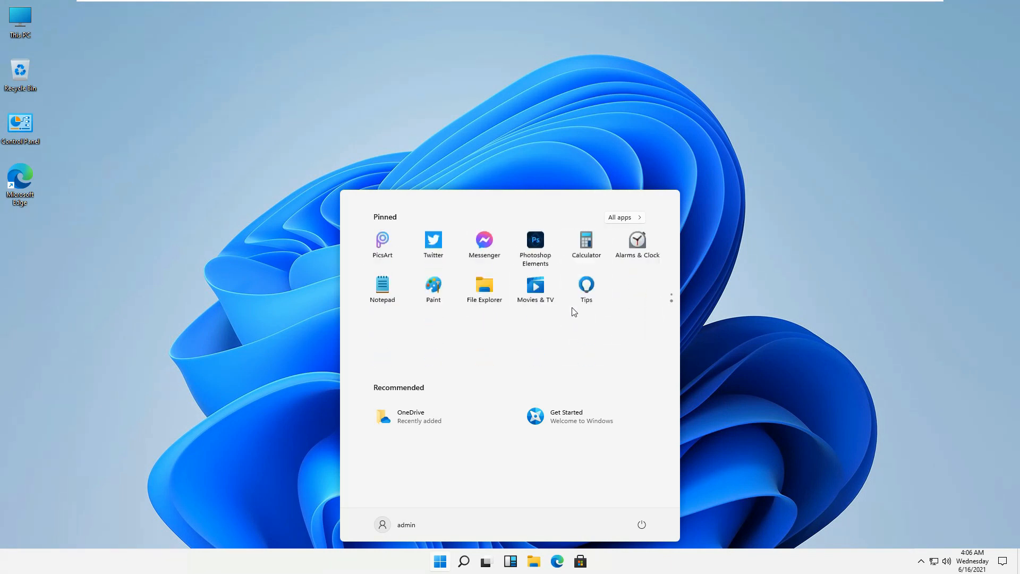
scroll(down, 3)
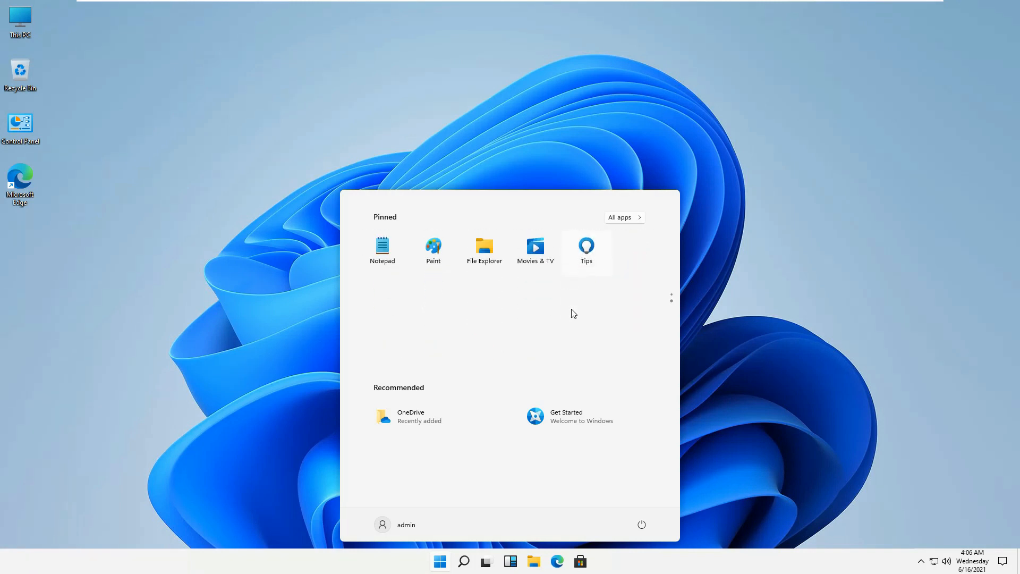
mouse_move(432, 324)
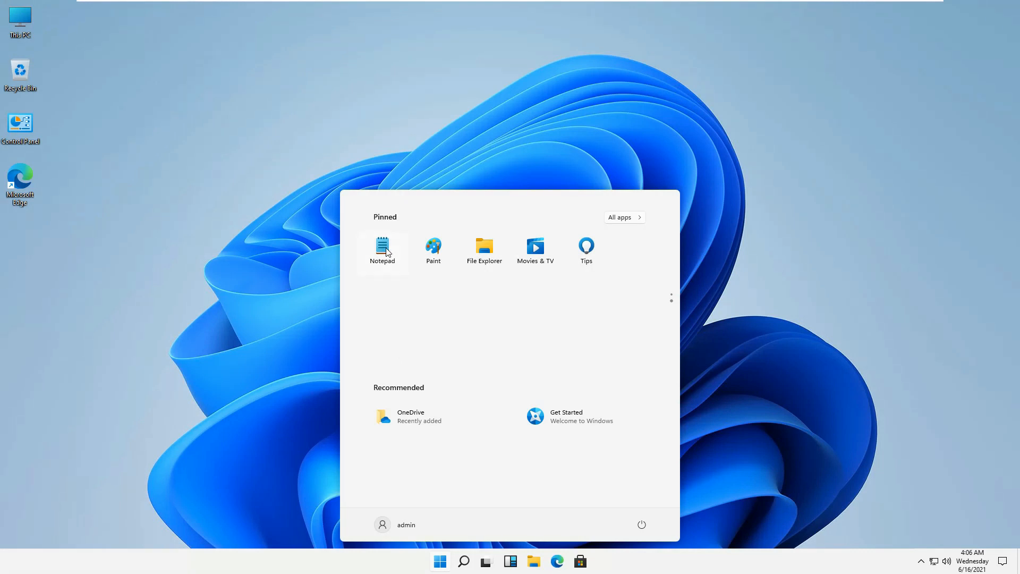
Step: Launch Notepad, view its About dialog showing version 10.2102.13.0, then close Notepad
click(382, 250)
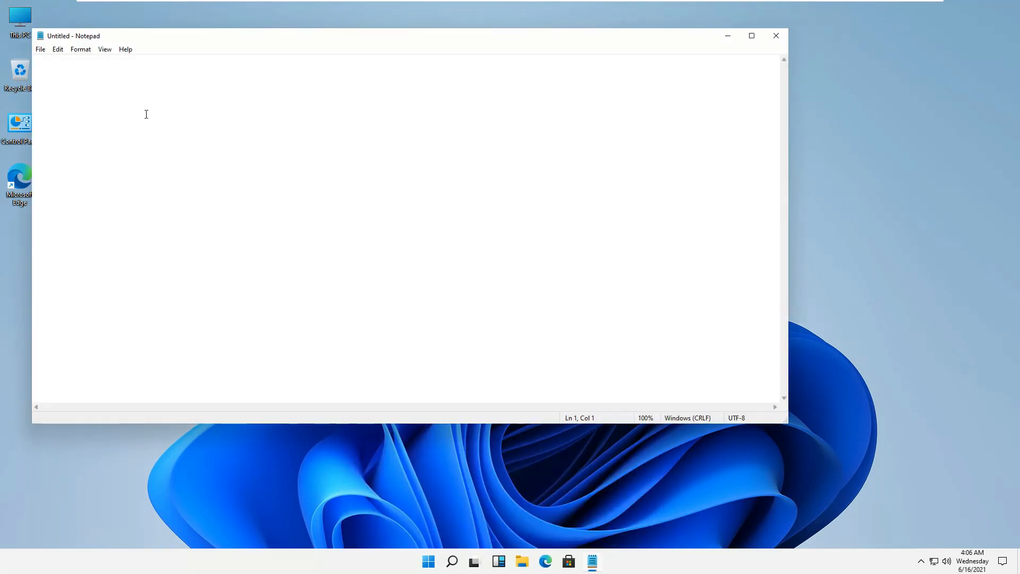
mouse_move(299, 74)
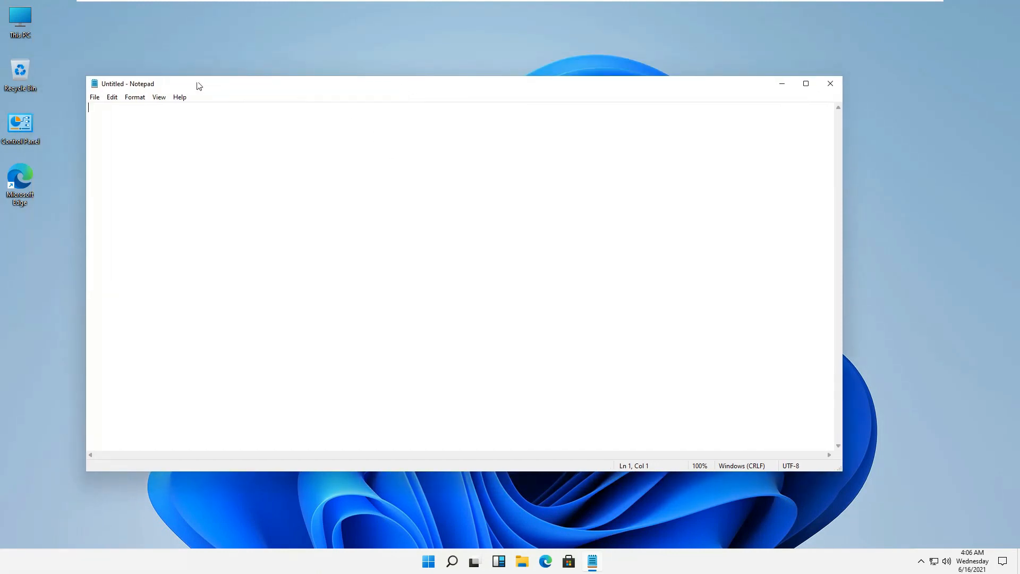
mouse_move(160, 104)
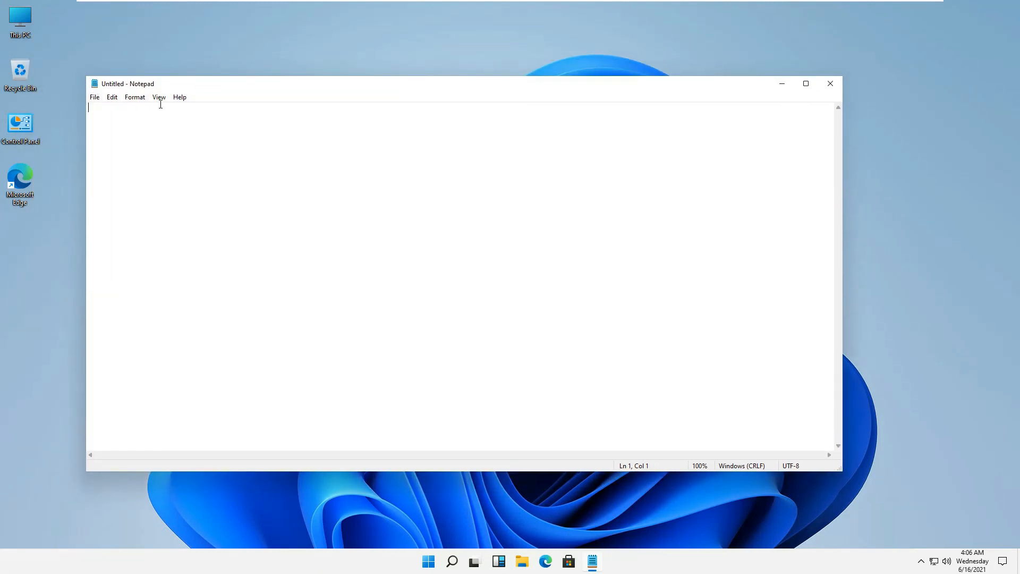
click(179, 96)
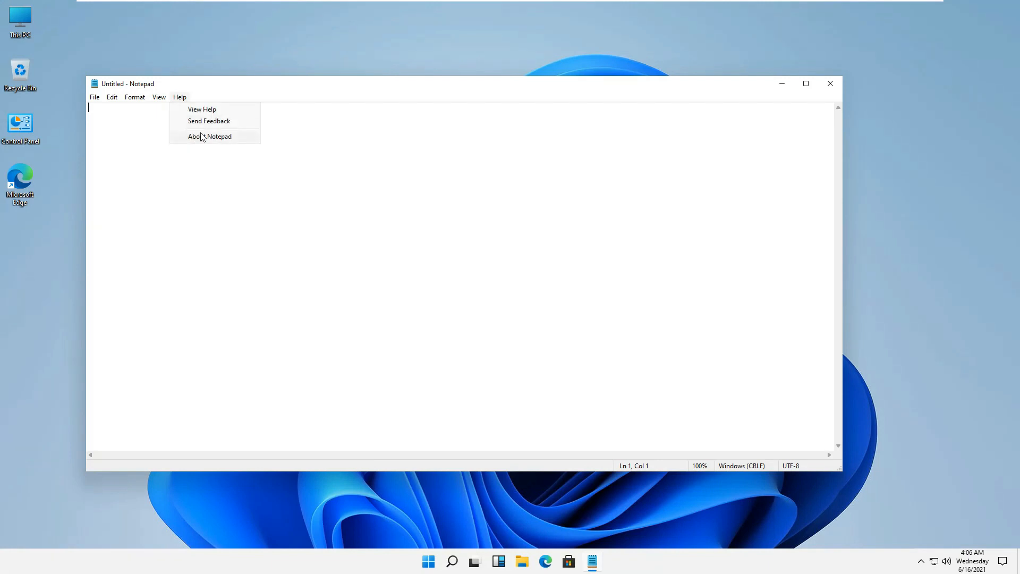
click(209, 136)
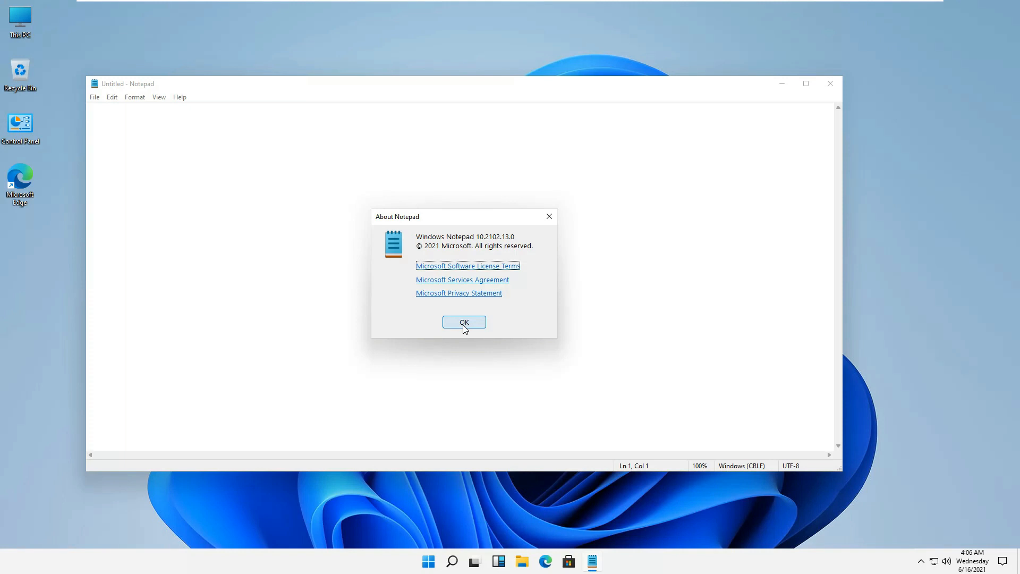
click(464, 322)
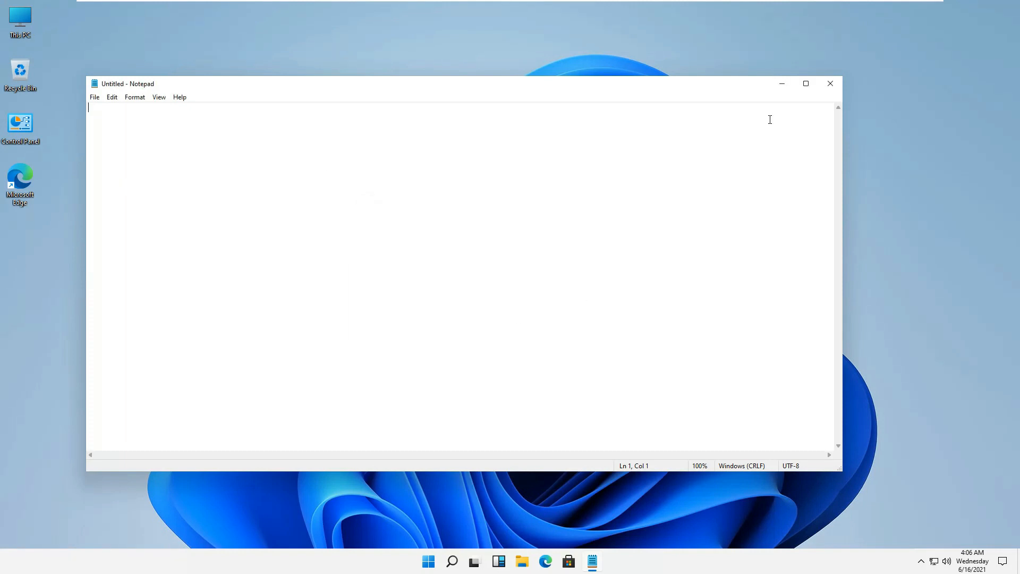
click(830, 83)
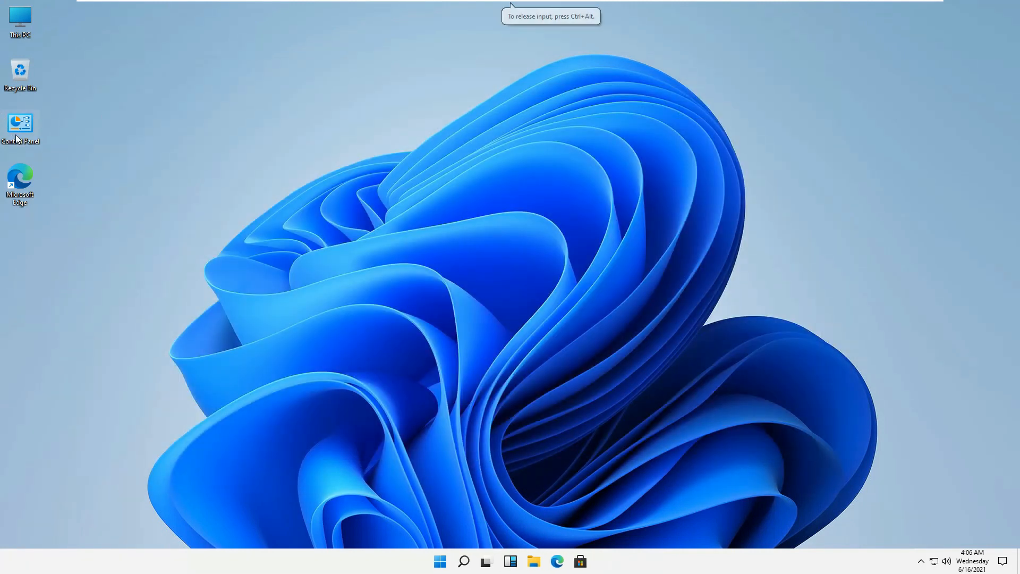
Step: Launch Control Panel from the desktop icon and open the Windows Tools folder from All Control Panel Items
double_click(20, 124)
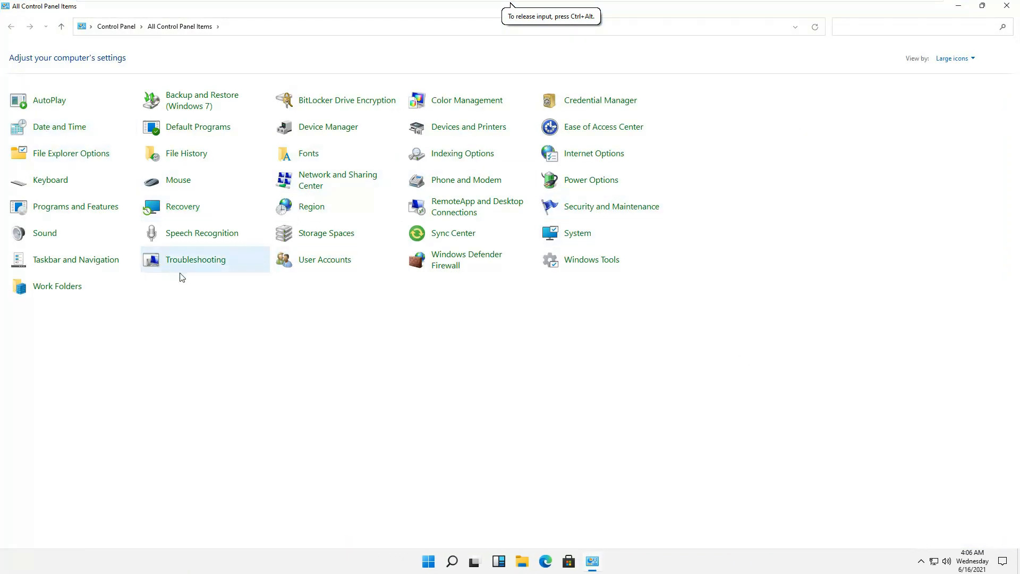
mouse_move(718, 342)
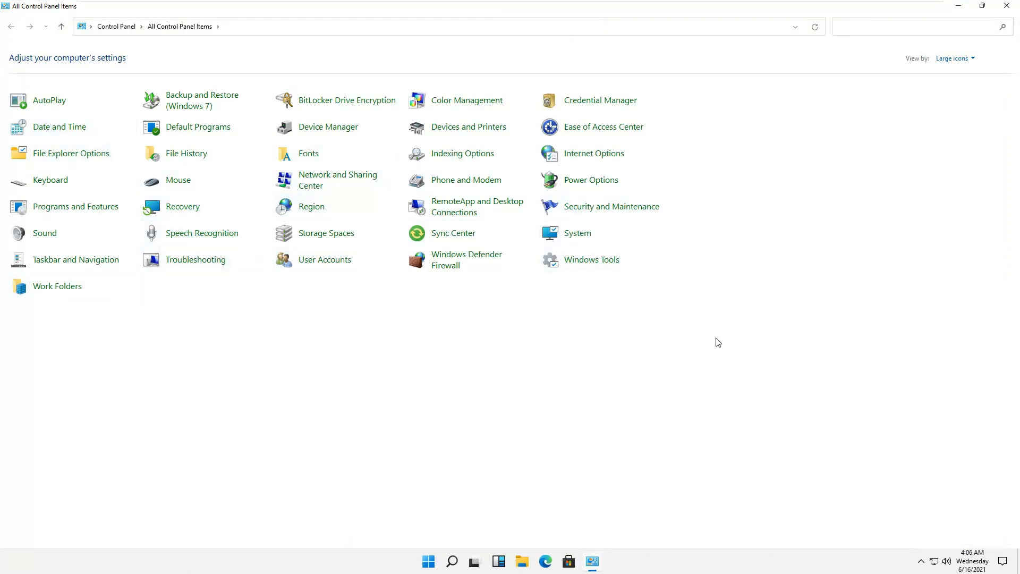
mouse_move(498, 222)
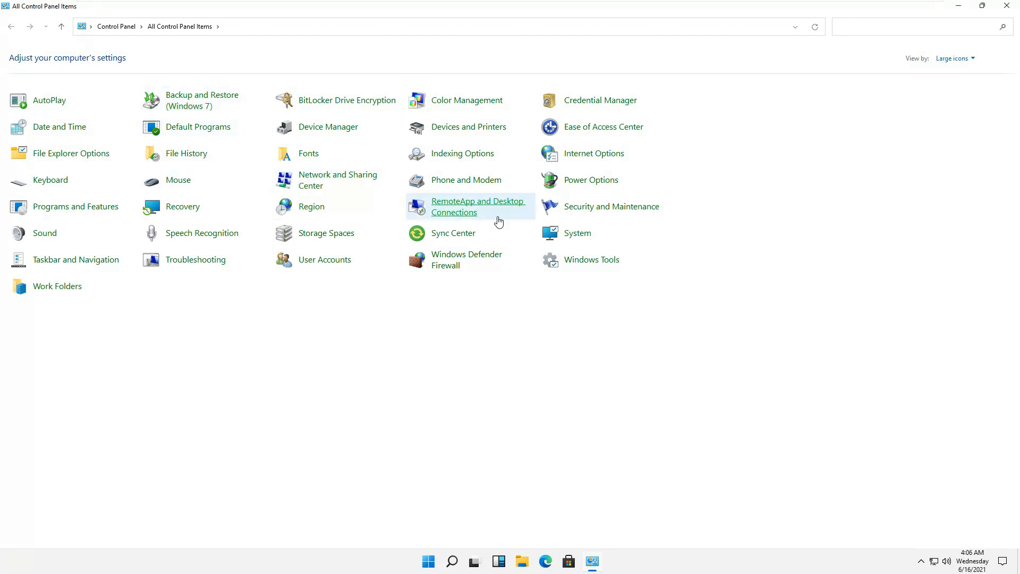
mouse_move(440, 299)
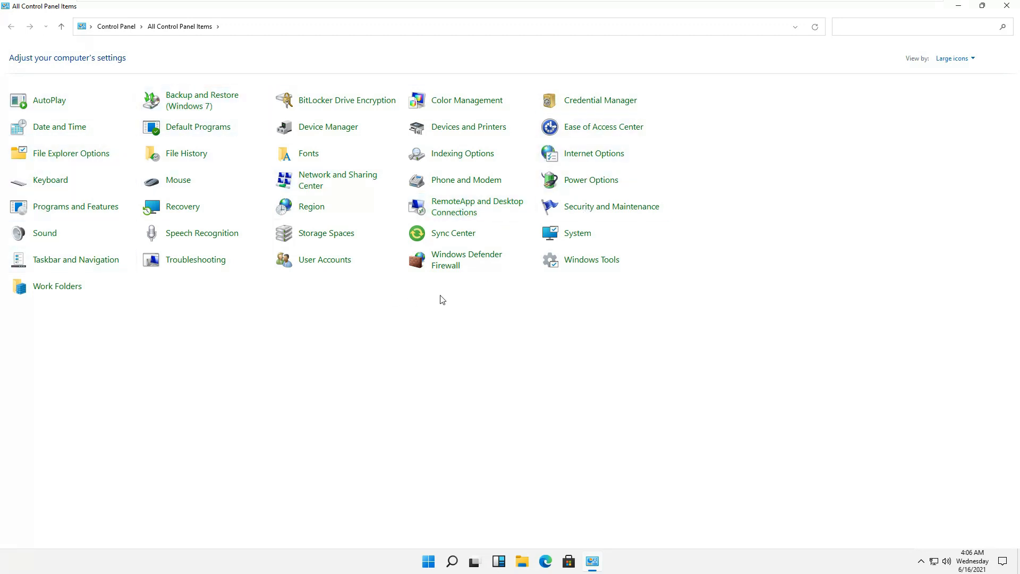
mouse_move(544, 298)
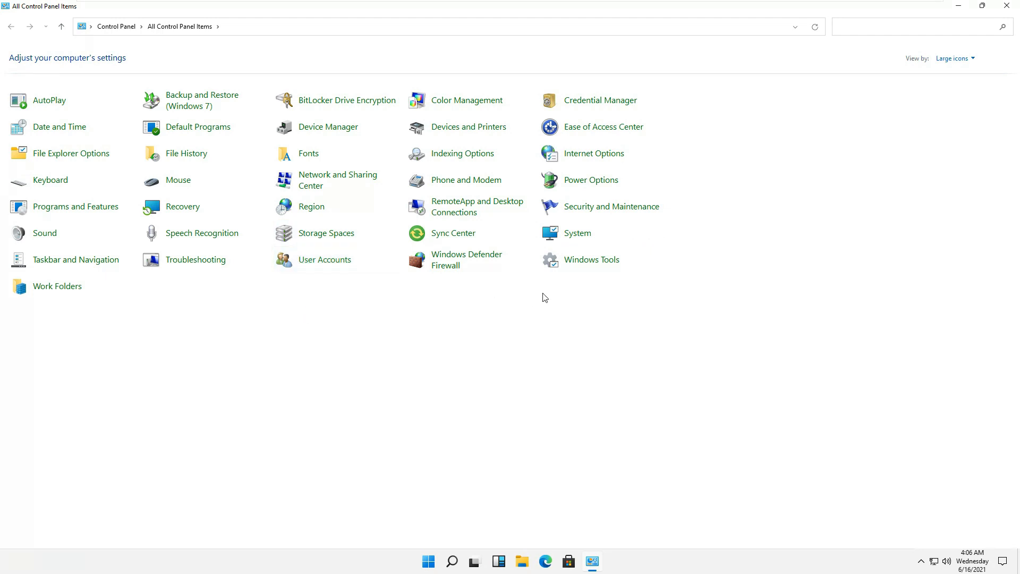
click(499, 561)
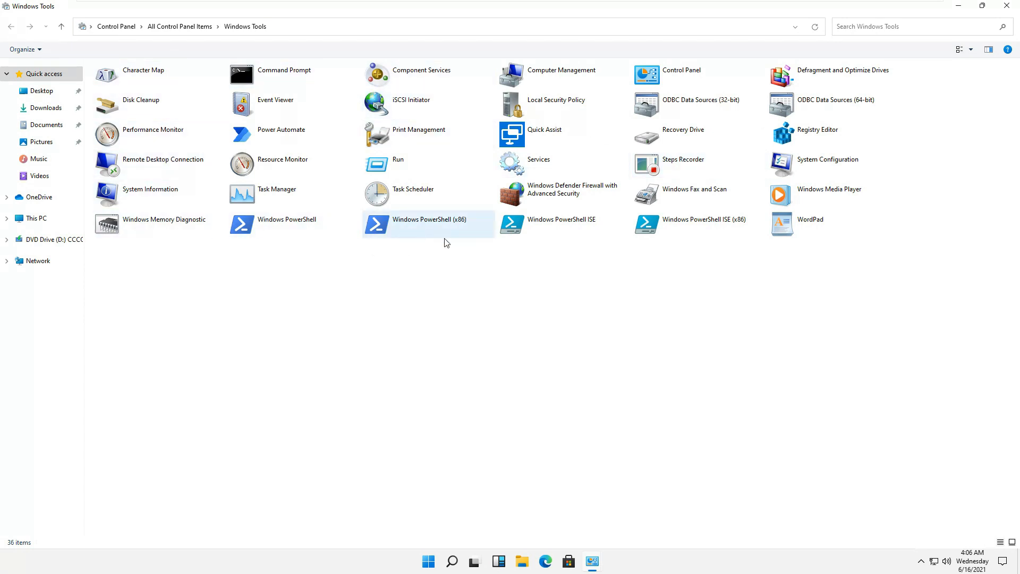
mouse_move(578, 224)
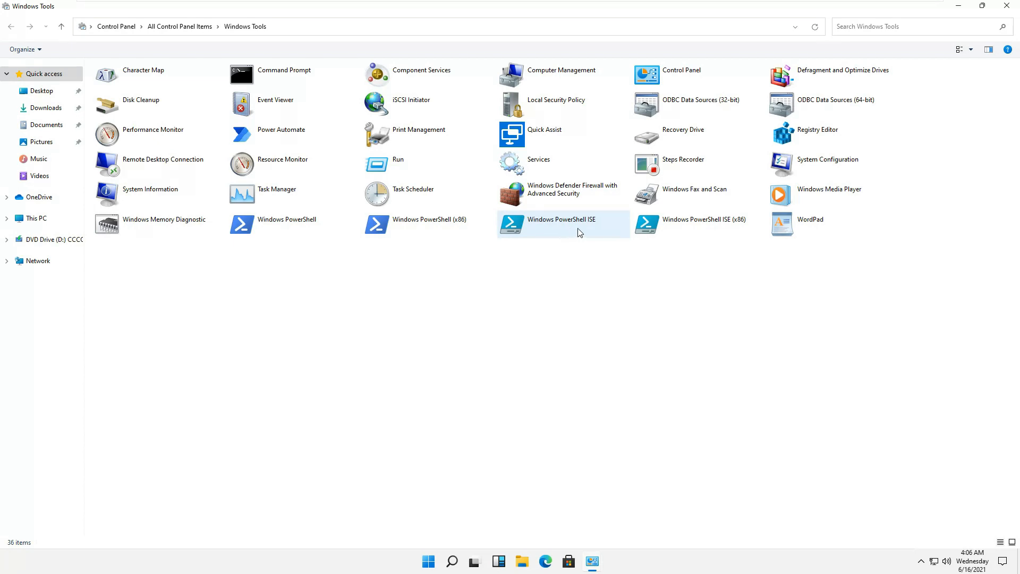
mouse_move(197, 89)
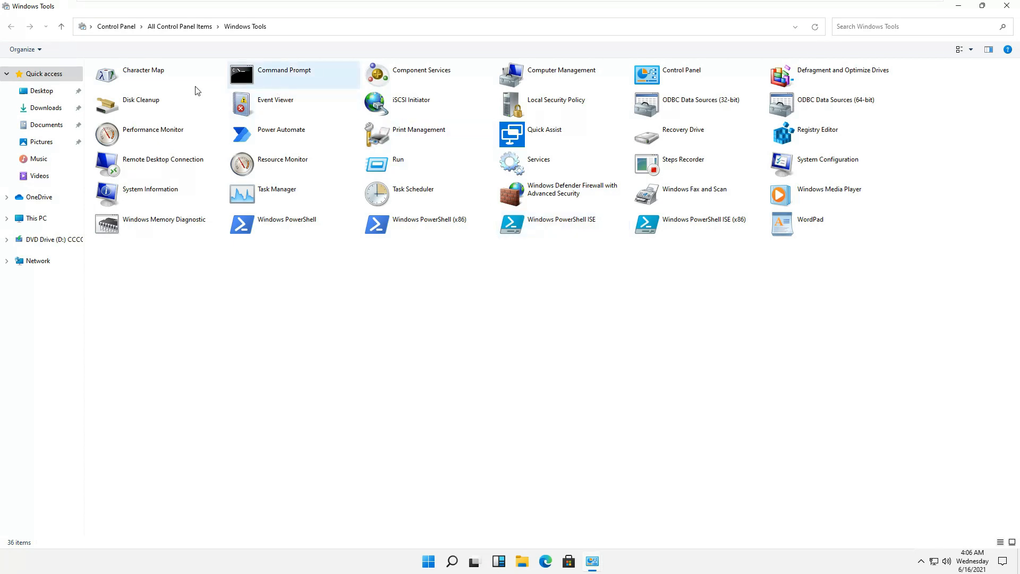
mouse_move(459, 104)
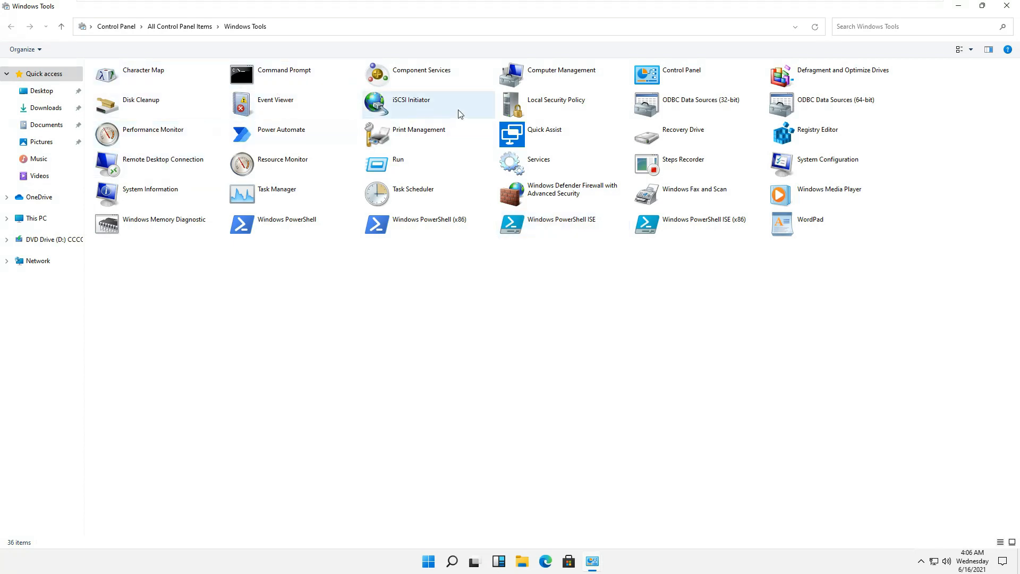
mouse_move(789, 220)
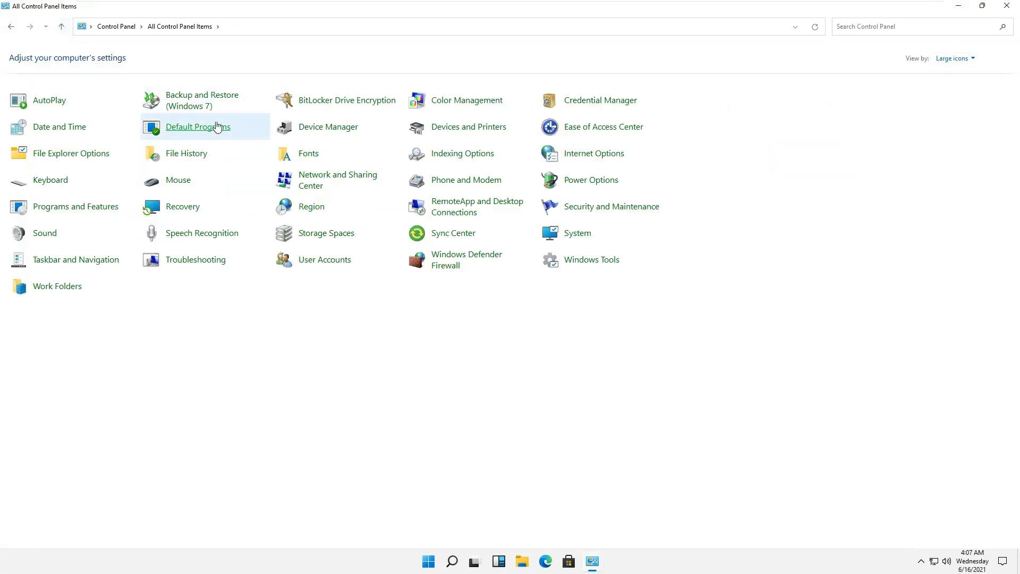
mouse_move(411, 350)
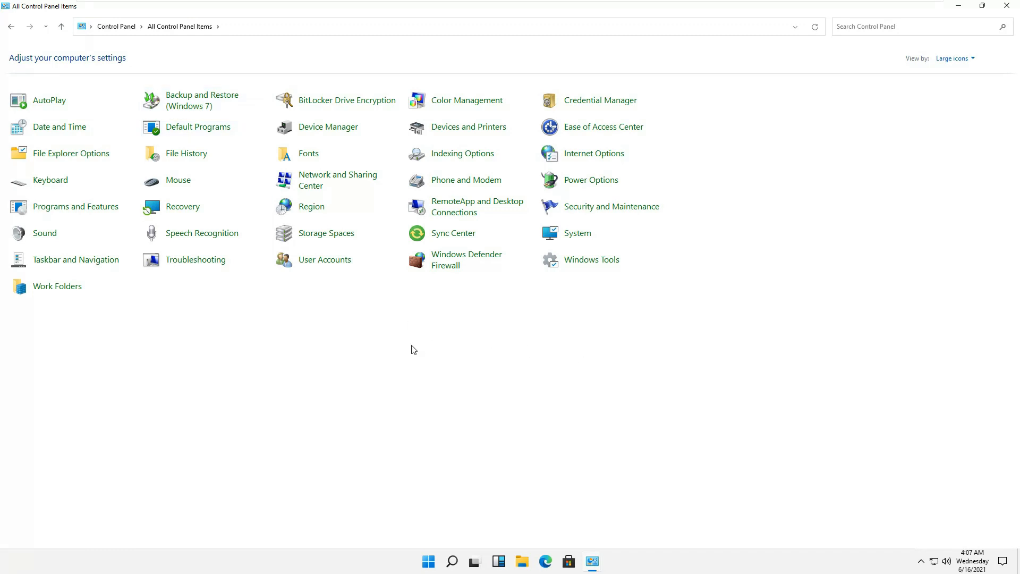
mouse_move(202, 101)
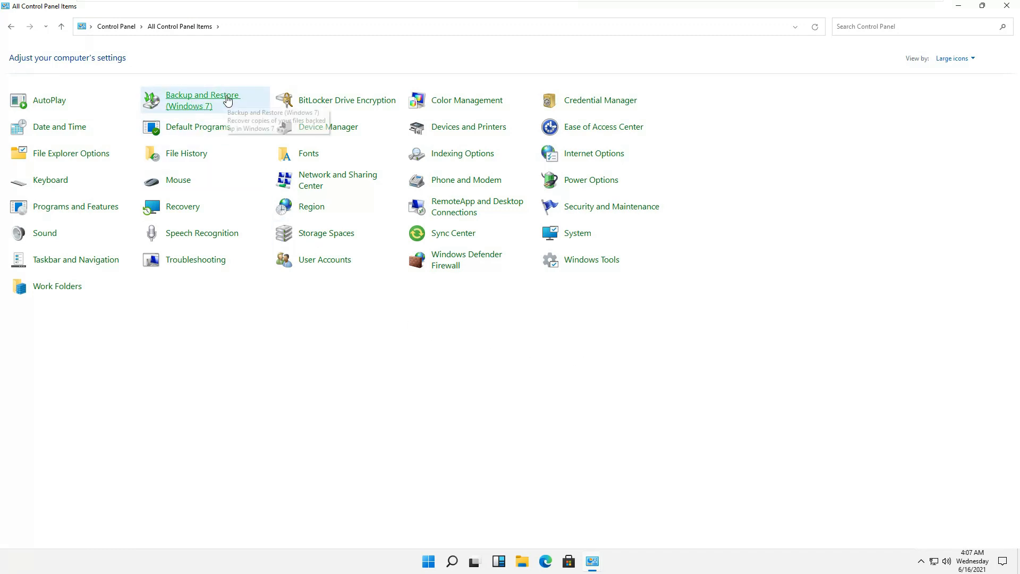
mouse_move(209, 115)
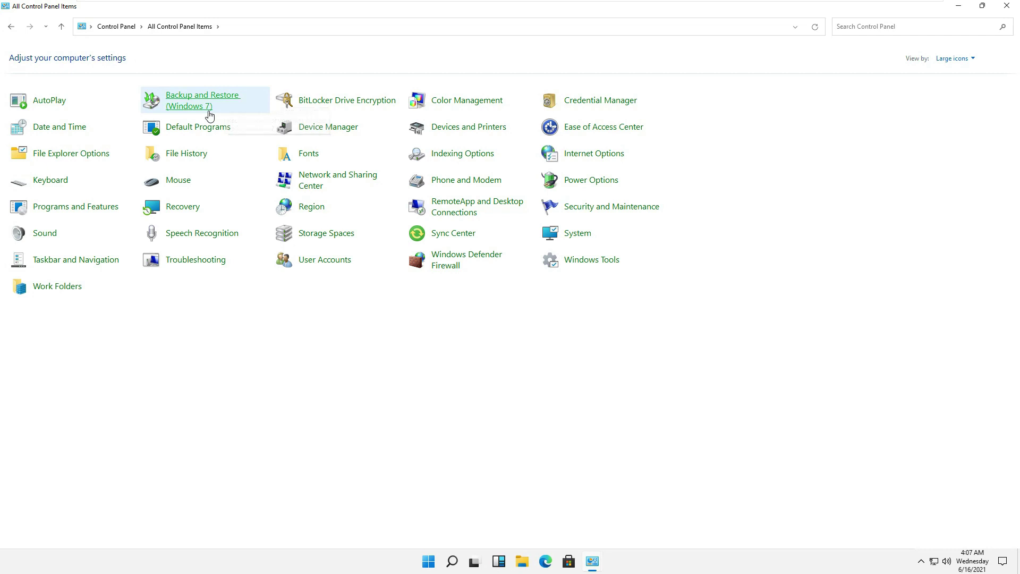
mouse_move(195, 116)
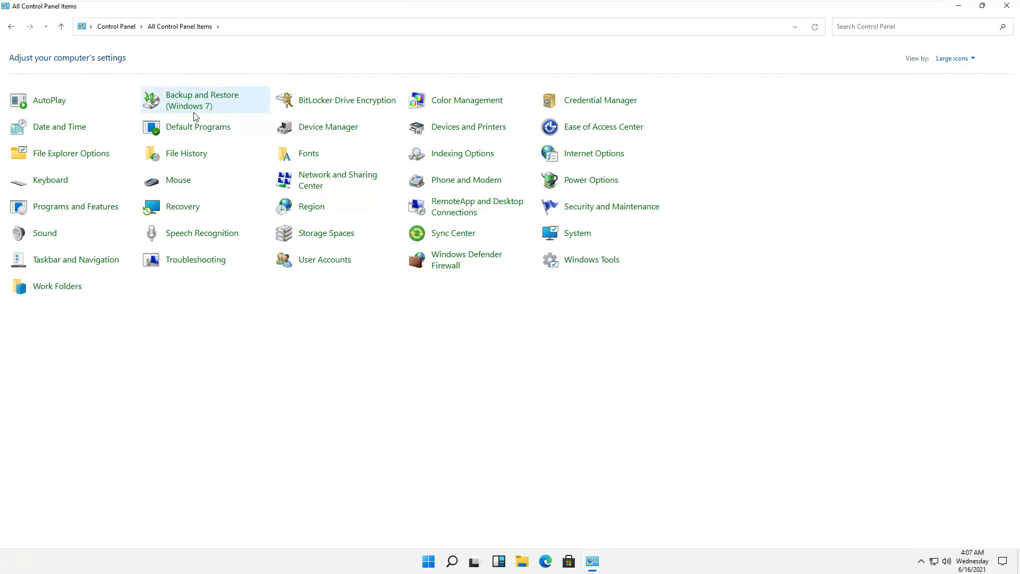
mouse_move(168, 296)
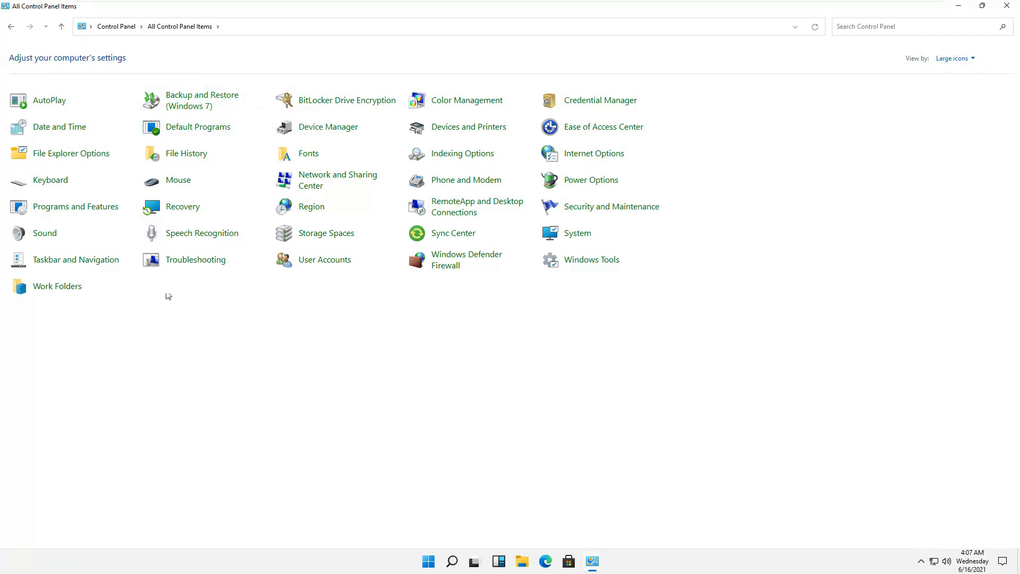
mouse_move(983, 6)
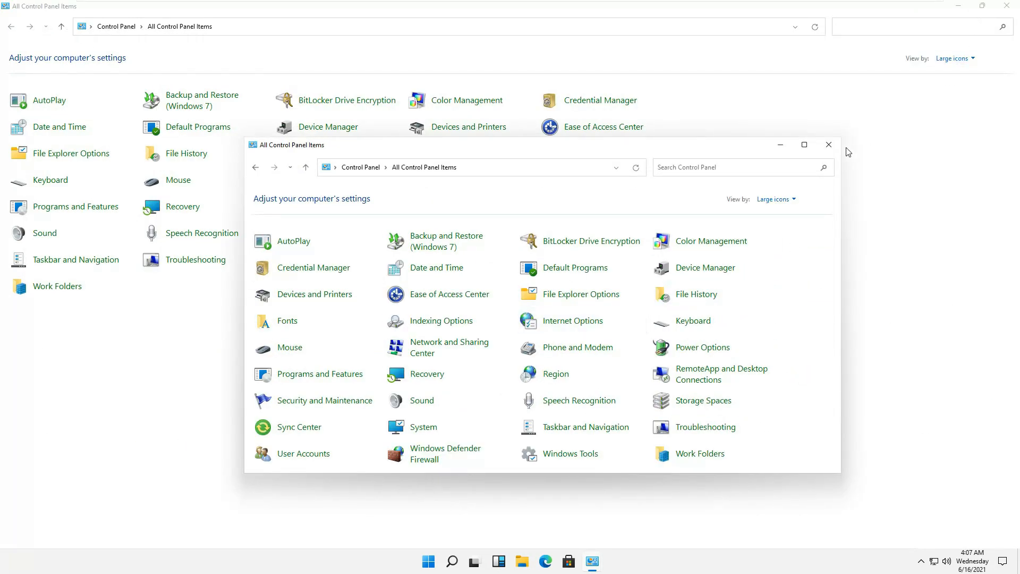
Step: Close the extra All Control Panel Items window and the maximized Control Panel window, returning to the desktop
click(828, 144)
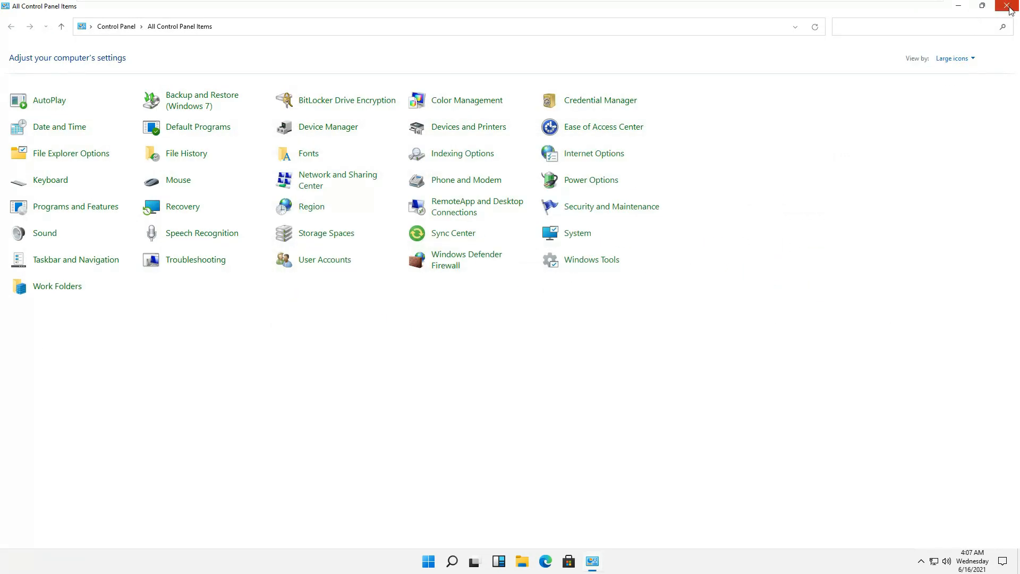
click(1011, 6)
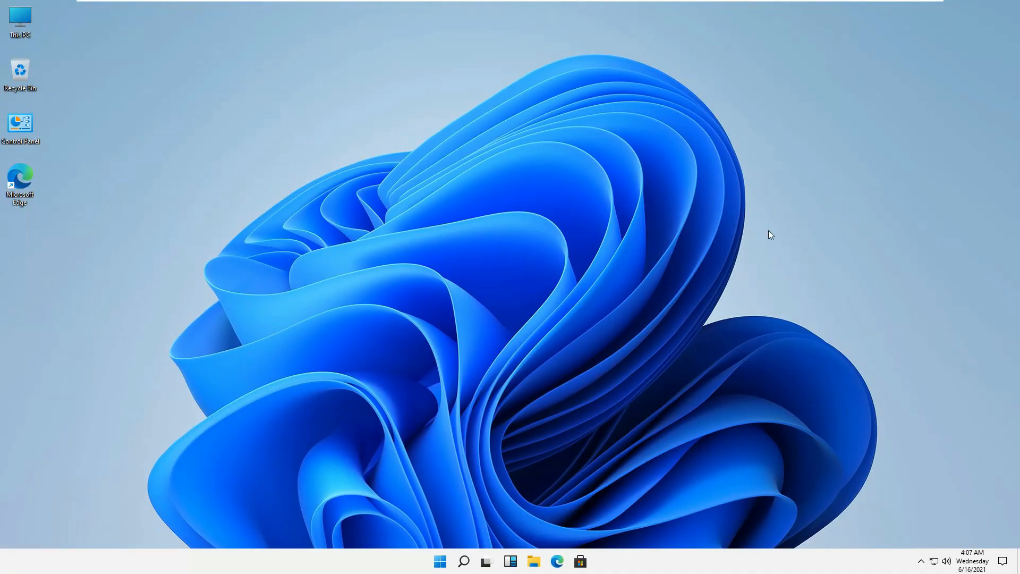
mouse_move(400, 291)
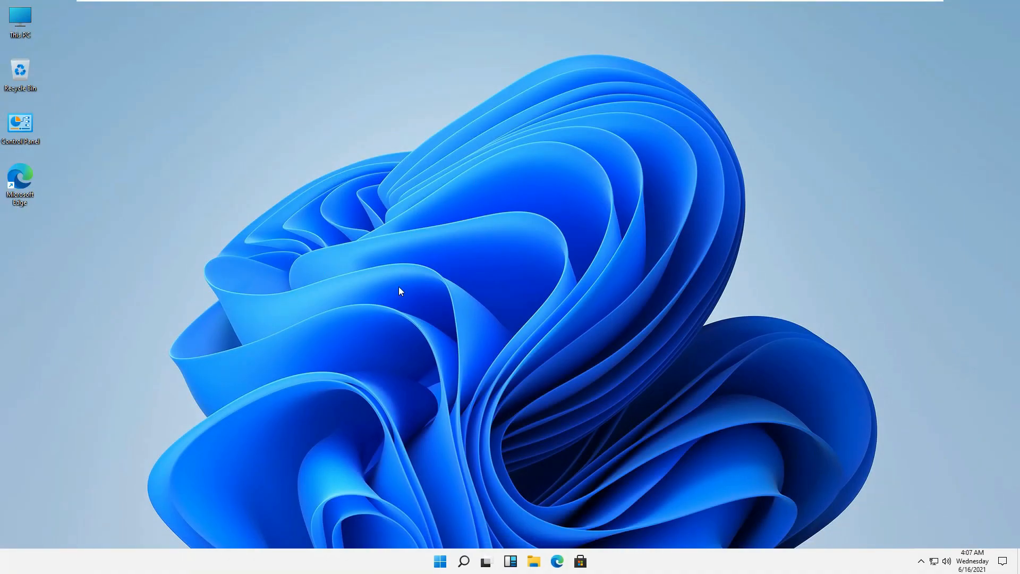
mouse_move(331, 247)
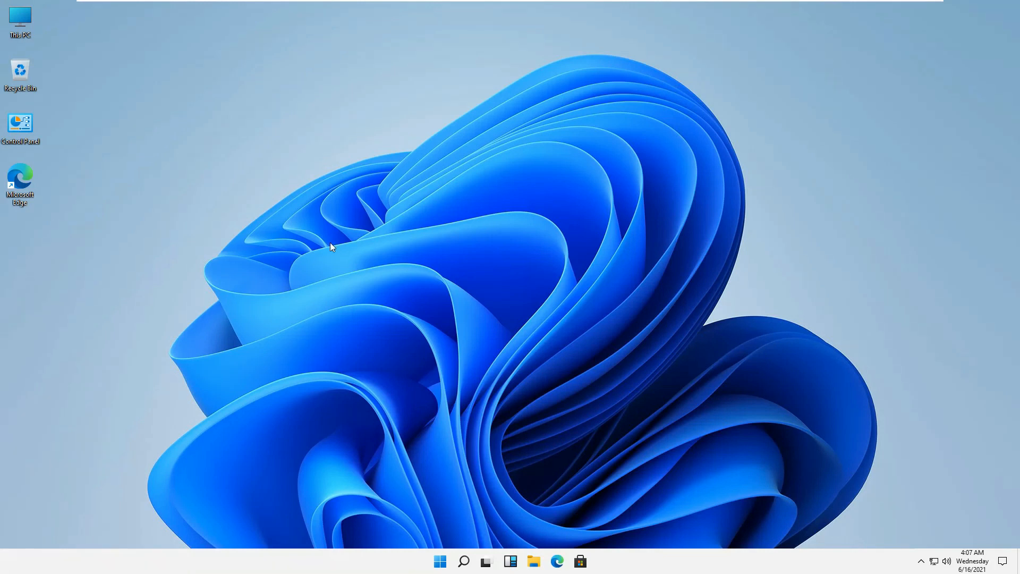
mouse_move(764, 424)
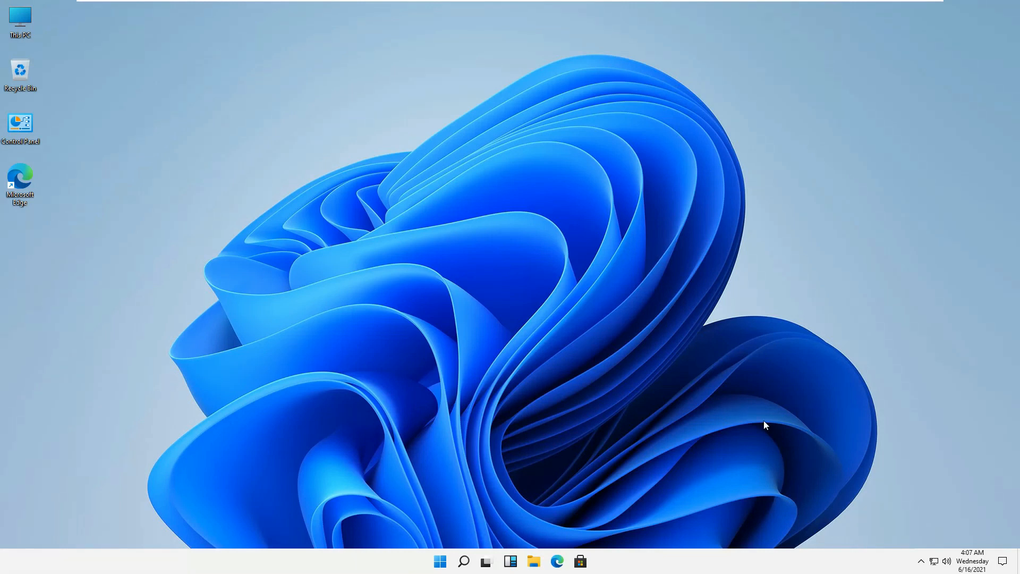
mouse_move(309, 243)
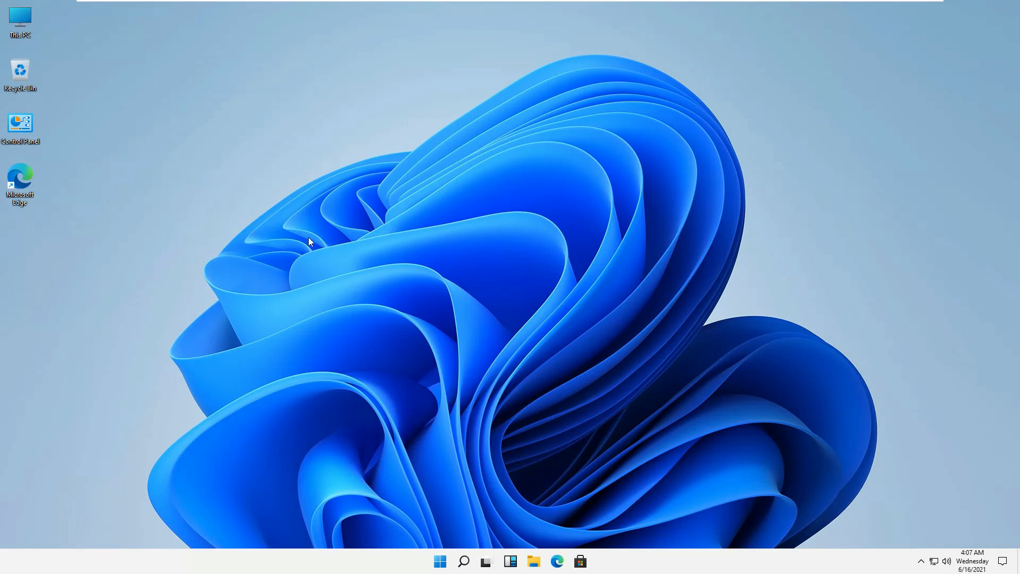
mouse_move(602, 444)
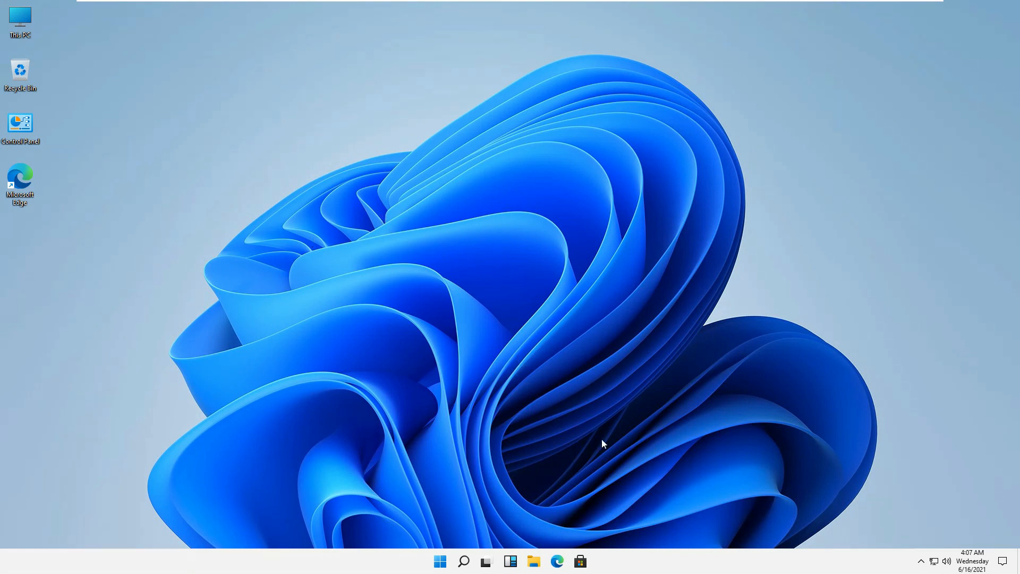
mouse_move(710, 280)
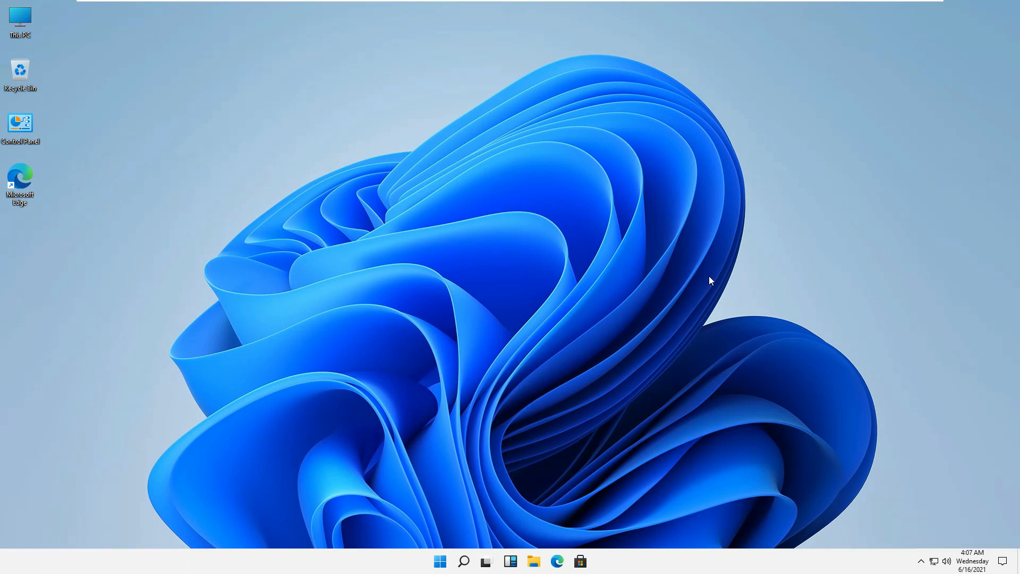
mouse_move(350, 524)
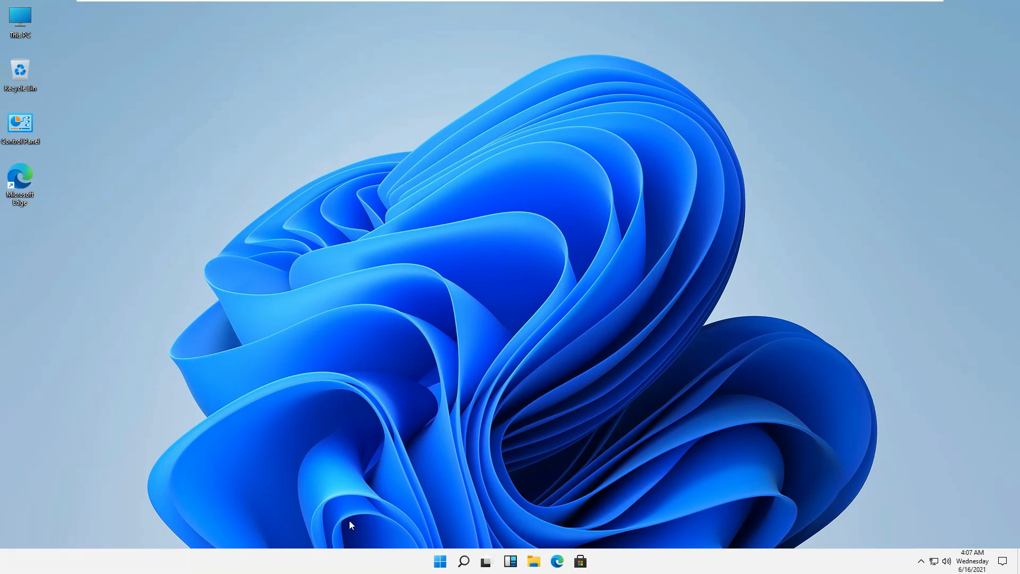
mouse_move(569, 294)
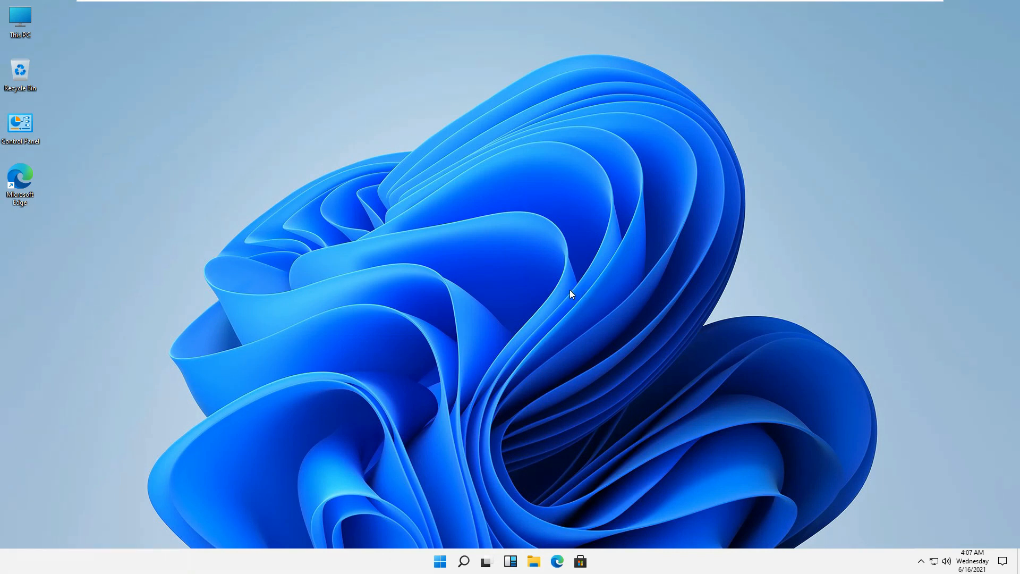
mouse_move(469, 240)
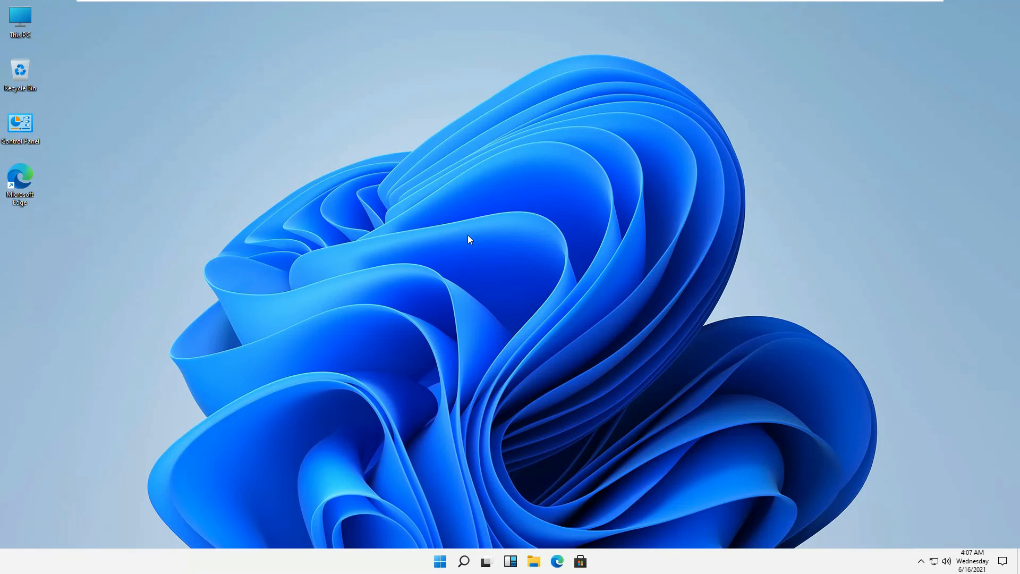
mouse_move(259, 194)
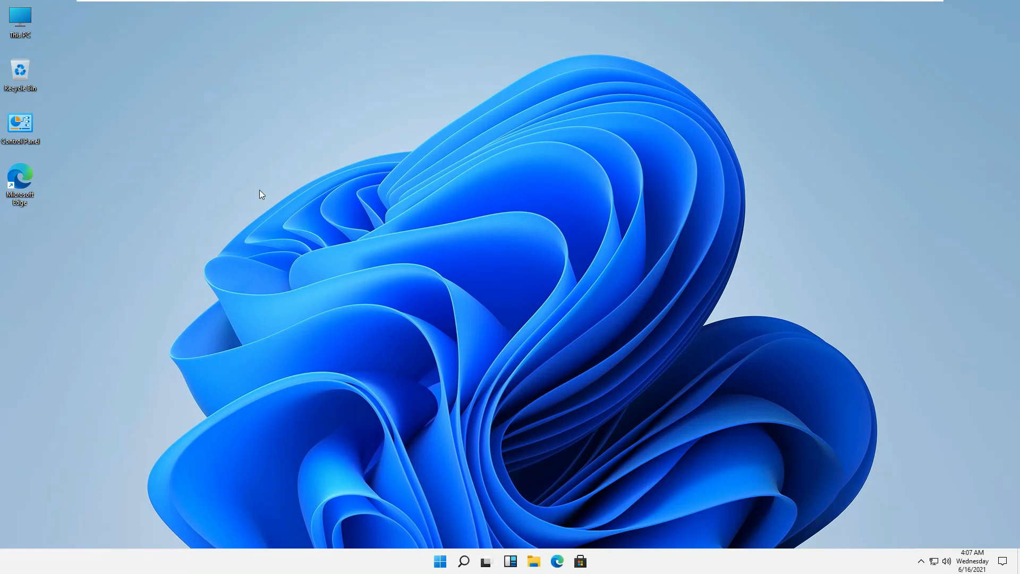
mouse_move(3, 279)
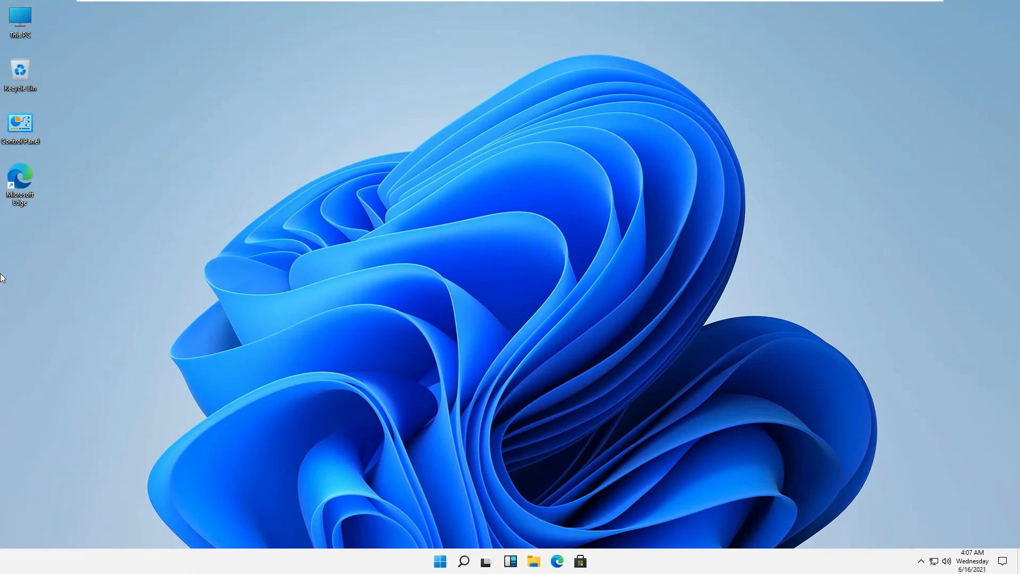